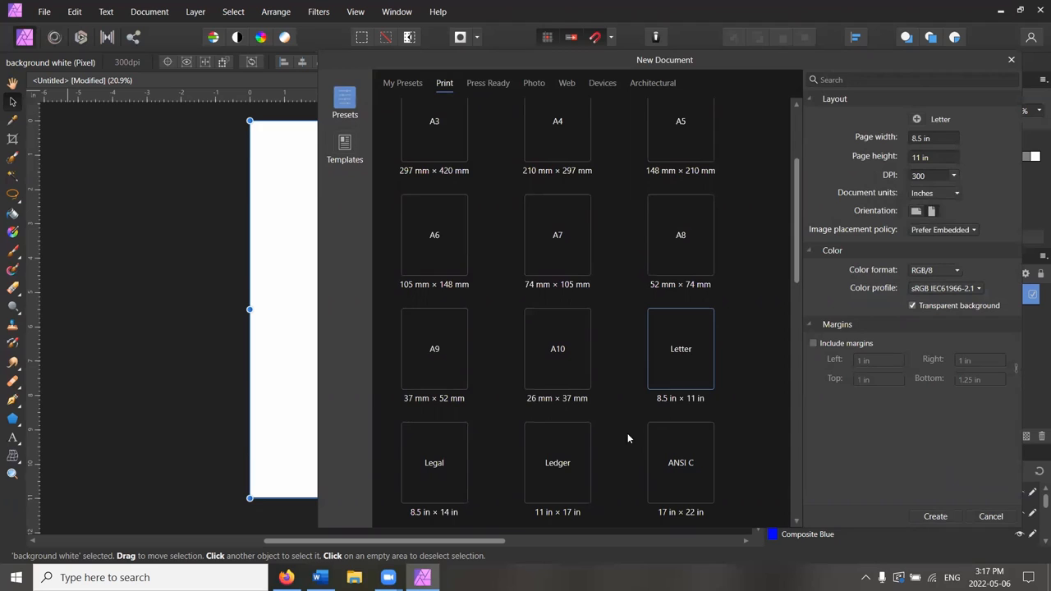
mouse_move(610, 431)
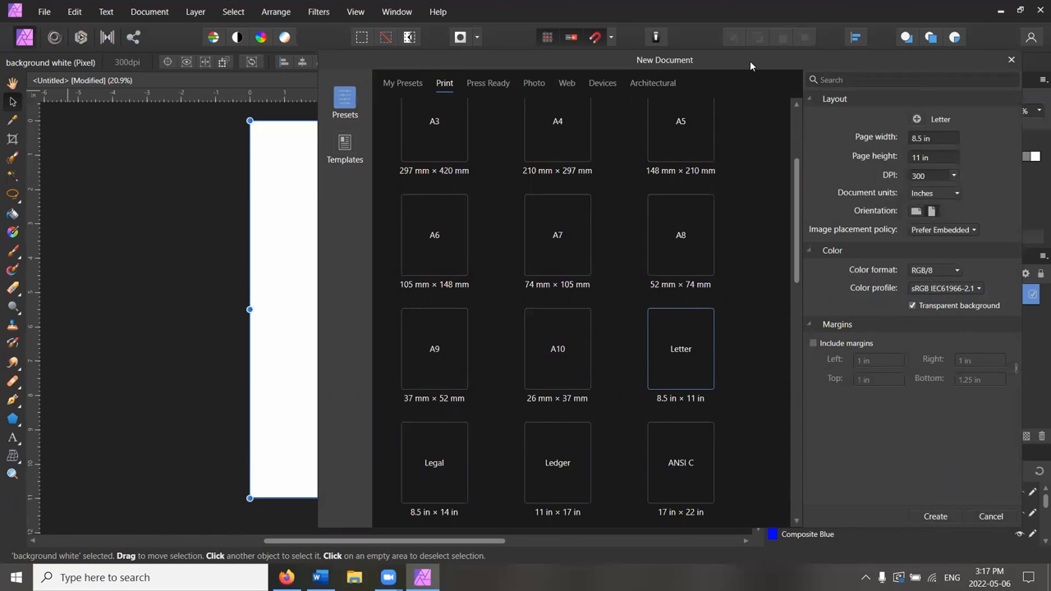
mouse_move(746, 63)
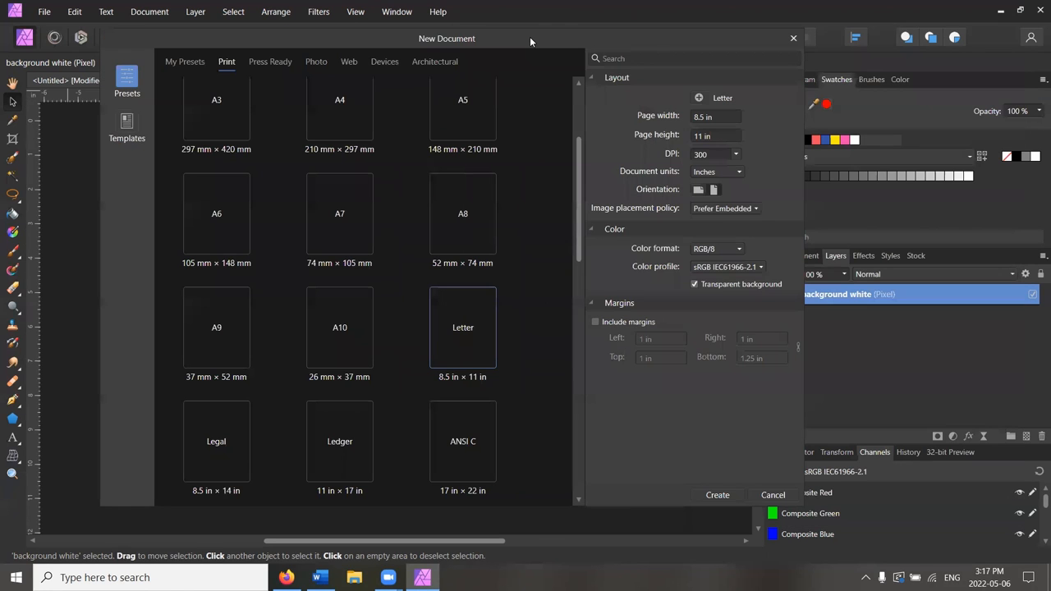
mouse_move(517, 75)
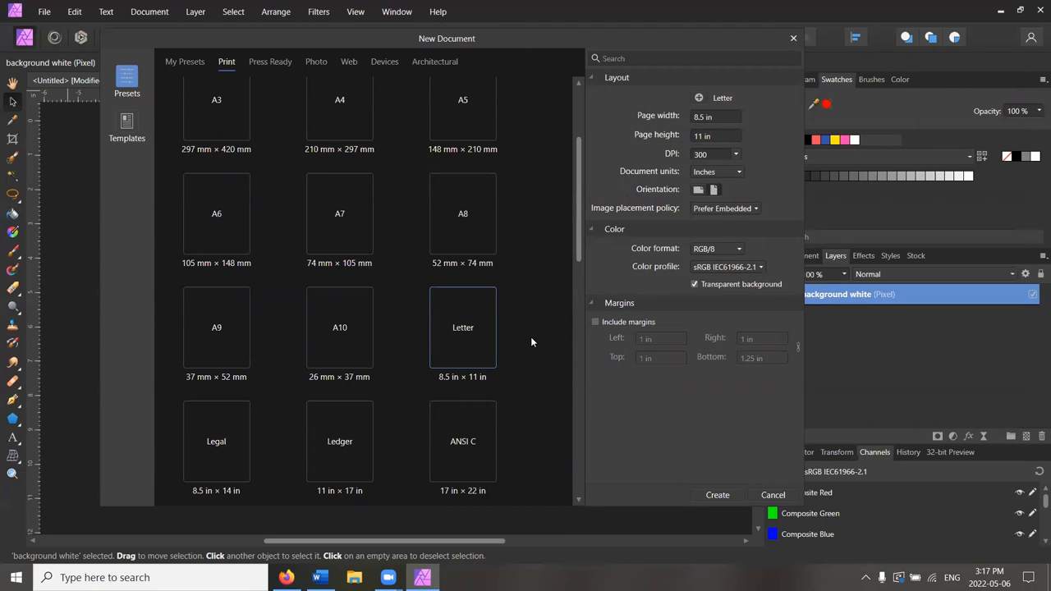
mouse_move(521, 372)
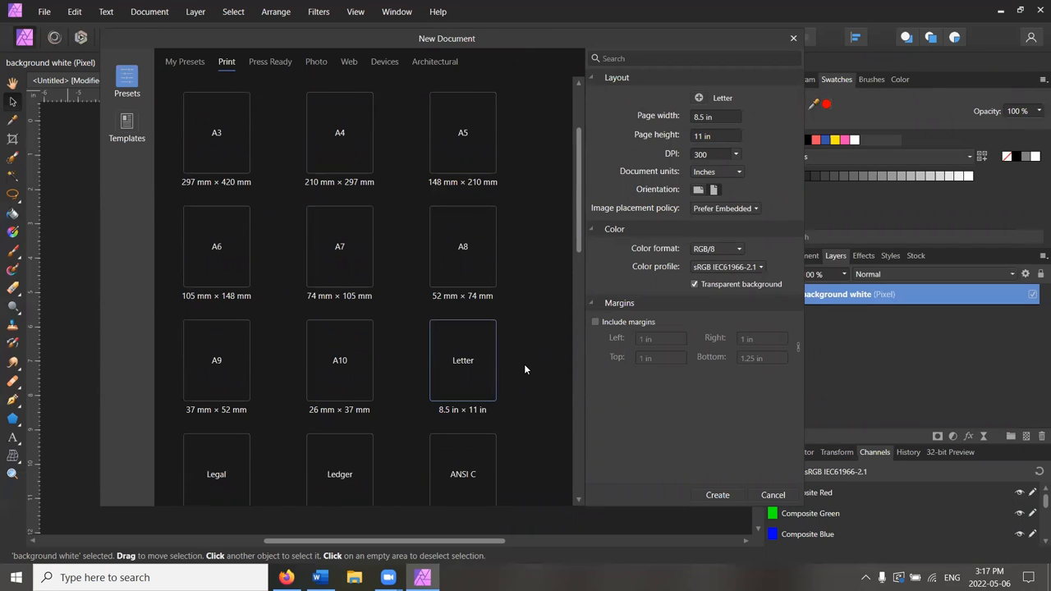
mouse_move(455, 337)
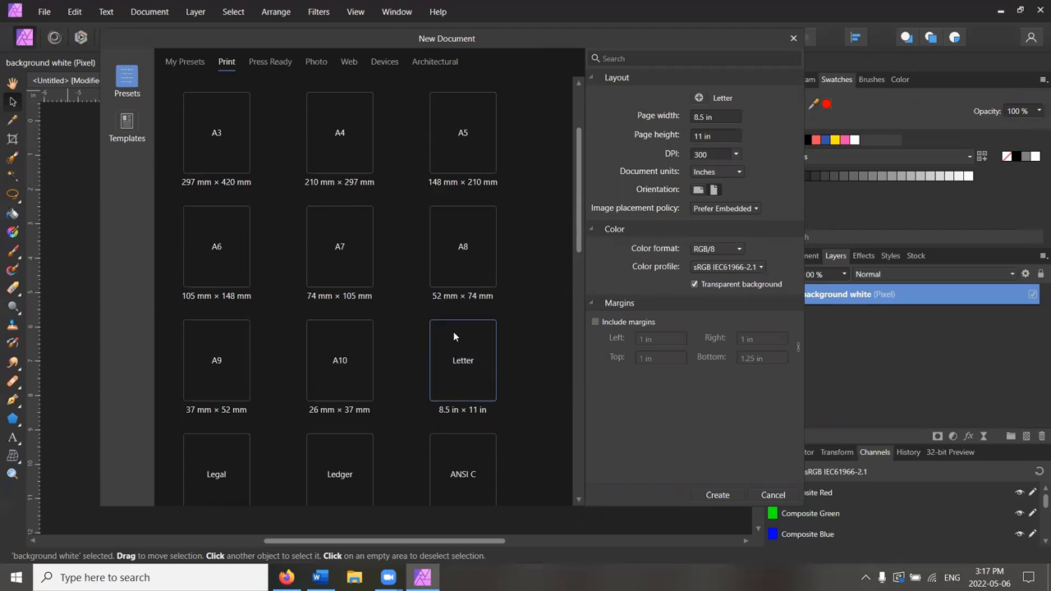
mouse_move(460, 365)
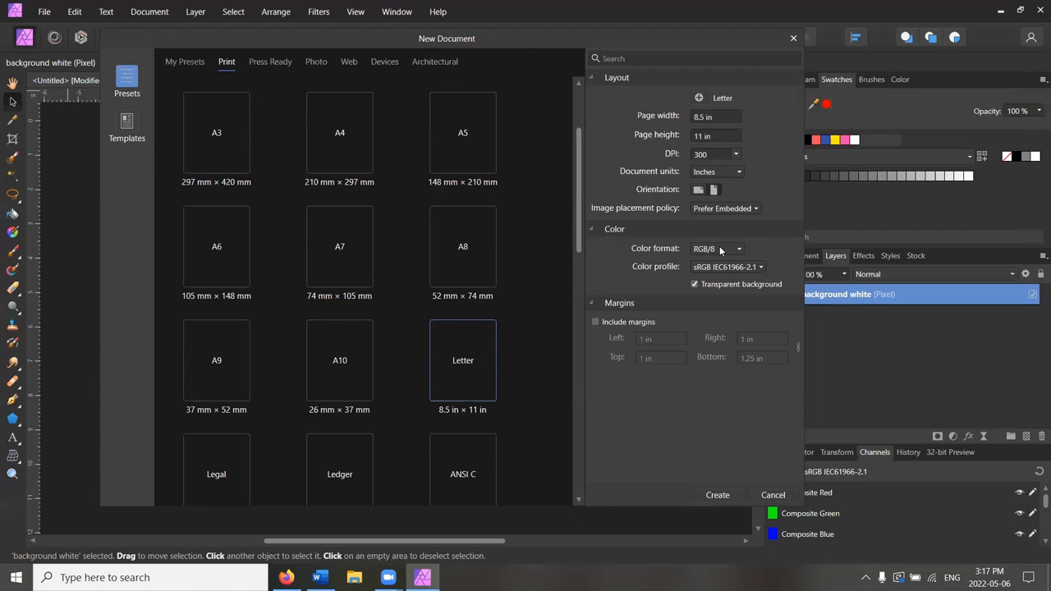
mouse_move(716, 253)
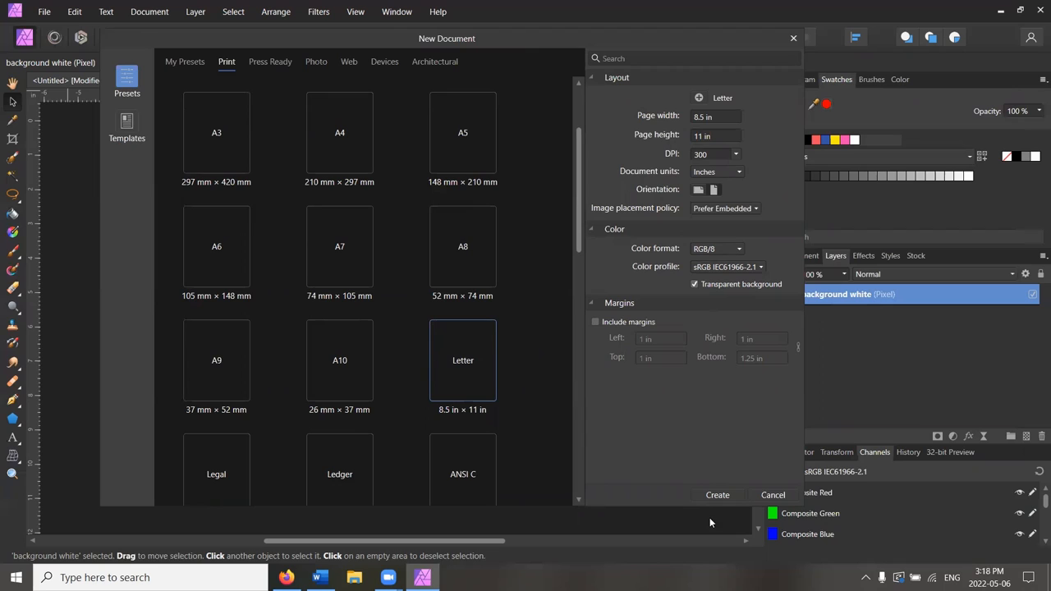
mouse_move(657, 481)
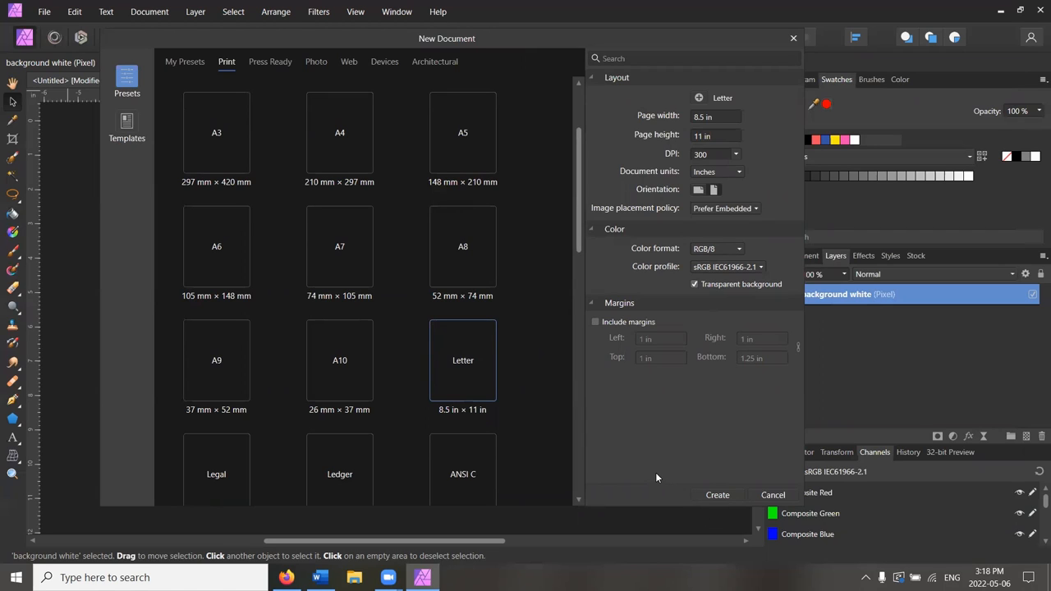
mouse_move(682, 489)
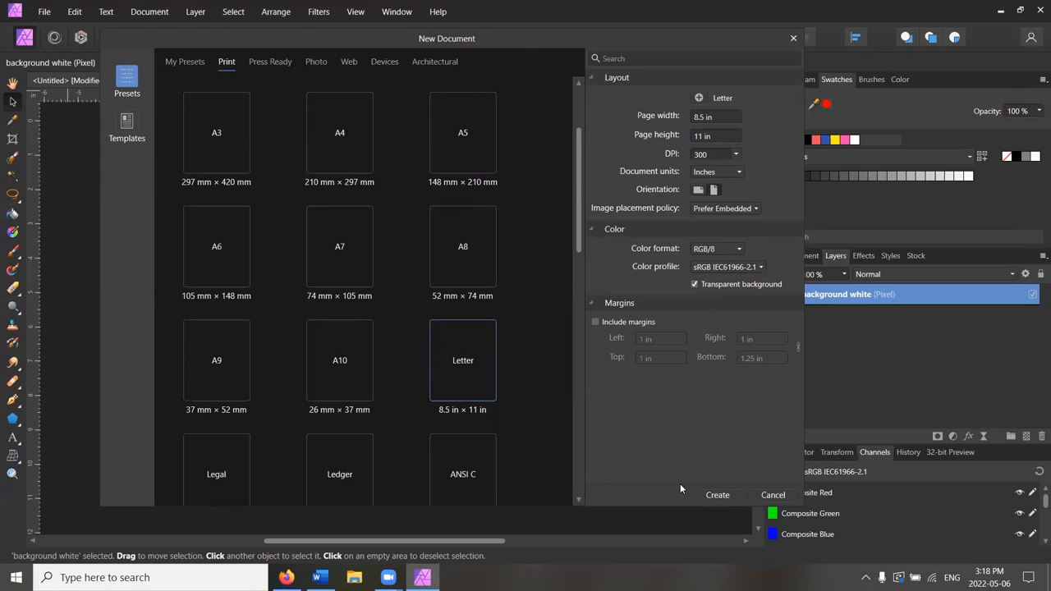
Step: Create the Letter document, add a pixel layer and flood-fill it solid white
left_click(717, 494)
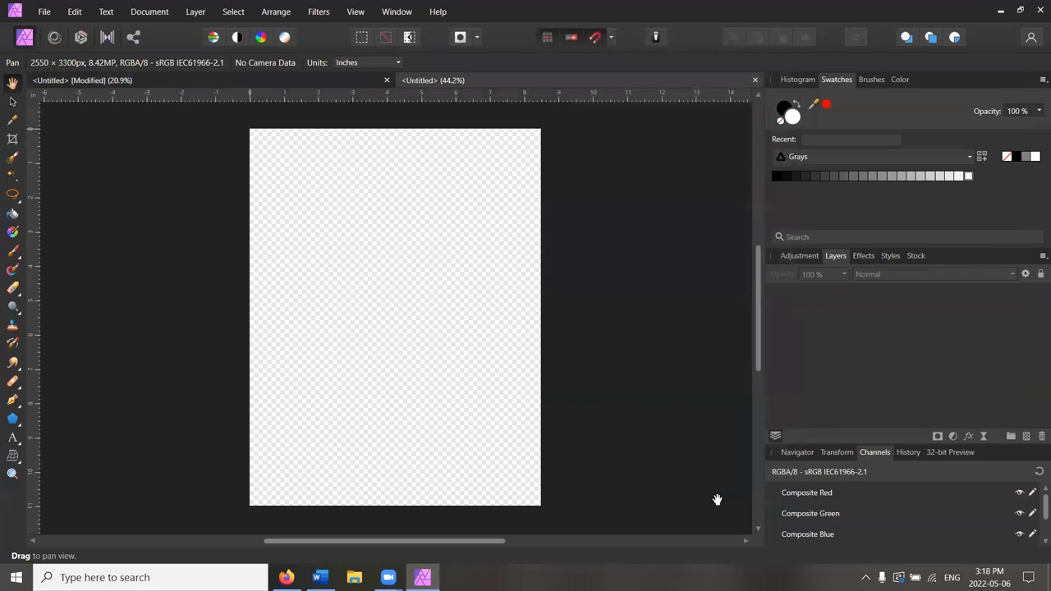
mouse_move(467, 336)
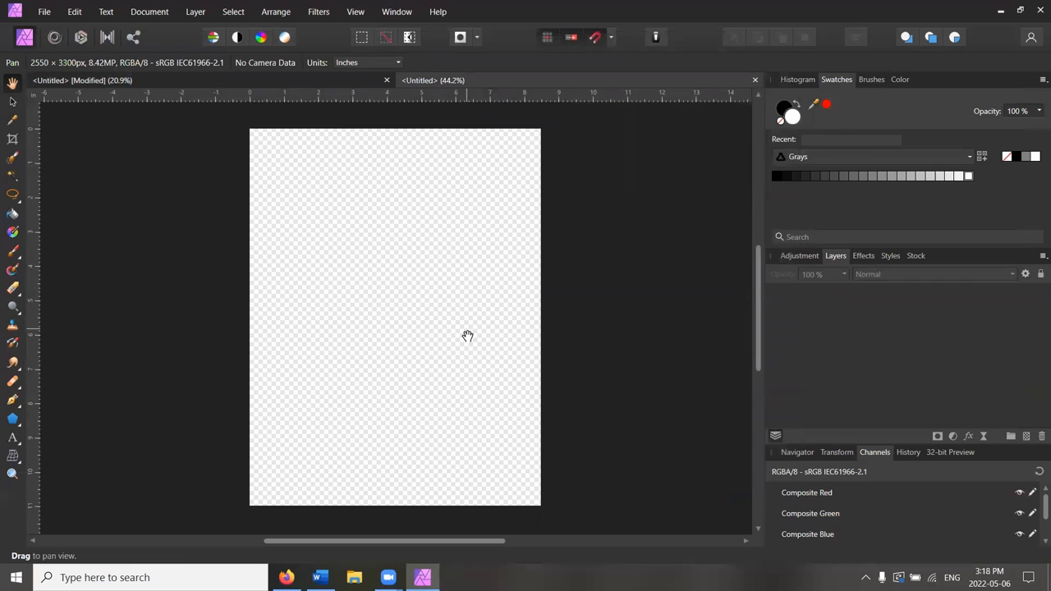
mouse_move(1026, 436)
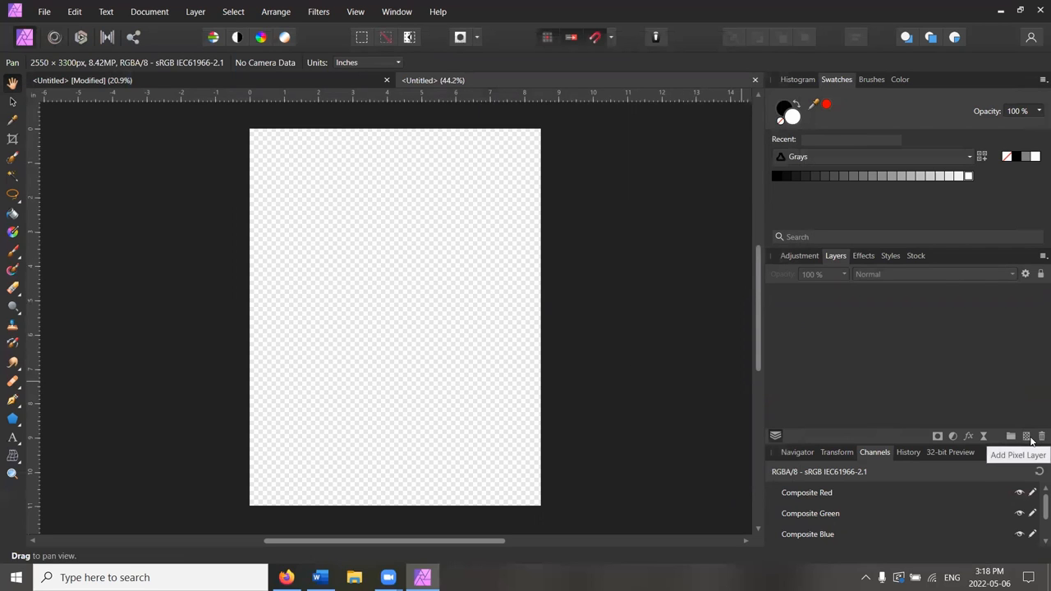
left_click(1025, 436)
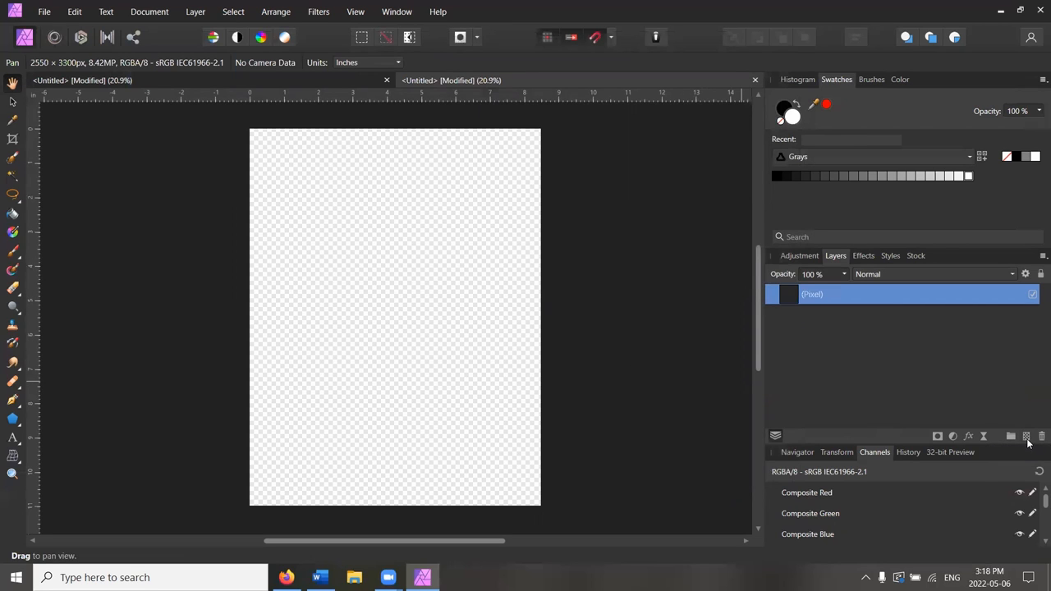
mouse_move(1035, 451)
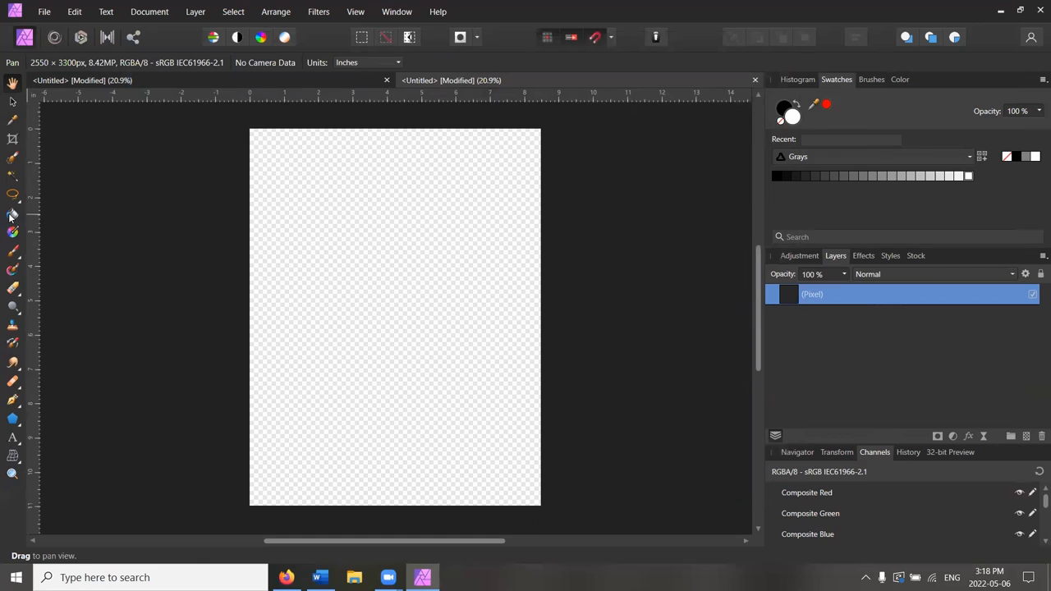
left_click(12, 213)
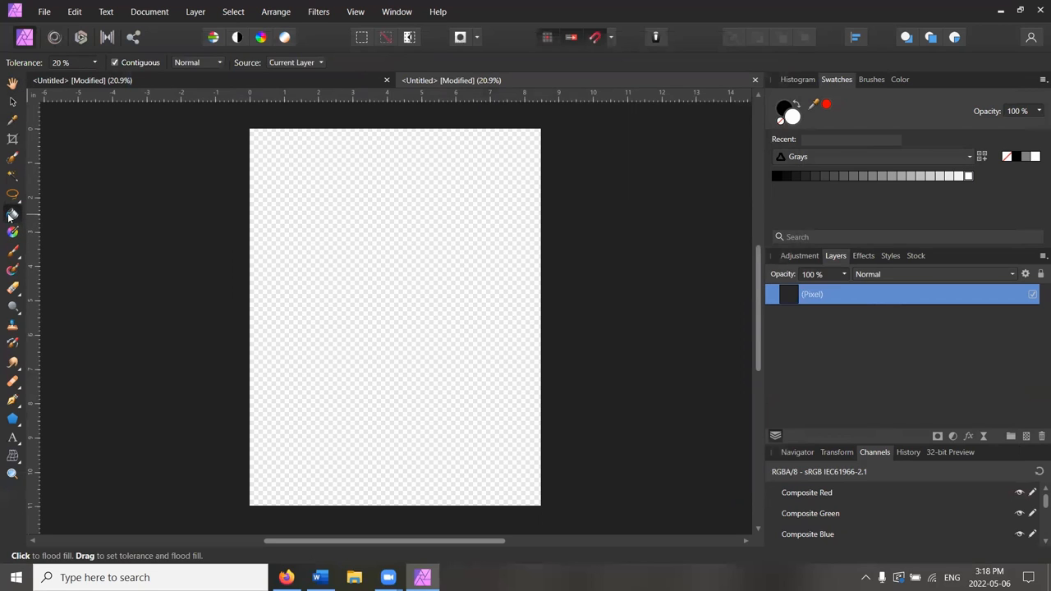
left_click(427, 322)
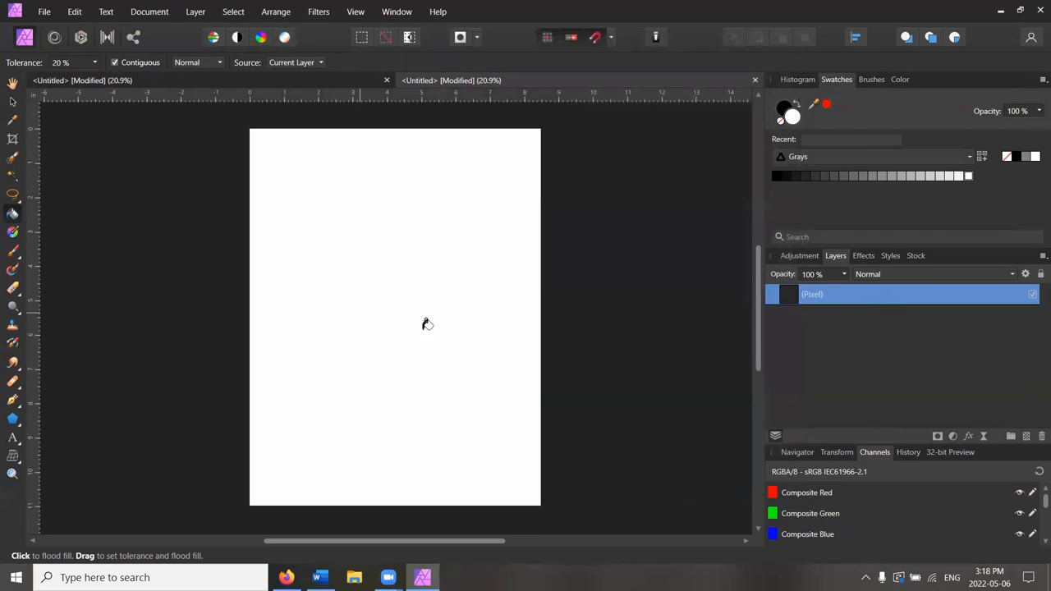
left_click(427, 324)
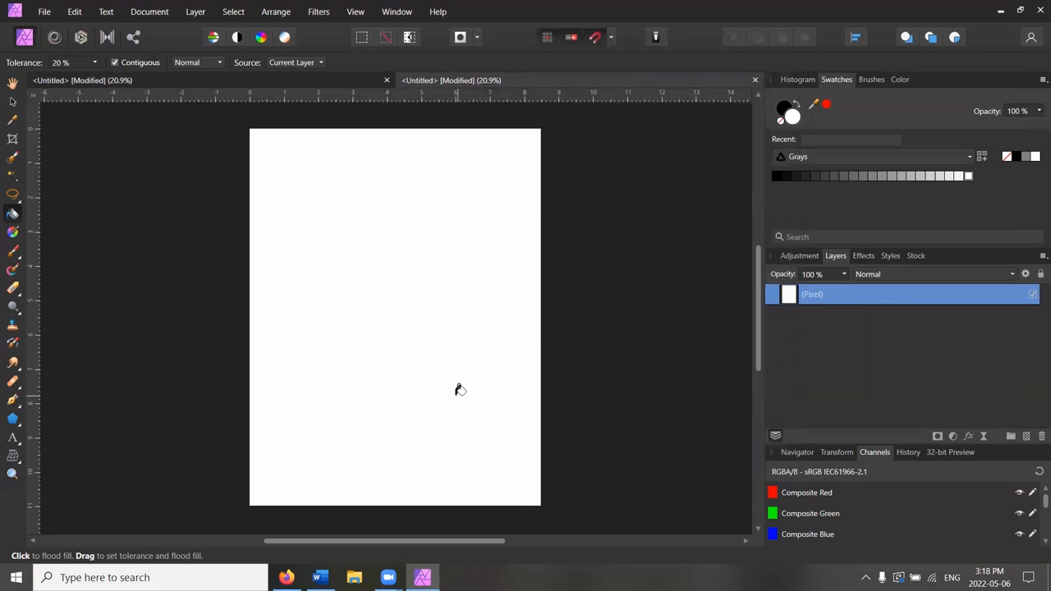
mouse_move(21, 150)
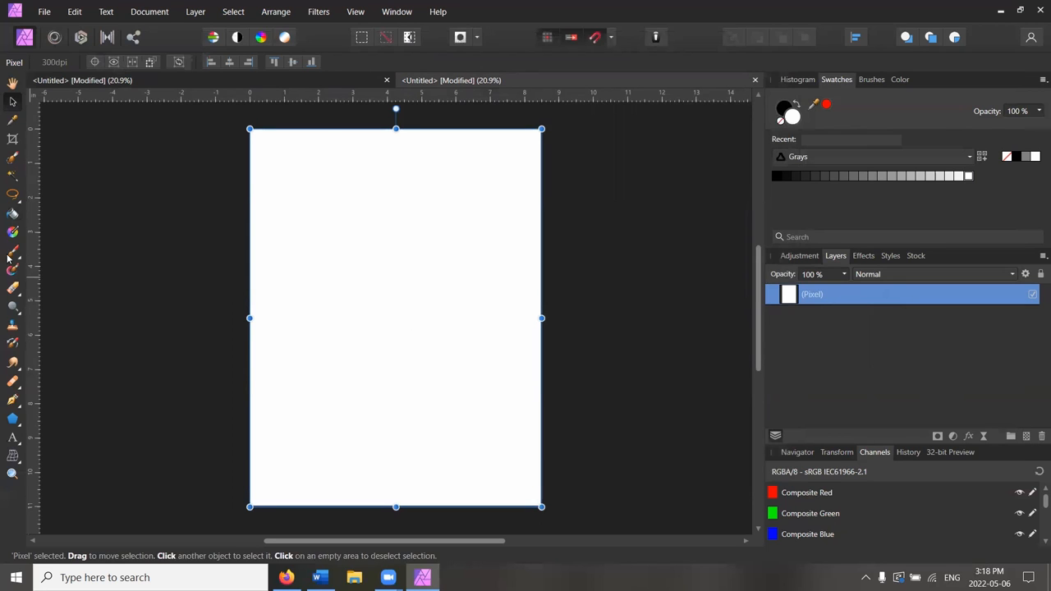
mouse_move(12, 423)
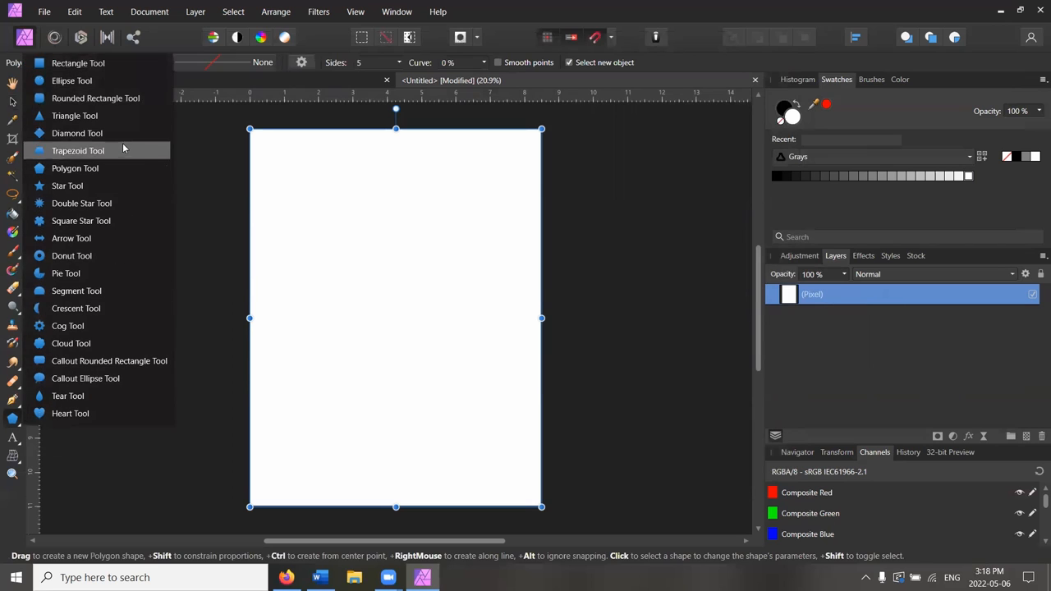
mouse_move(78, 63)
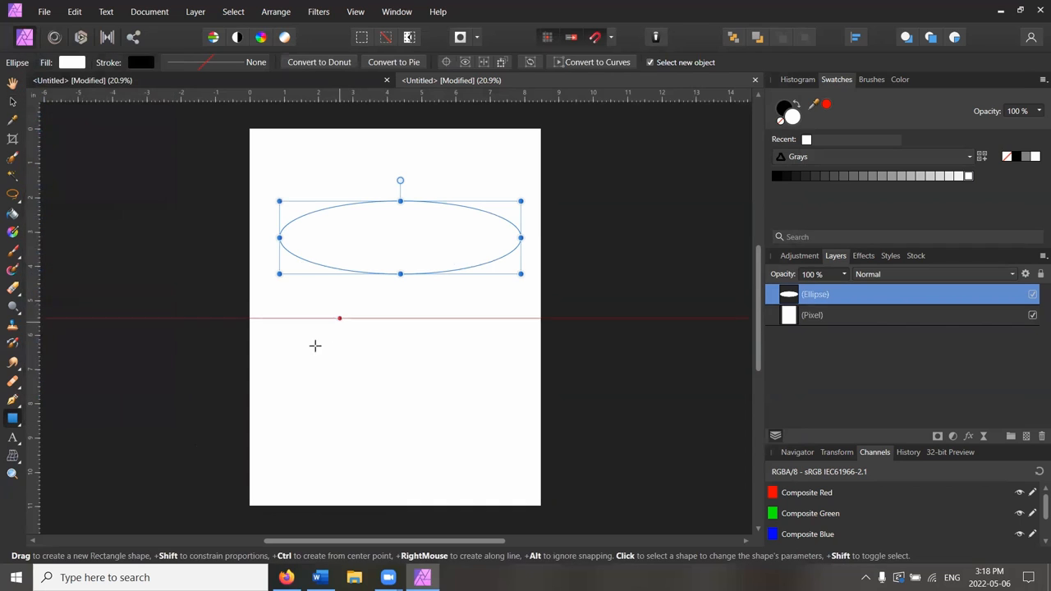
Step: Draw a wide rectangle below the ellipse and tilt it at an angle
left_click_drag(315, 319, 521, 386)
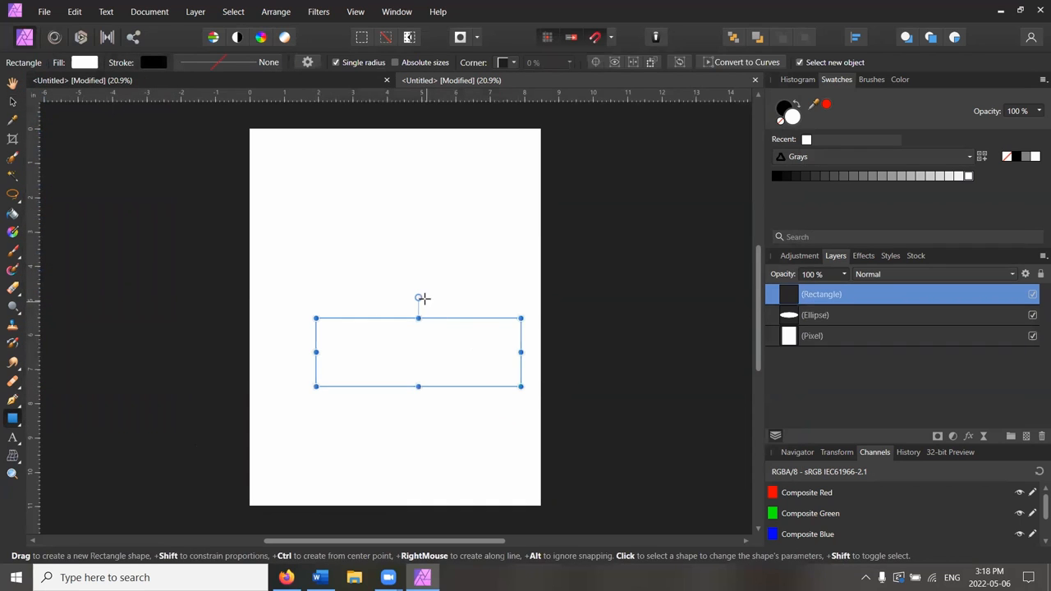
left_click_drag(420, 297, 441, 304)
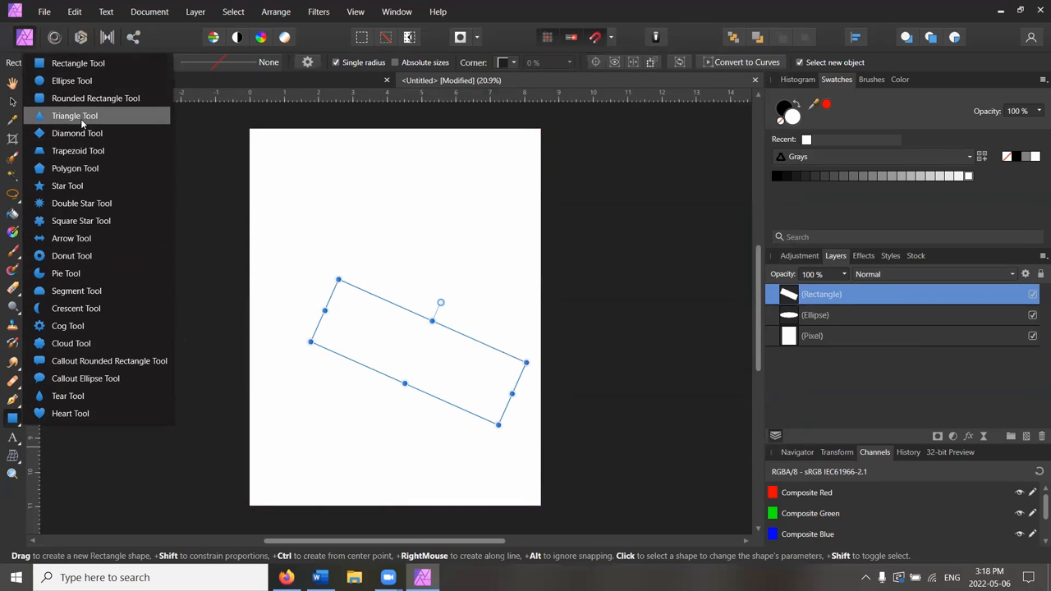
mouse_move(75, 115)
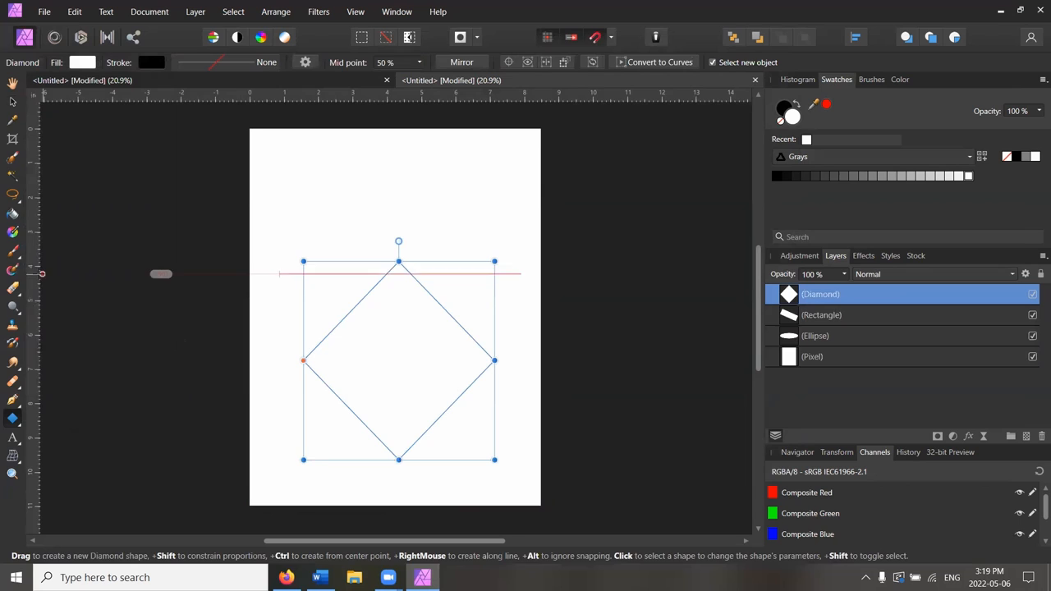
mouse_move(12, 215)
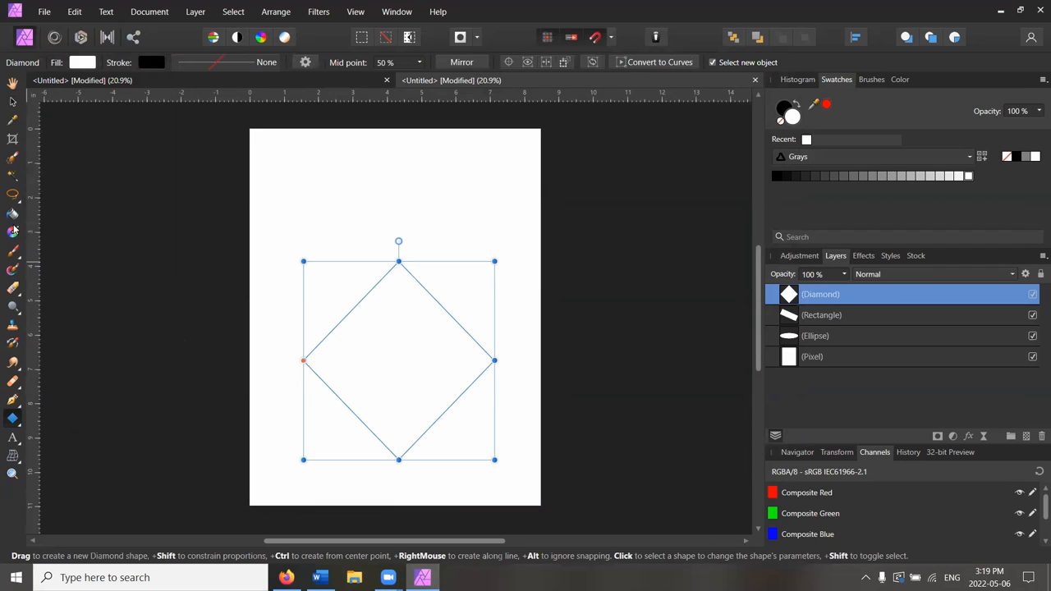
mouse_move(13, 215)
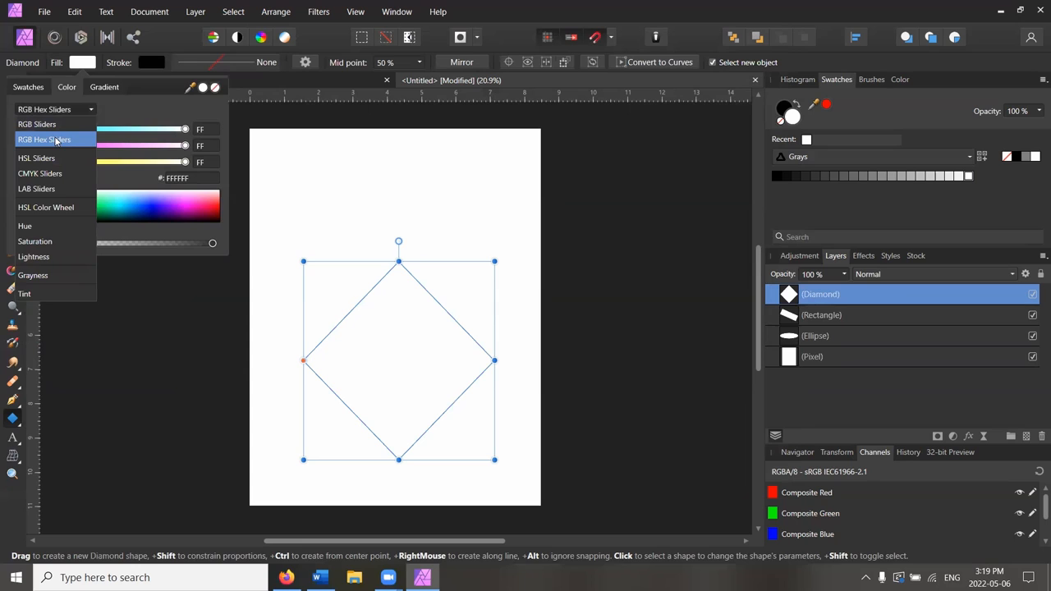
Step: Fill the diamond with the pink hex colour FF48B0
left_click(44, 139)
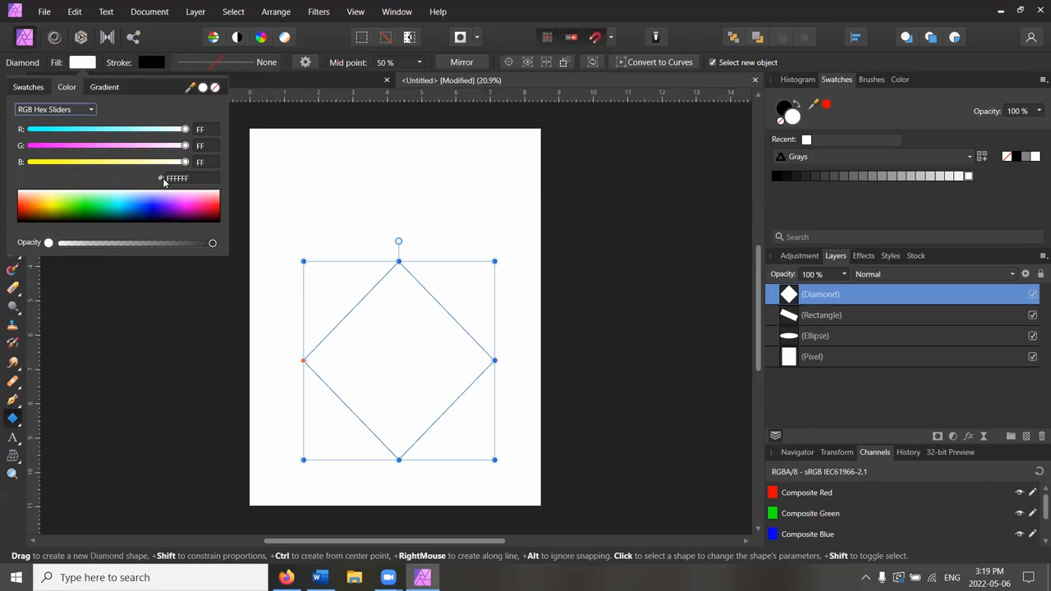
left_click(176, 178)
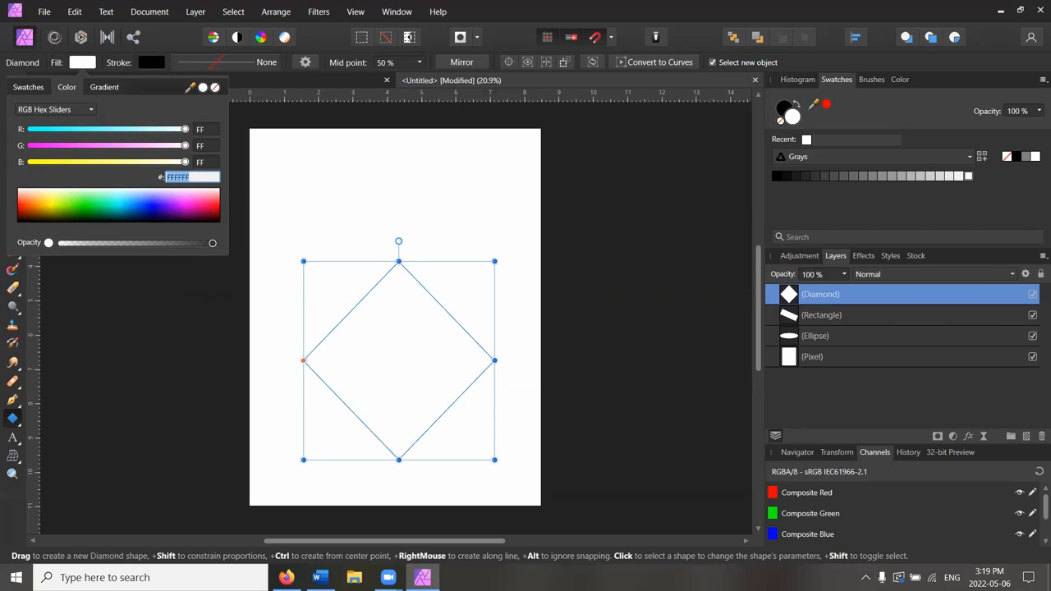
type("ff48")
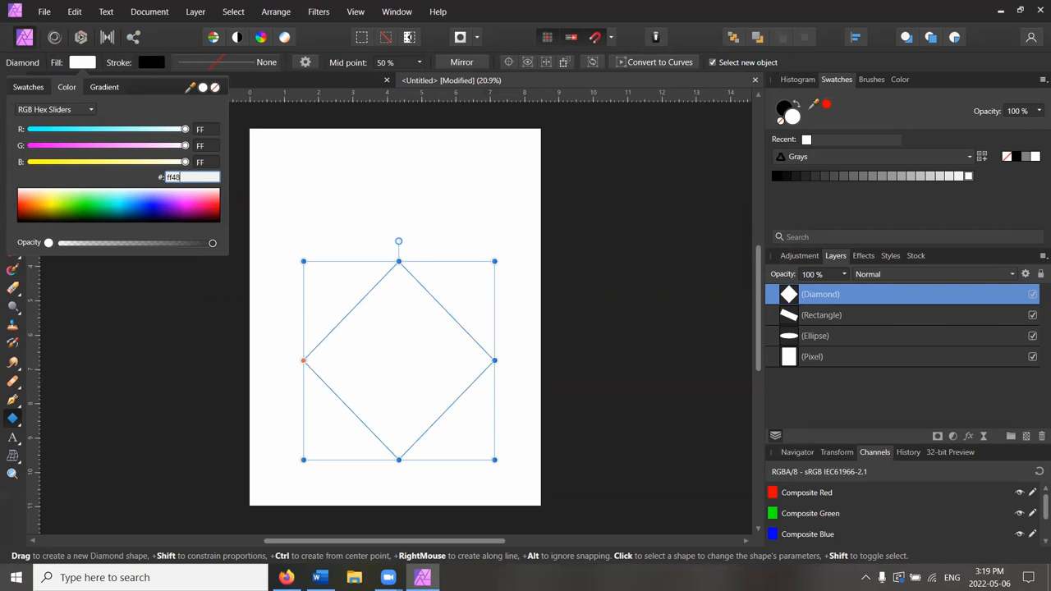
type("b0")
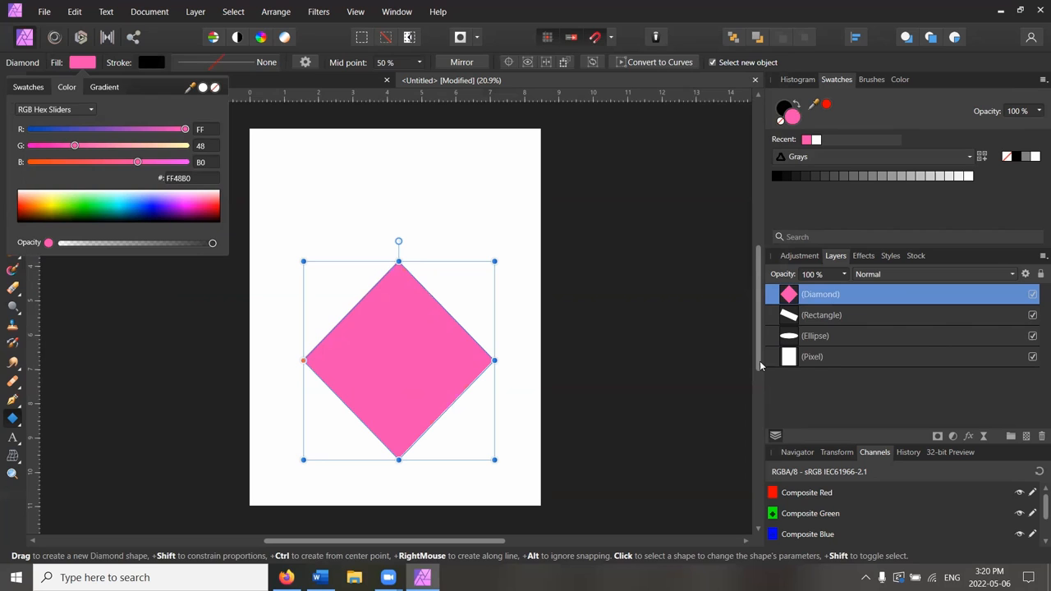
left_click(822, 315)
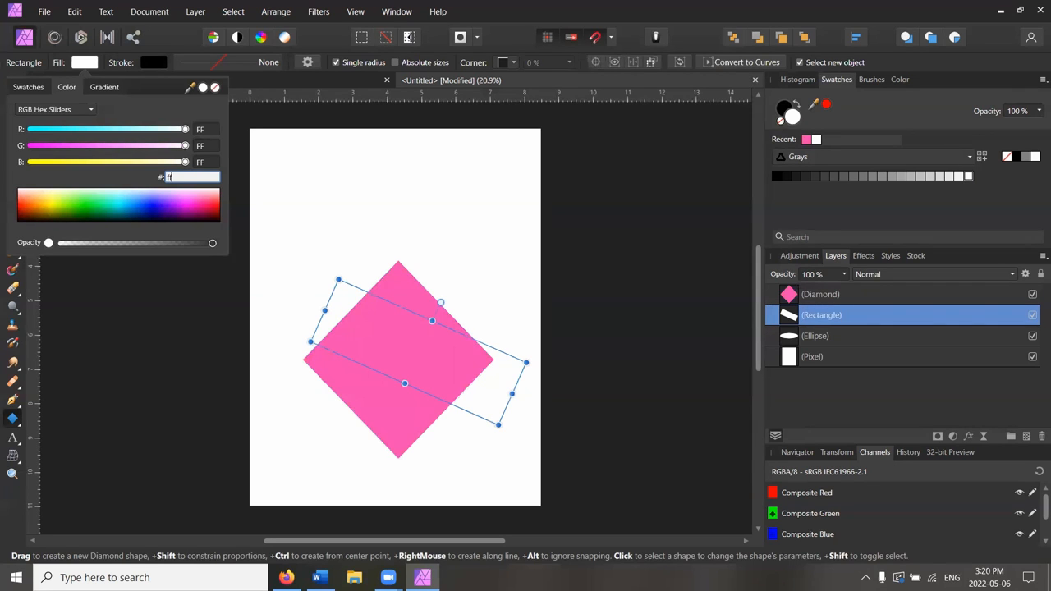
Step: Make the tilted rectangle yellow (FFE800) and the ellipse coral red (F15060)
type("ffe800")
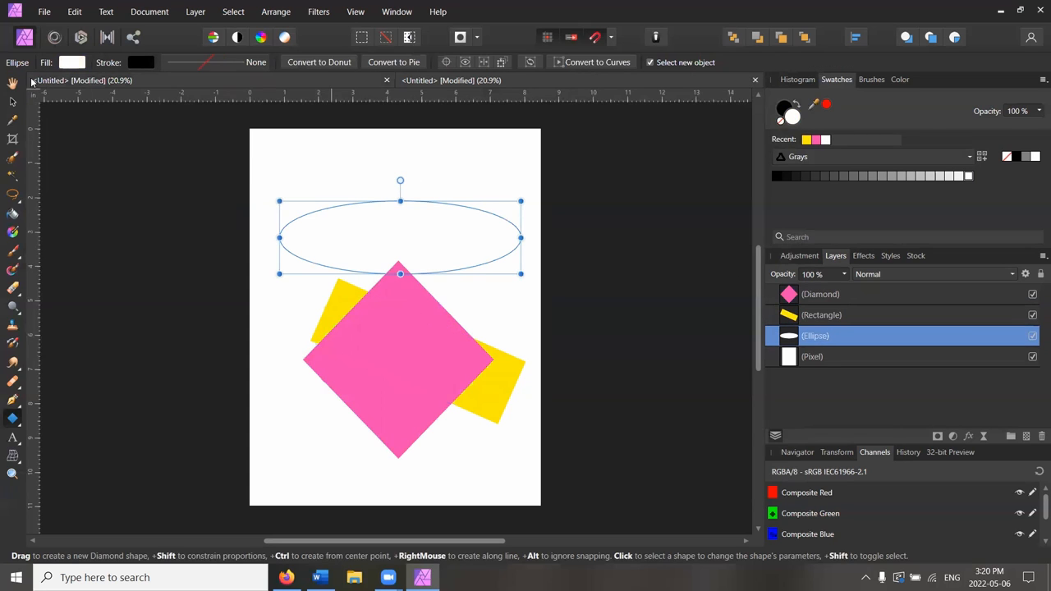
left_click(73, 62)
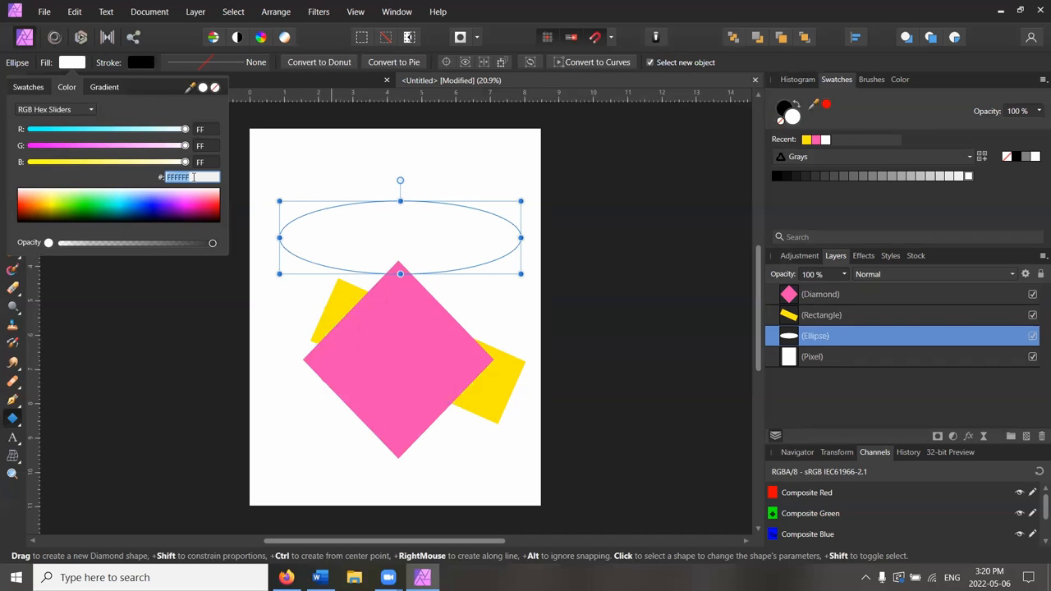
type("ff")
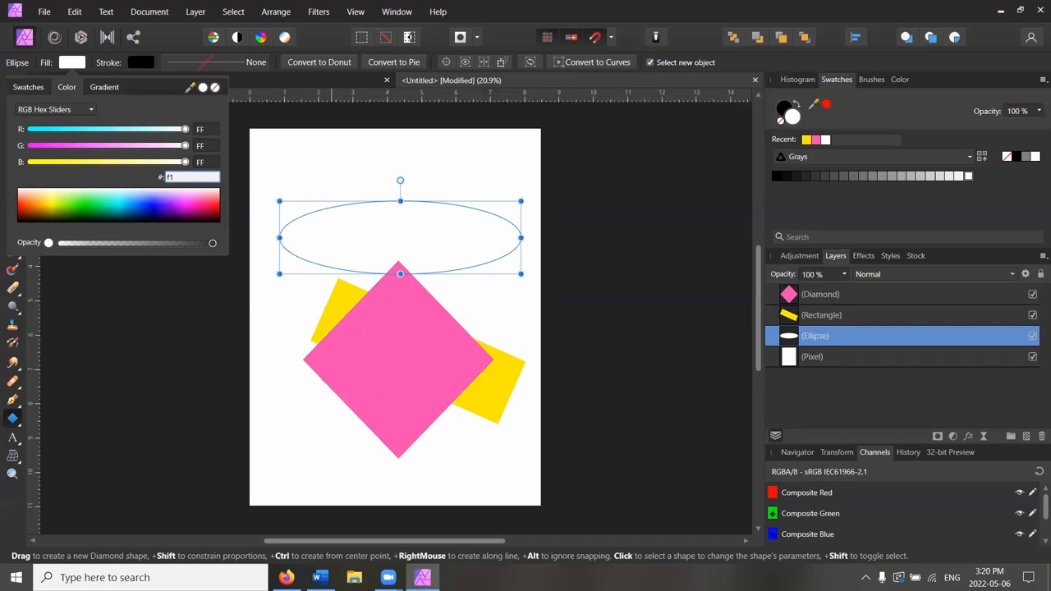
type("50")
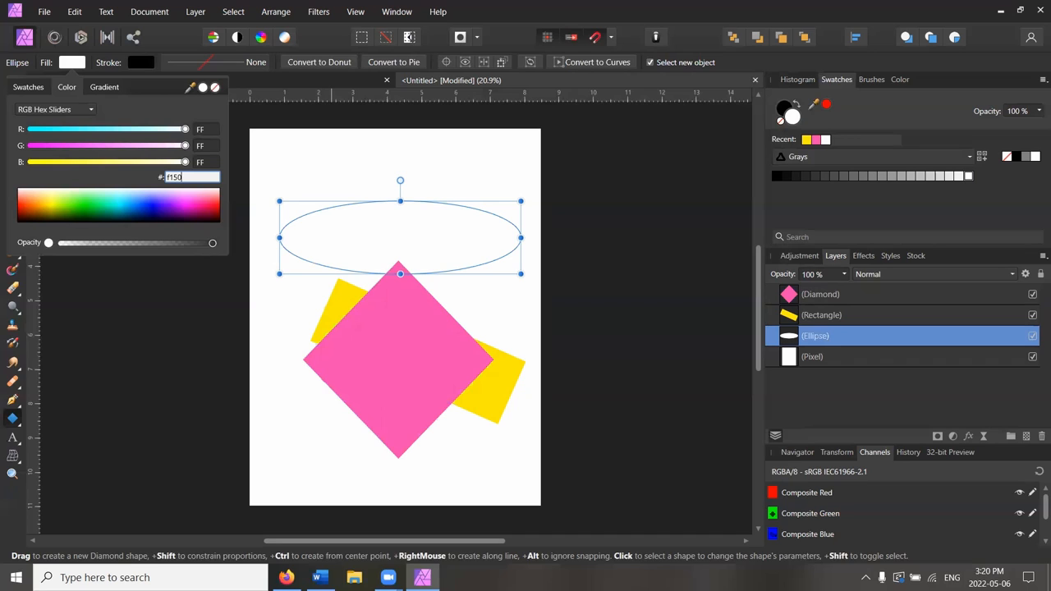
type("F15060")
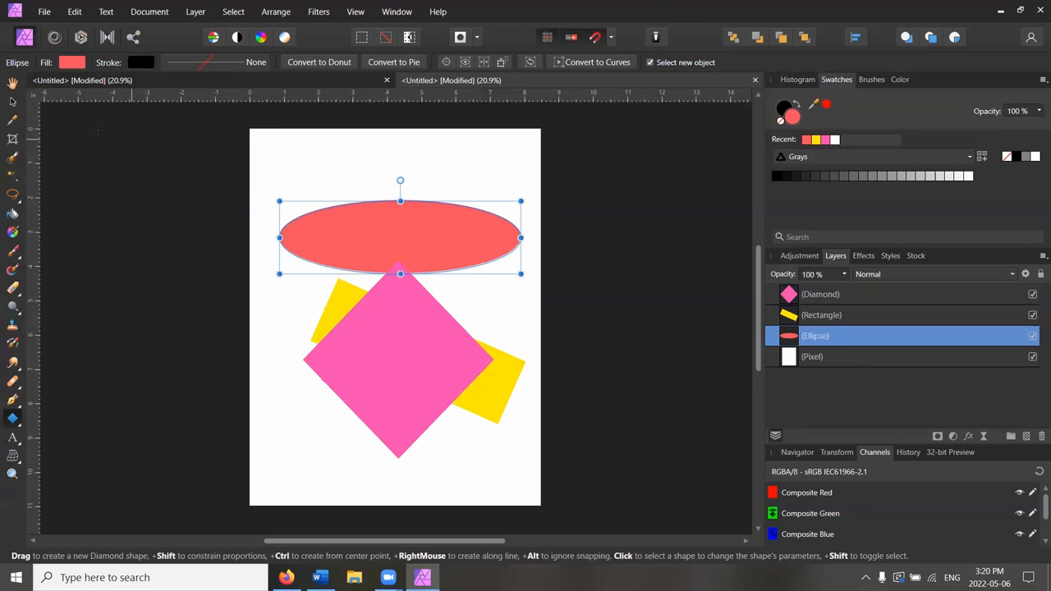
Step: Move the red ellipse up and left, then stretch it taller over the shapes
left_click(344, 251)
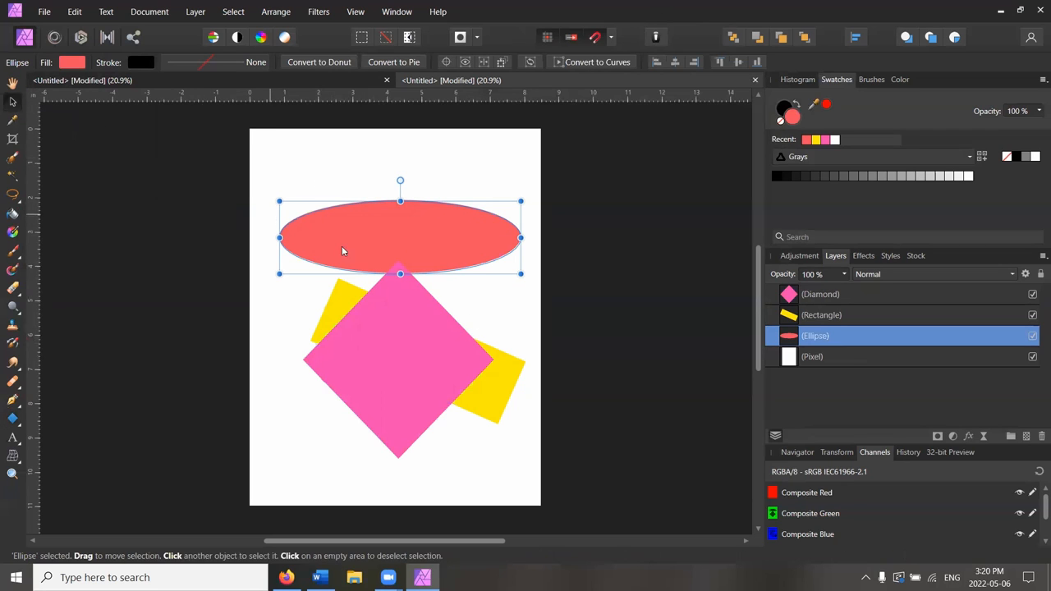
left_click_drag(343, 237, 466, 215)
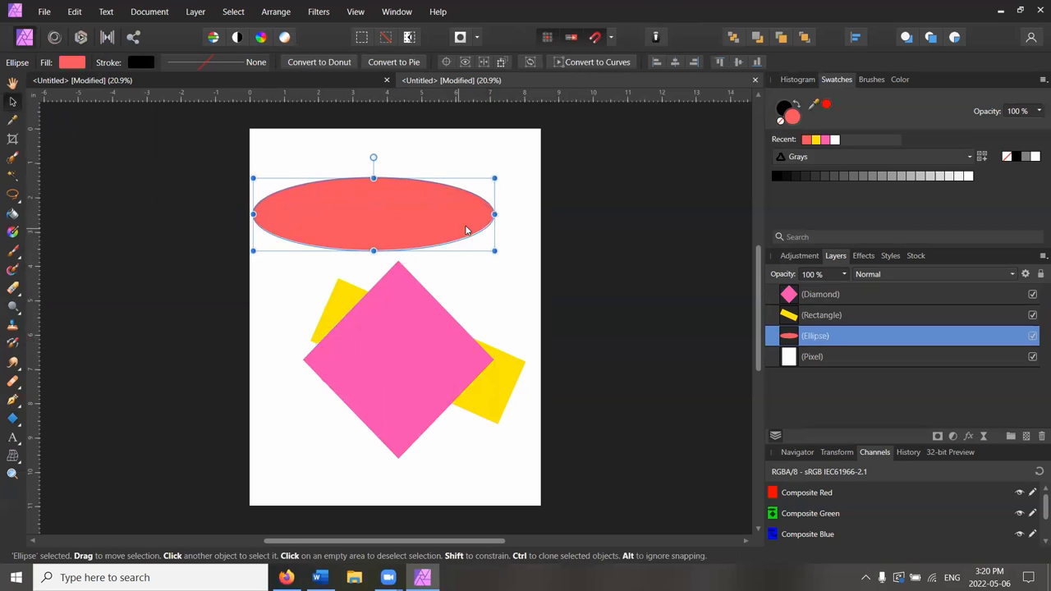
left_click_drag(373, 251, 389, 343)
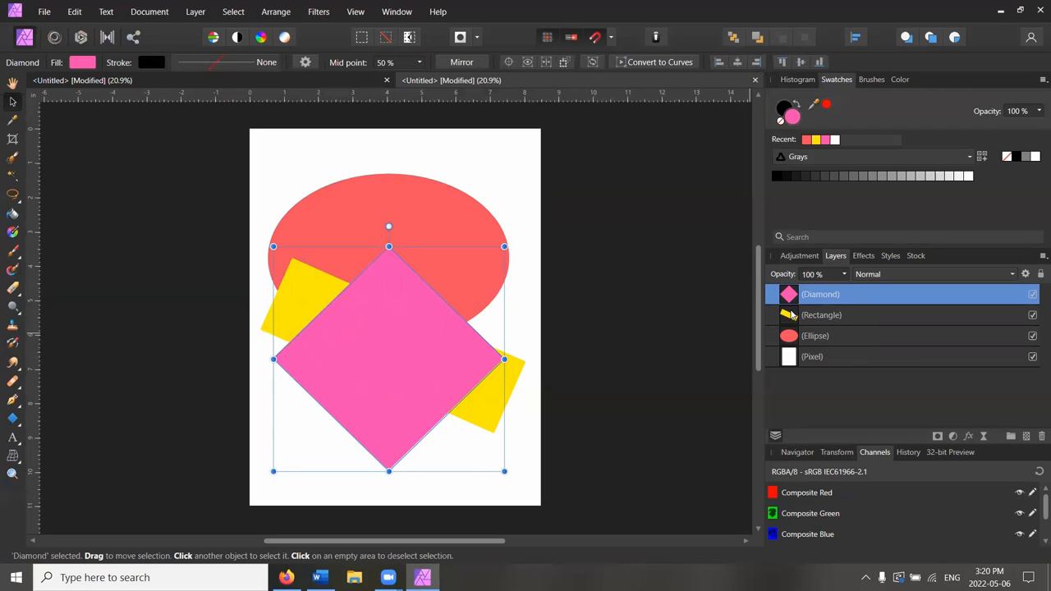
mouse_move(816, 335)
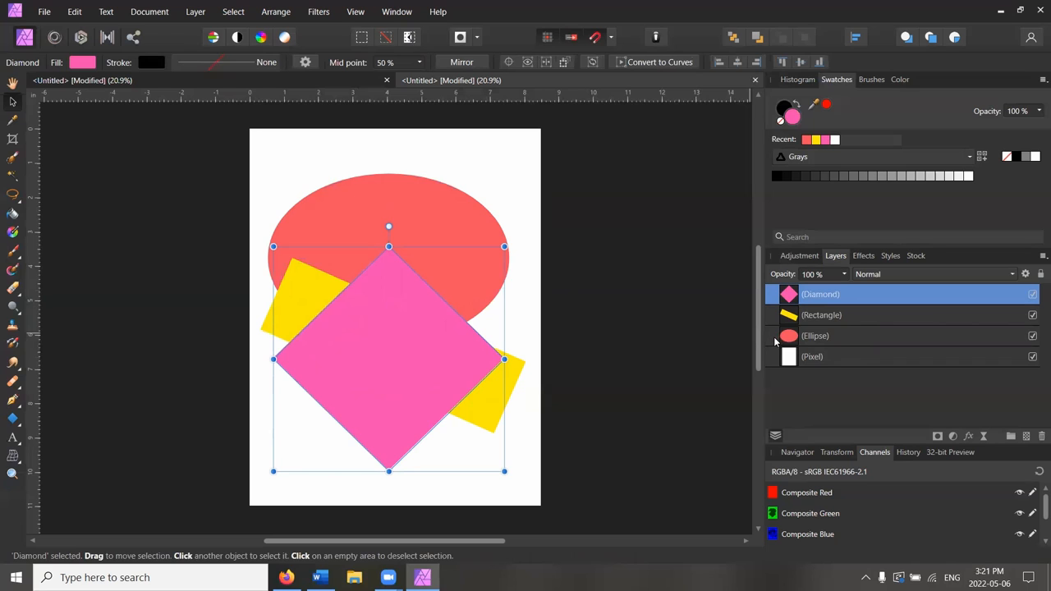
mouse_move(777, 340)
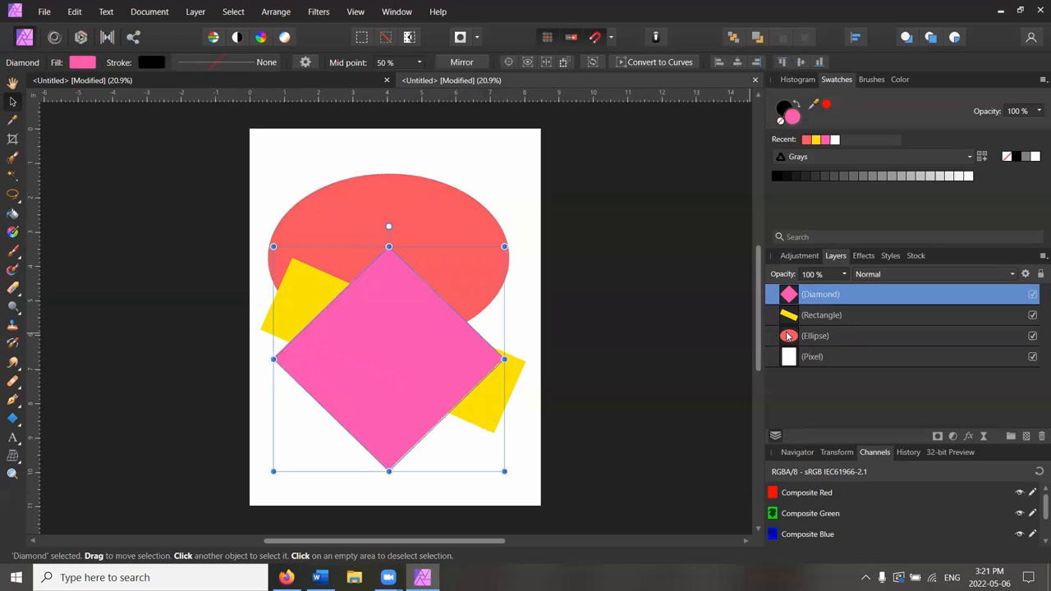
mouse_move(797, 336)
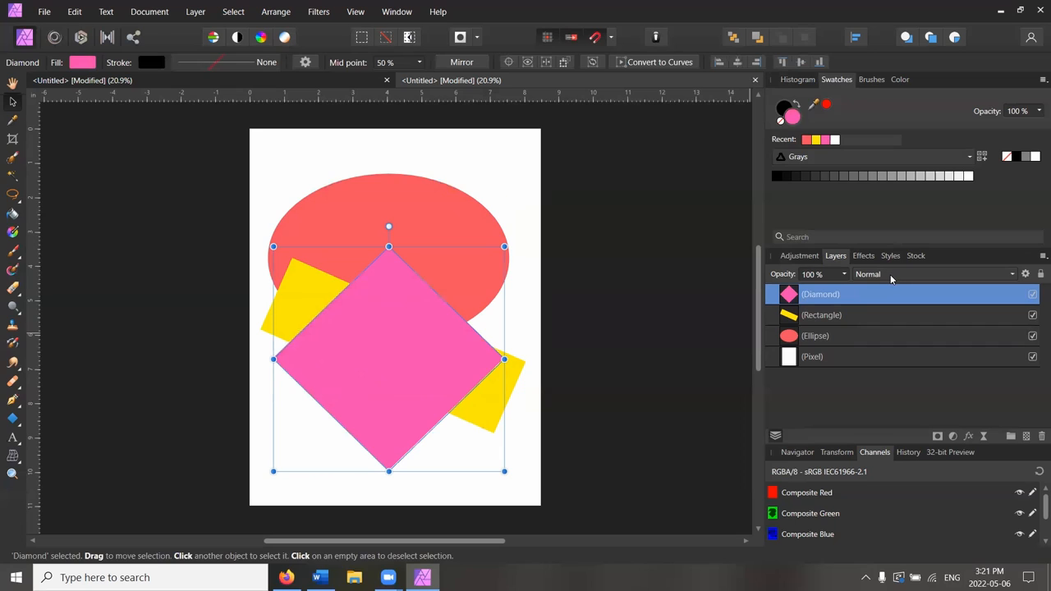
mouse_move(887, 277)
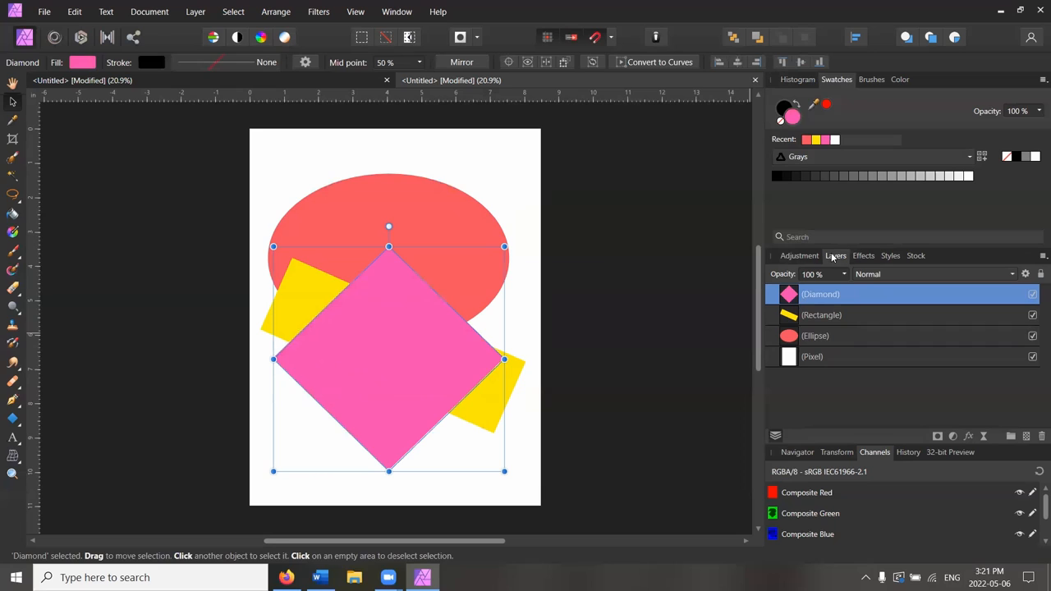
mouse_move(887, 277)
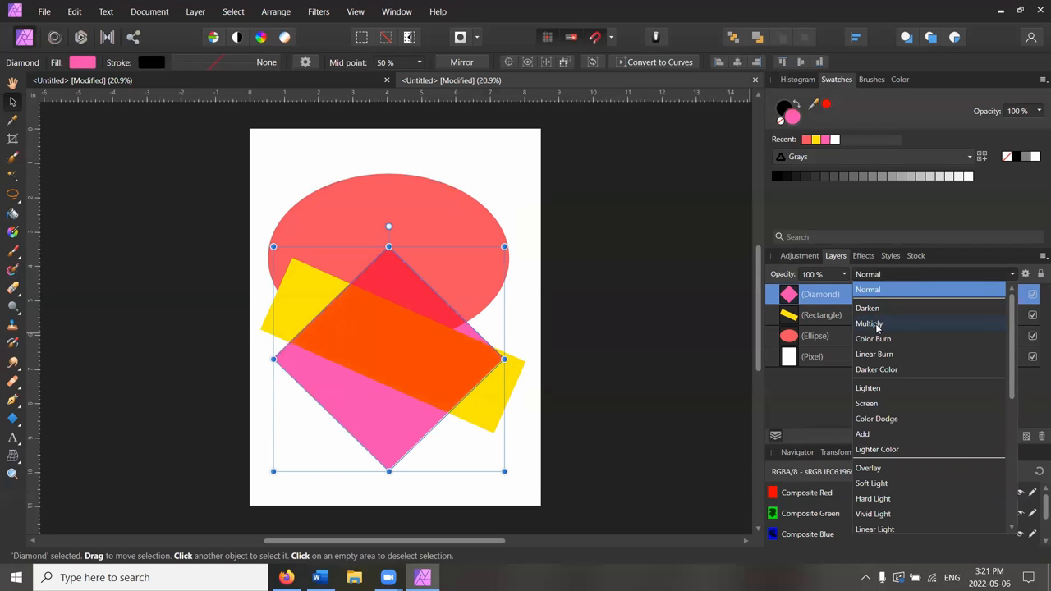
Step: Set the pink diamond, yellow rectangle and red ellipse layers to Multiply
left_click(822, 314)
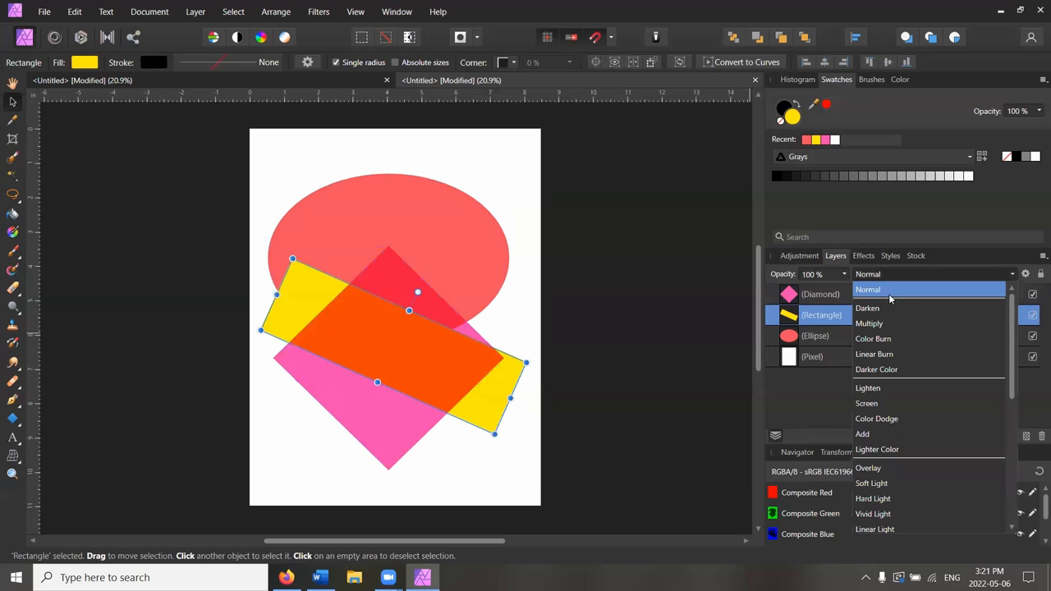
left_click(869, 323)
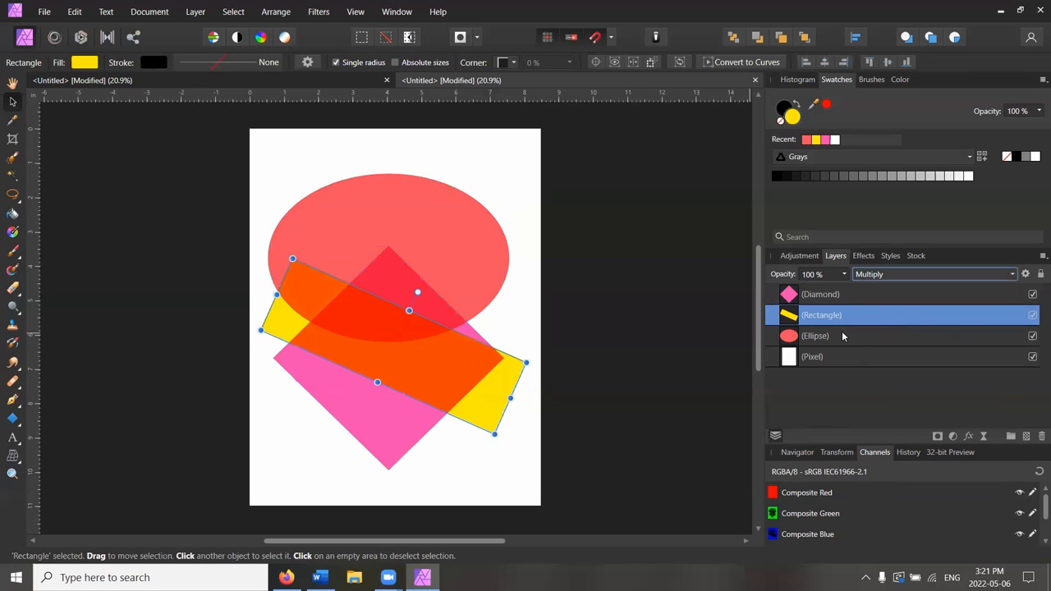
left_click(814, 335)
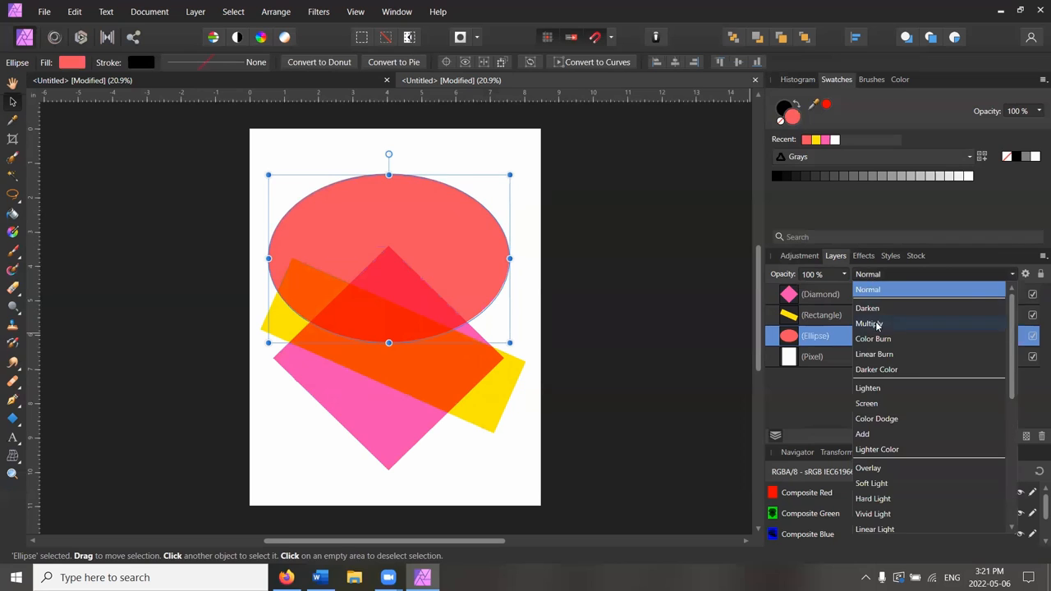
left_click(869, 324)
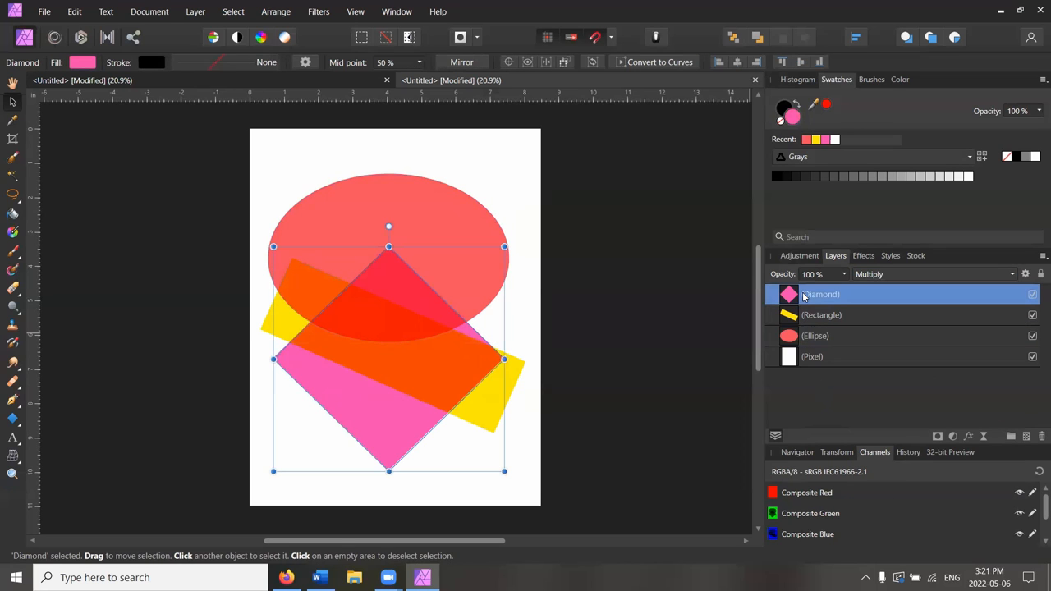
mouse_move(815, 336)
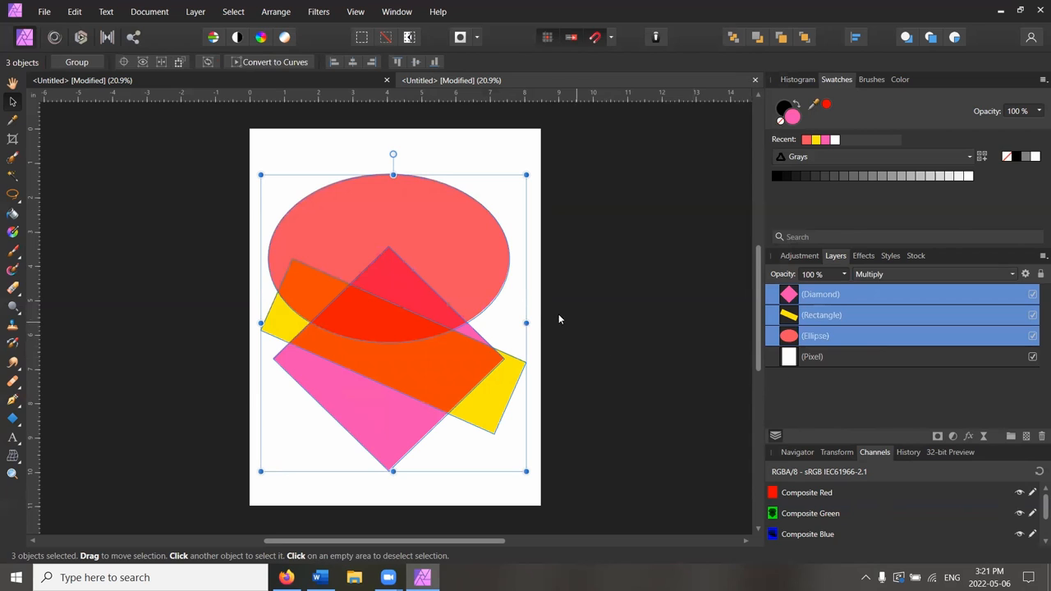
left_click(812, 355)
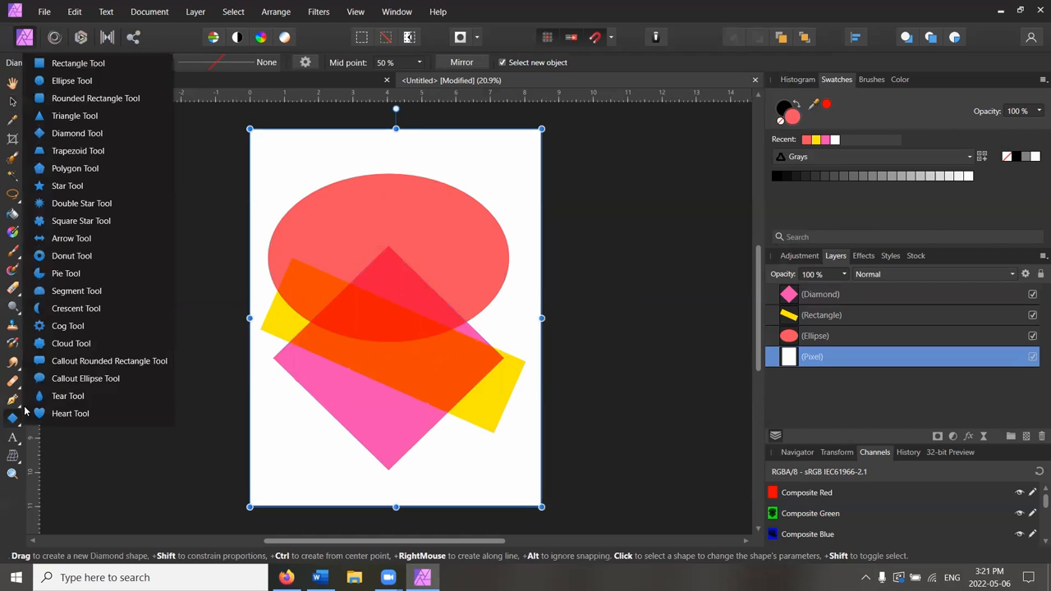
mouse_move(67, 186)
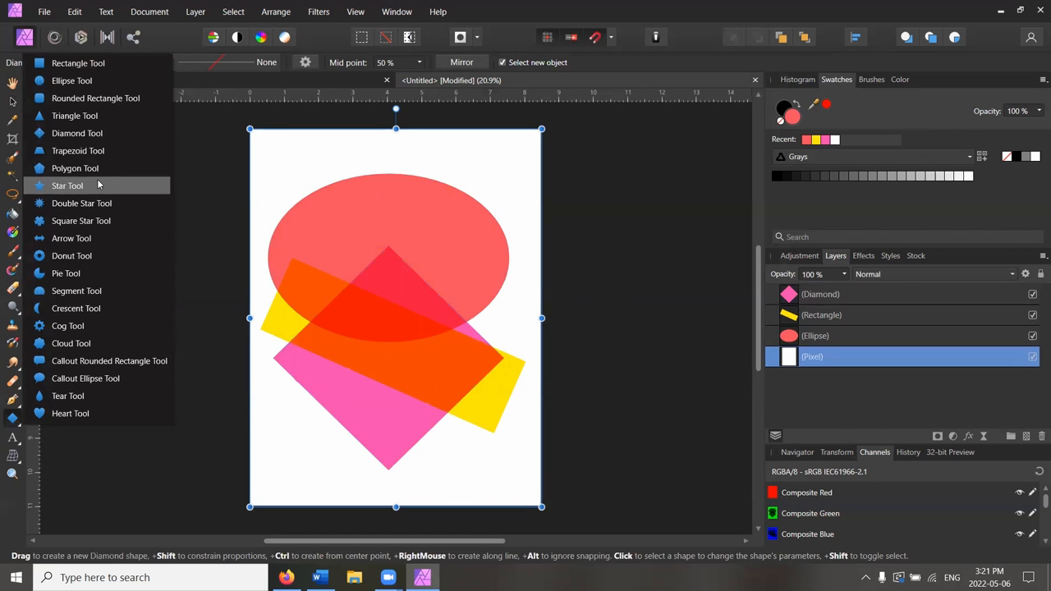
Step: Draw a triangle at the upper right overlapping the ellipse and fill it blue
left_click(75, 115)
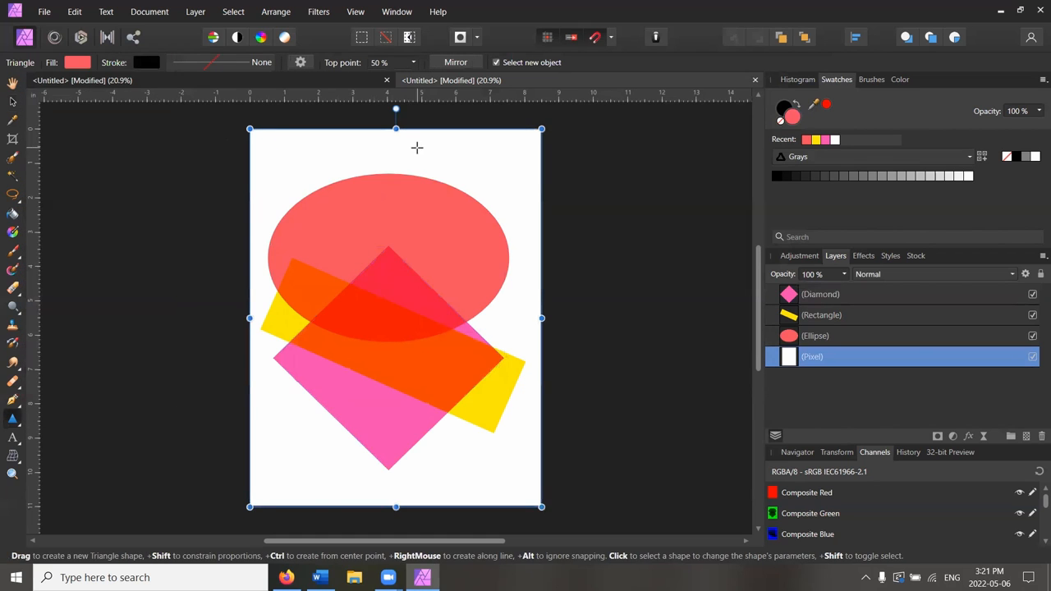
left_click_drag(417, 148, 541, 269)
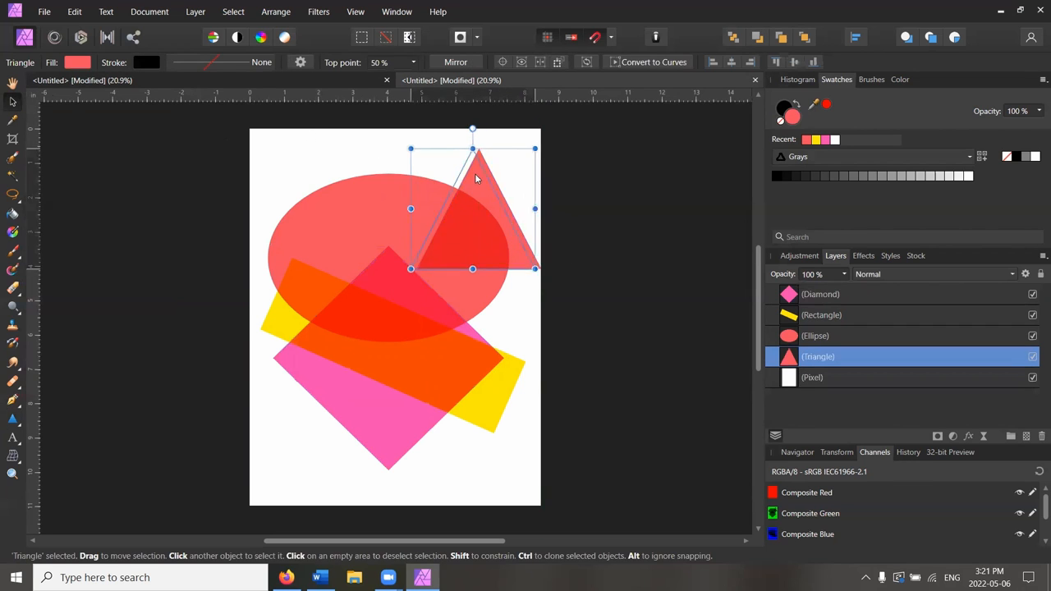
left_click_drag(536, 269, 525, 304)
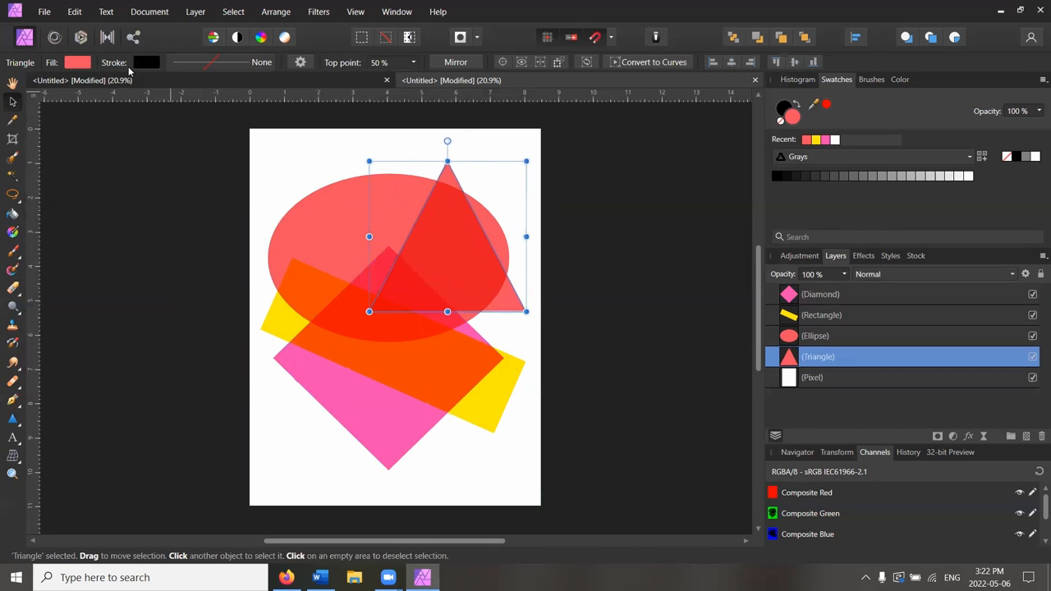
left_click(77, 62)
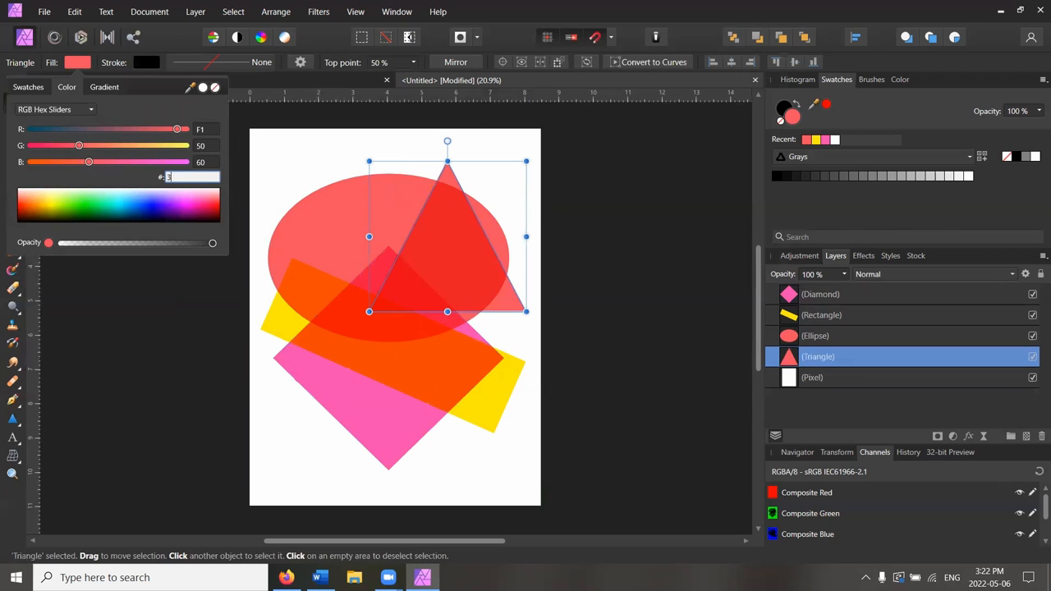
type("3255")
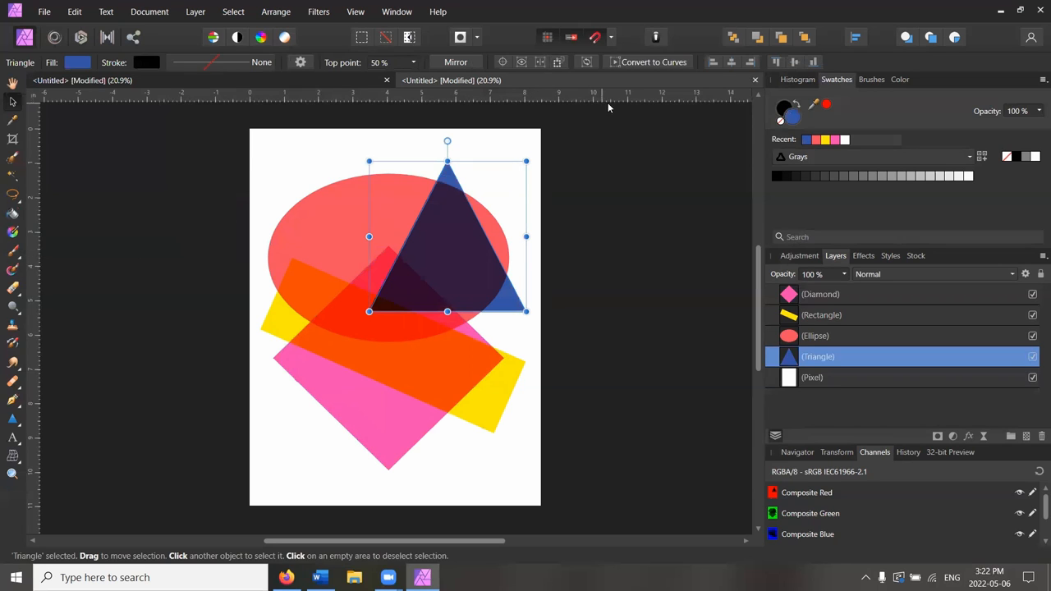
left_click(814, 335)
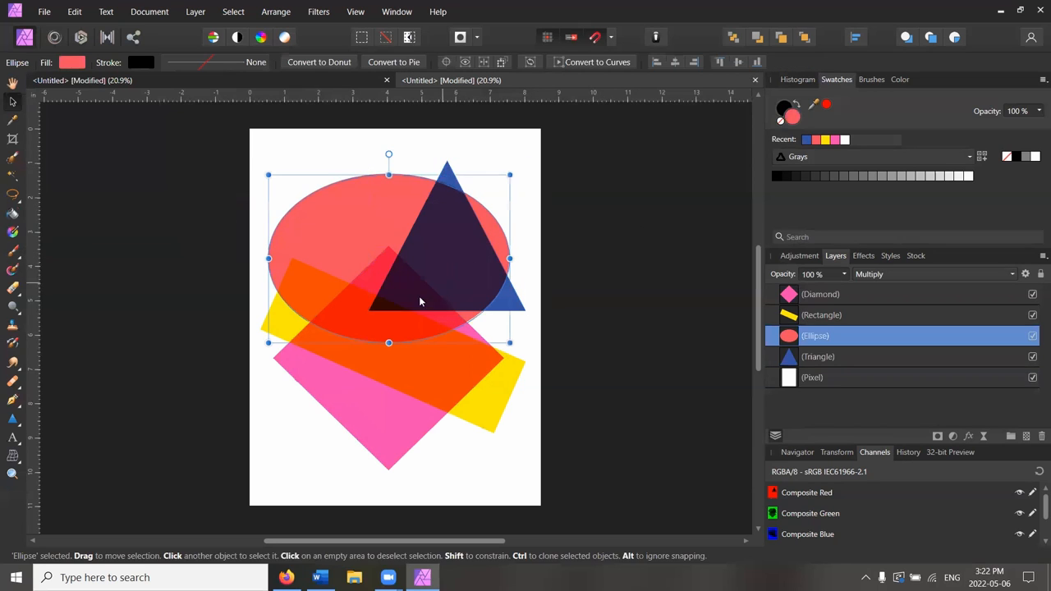
left_click(398, 166)
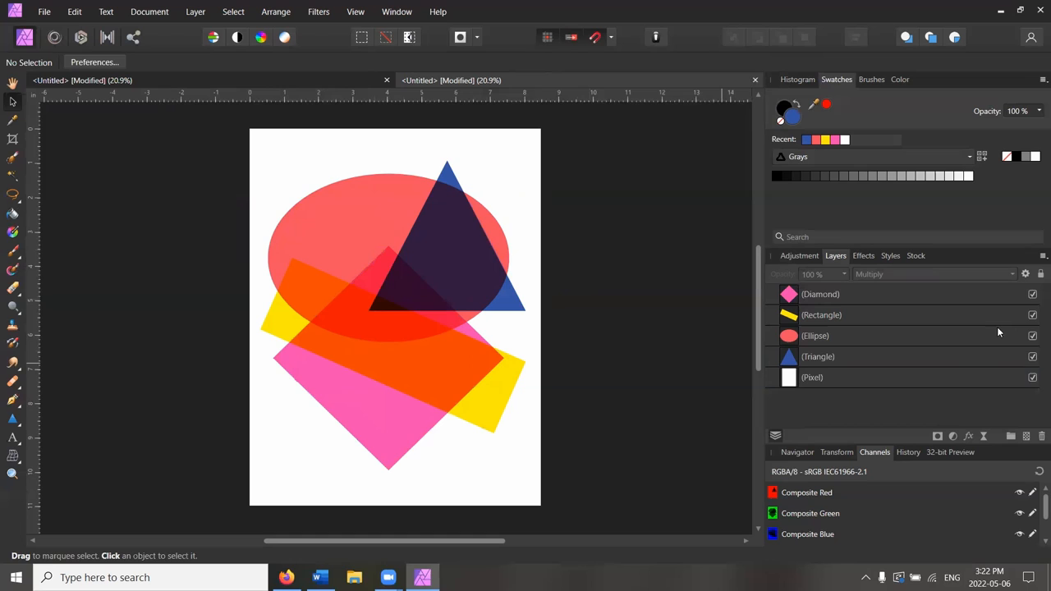
mouse_move(1022, 320)
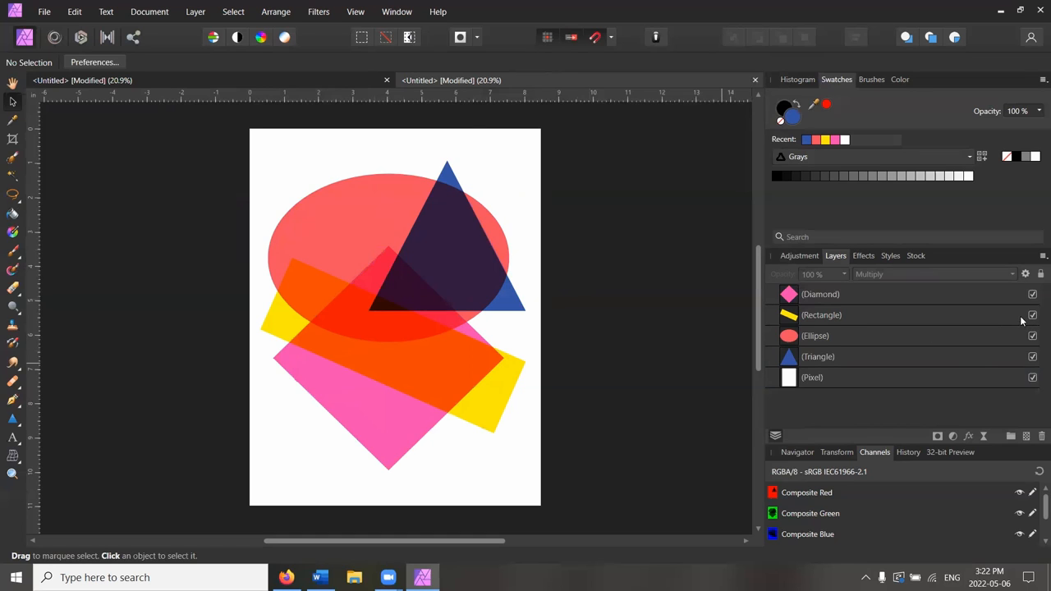
mouse_move(995, 328)
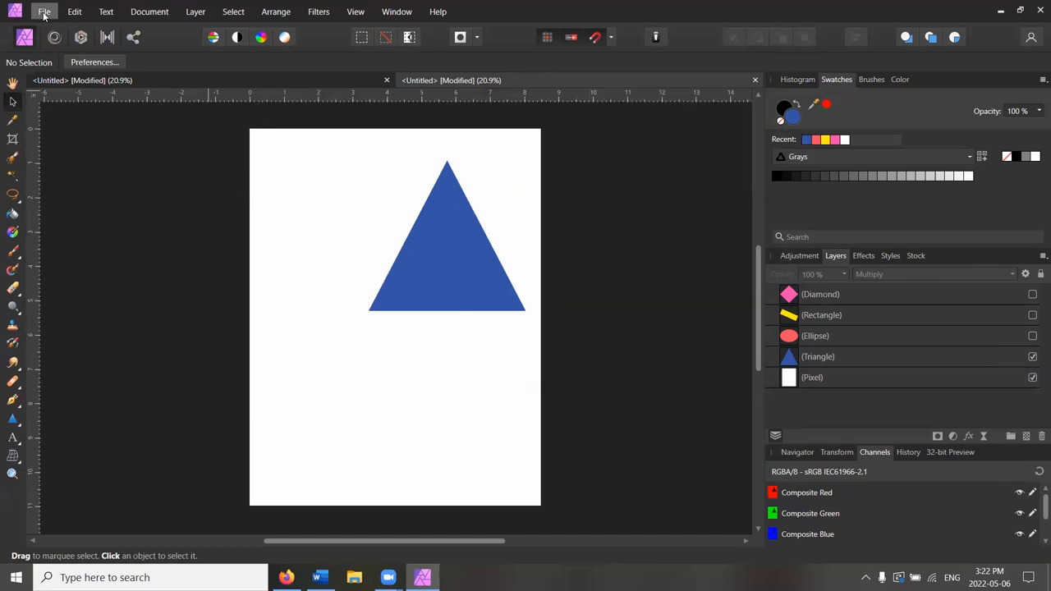
mouse_move(97, 392)
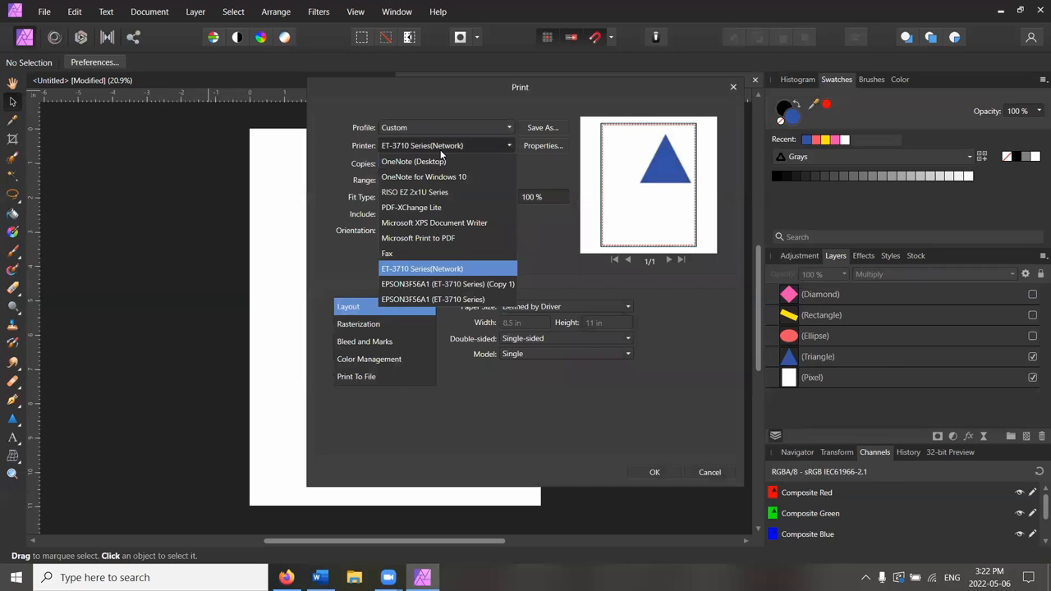
mouse_move(449, 195)
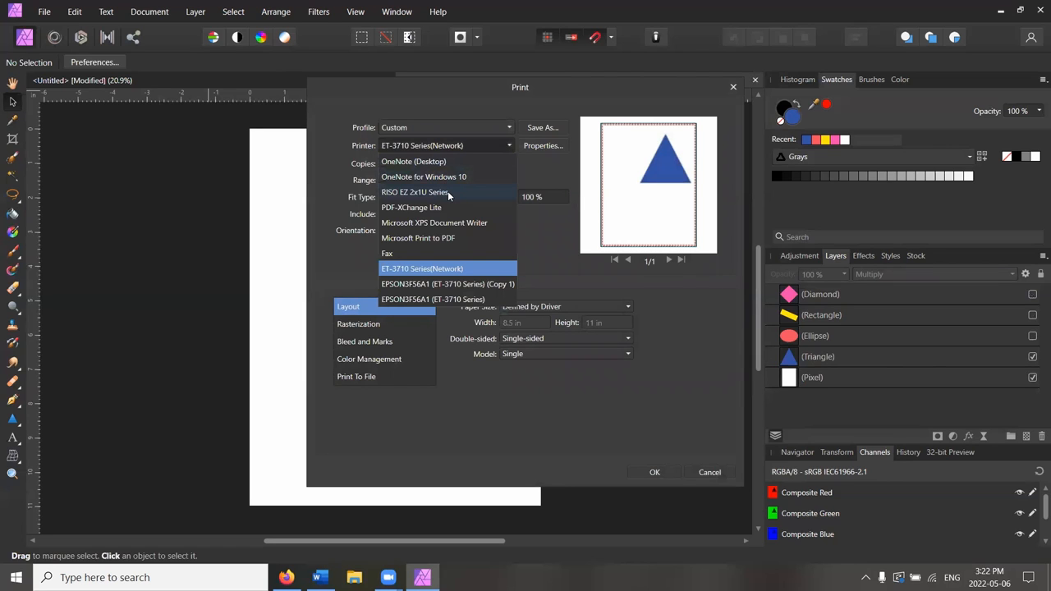
Step: Print the triangle-only page on the RISO EZ 2x1U Series after reviewing its properties
left_click(416, 191)
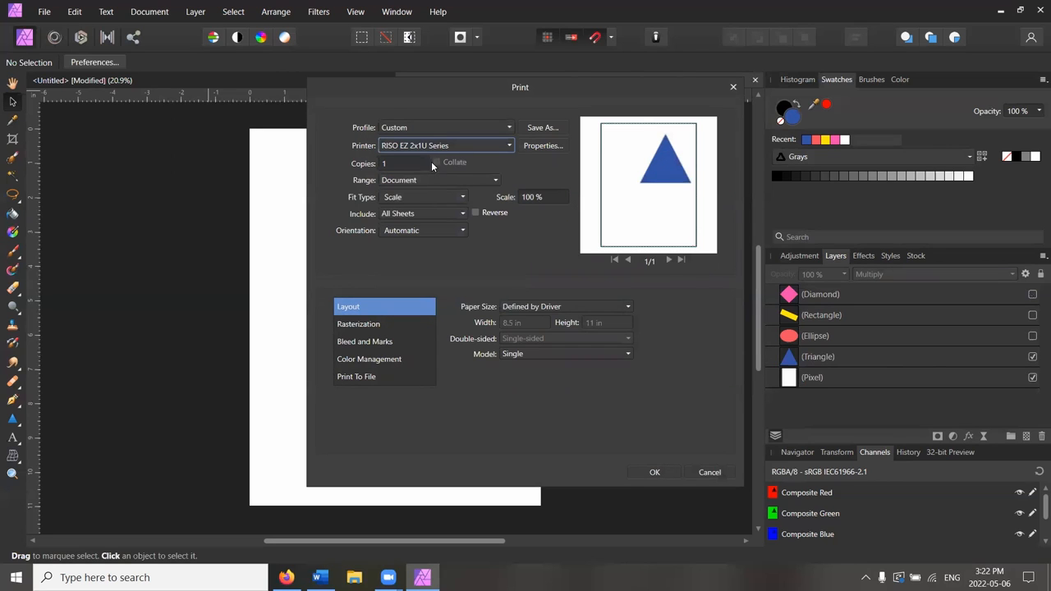
mouse_move(558, 153)
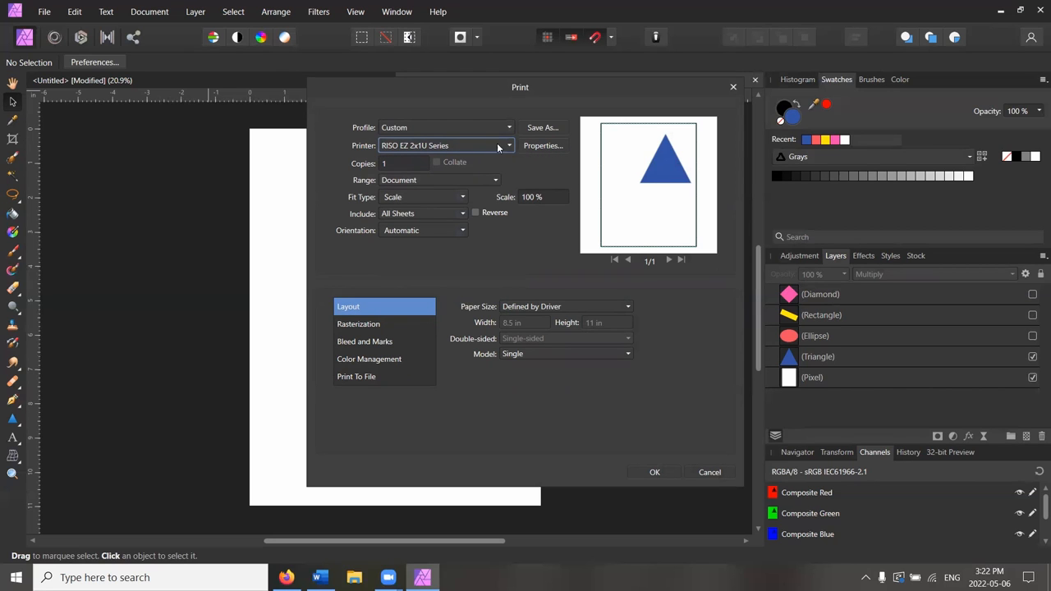
left_click(542, 145)
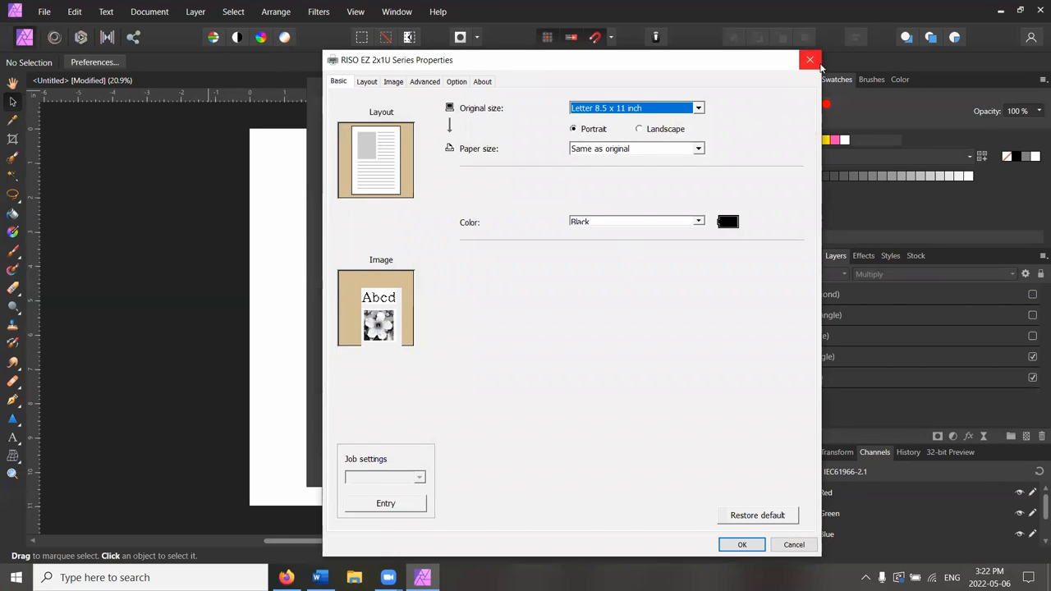
left_click(810, 59)
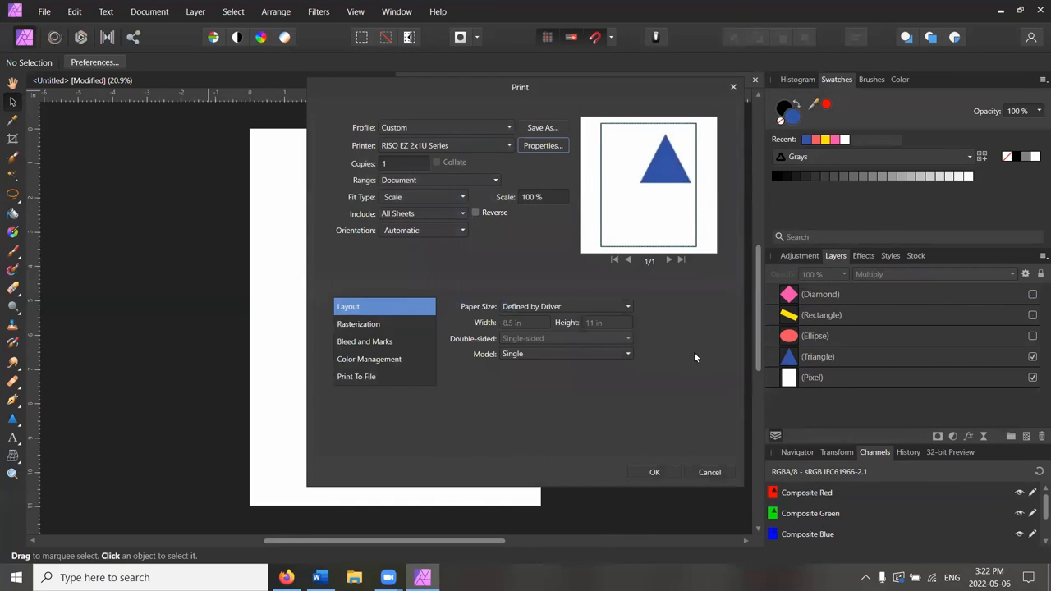
left_click(709, 473)
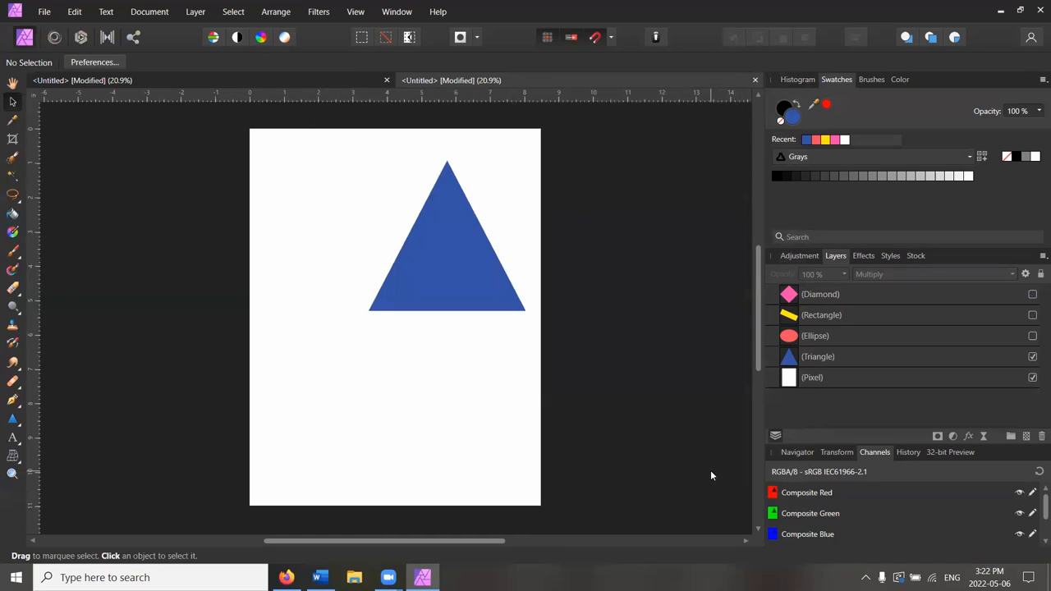
Step: Toggle the triangle, ellipse and rectangle layer visibility to view each shape alone
left_click(1032, 357)
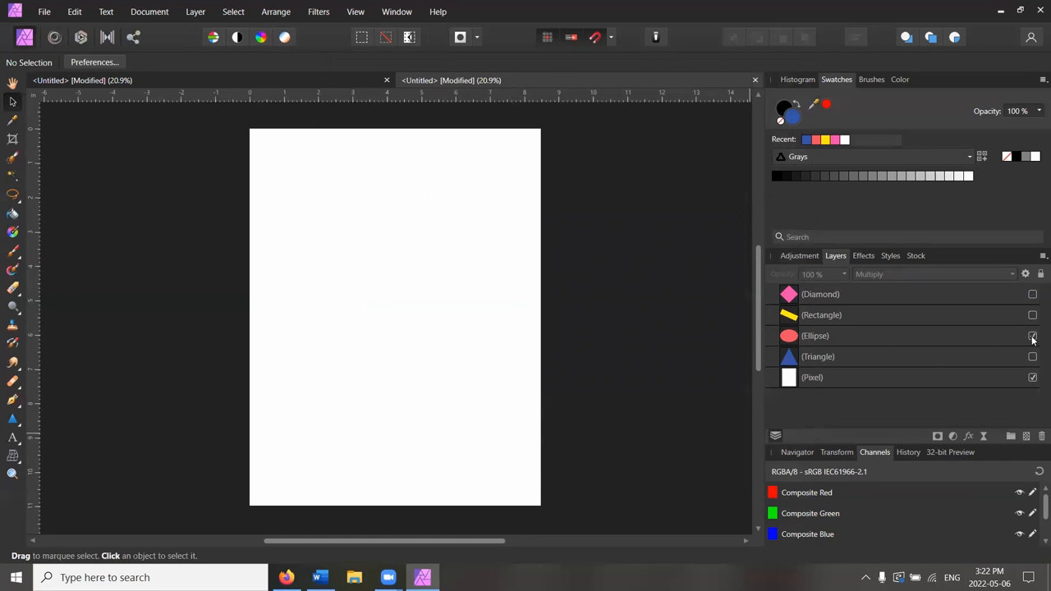
left_click(1033, 336)
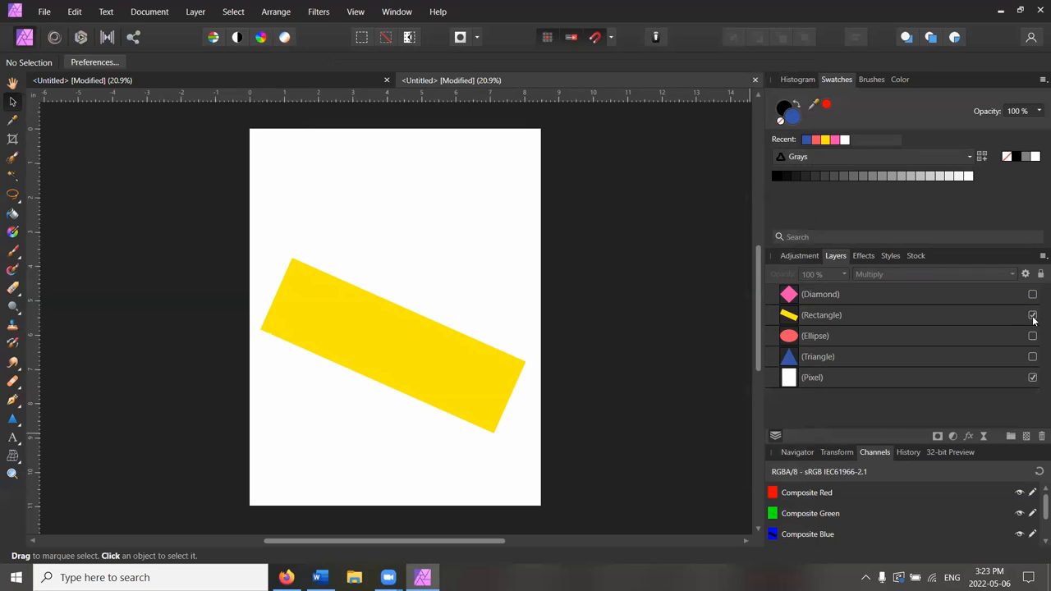
left_click(1033, 315)
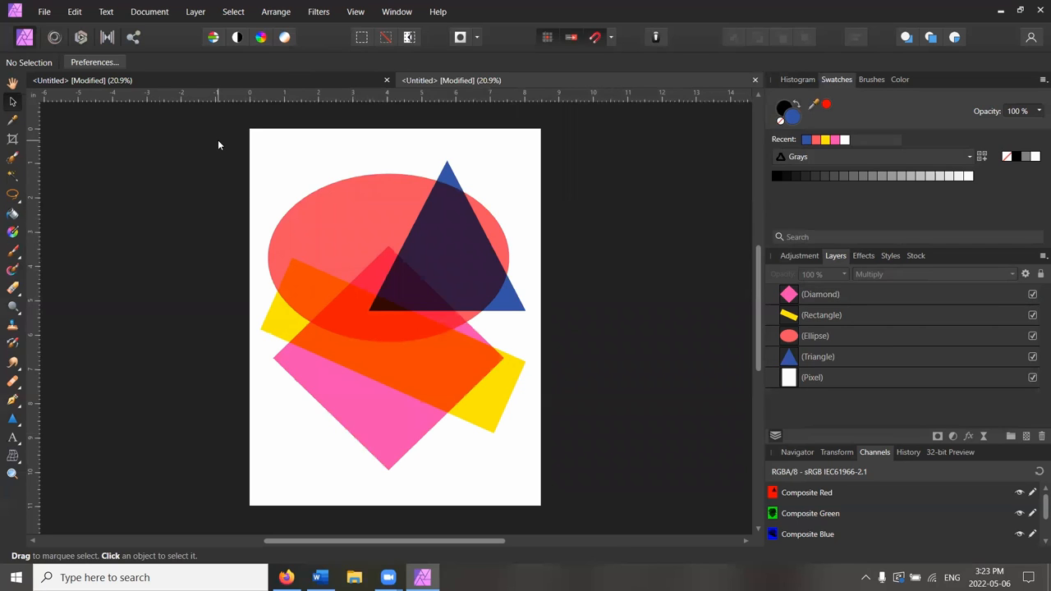
mouse_move(136, 115)
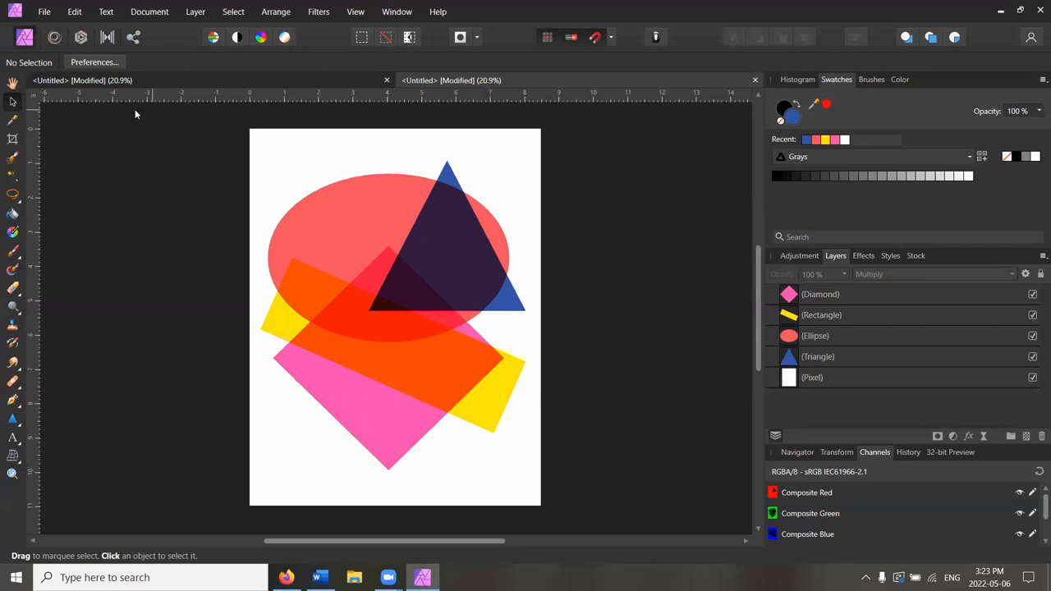
mouse_move(425, 433)
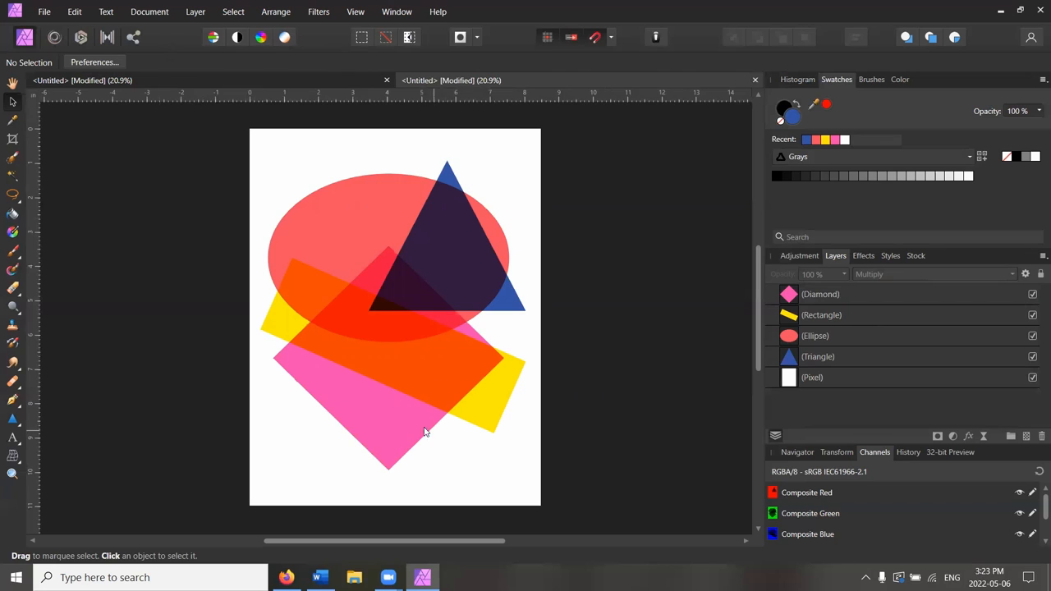
mouse_move(480, 413)
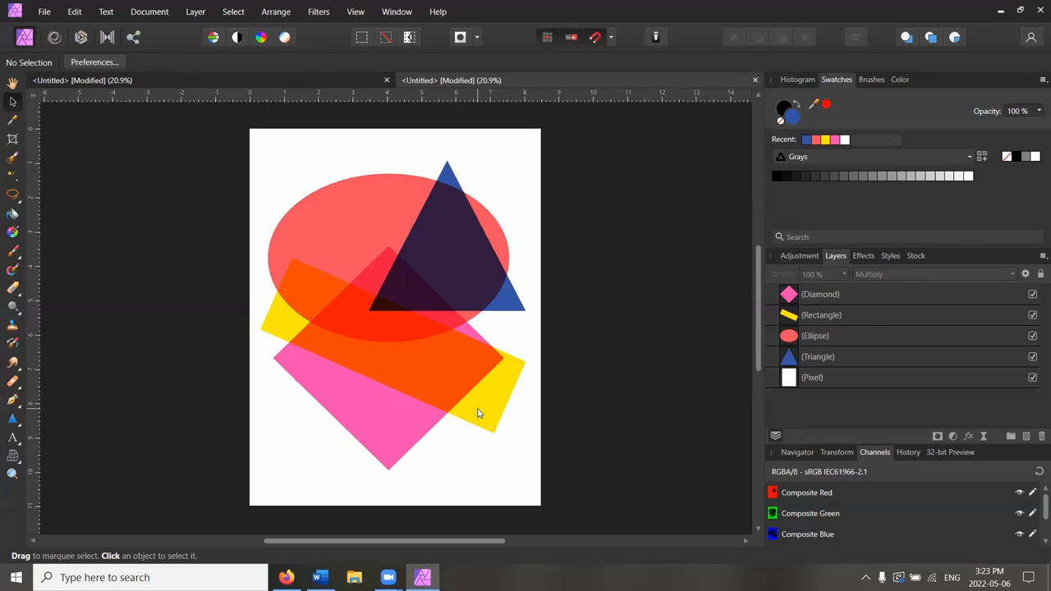
mouse_move(471, 416)
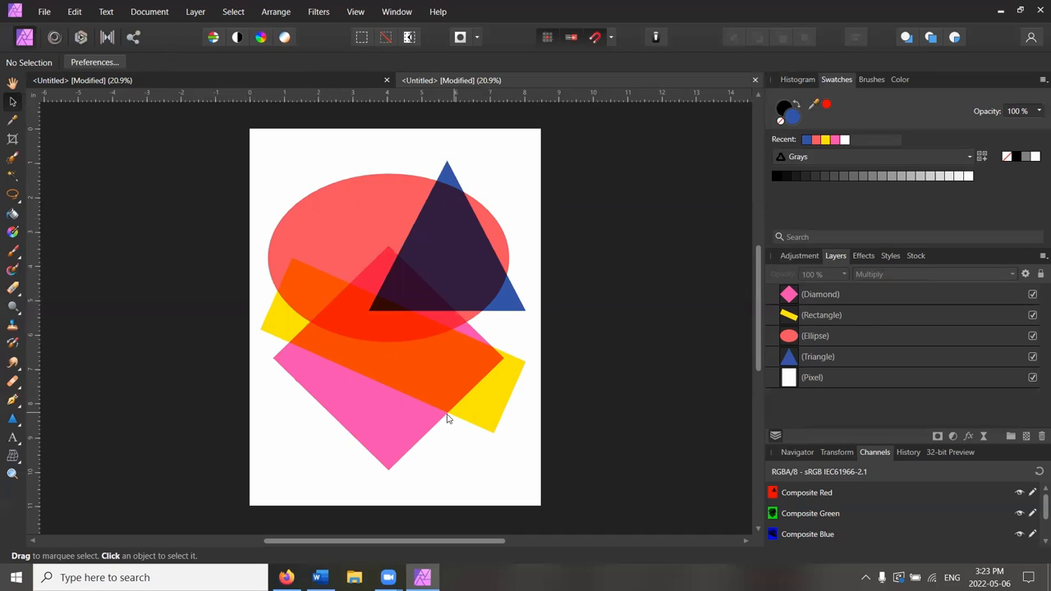
mouse_move(410, 422)
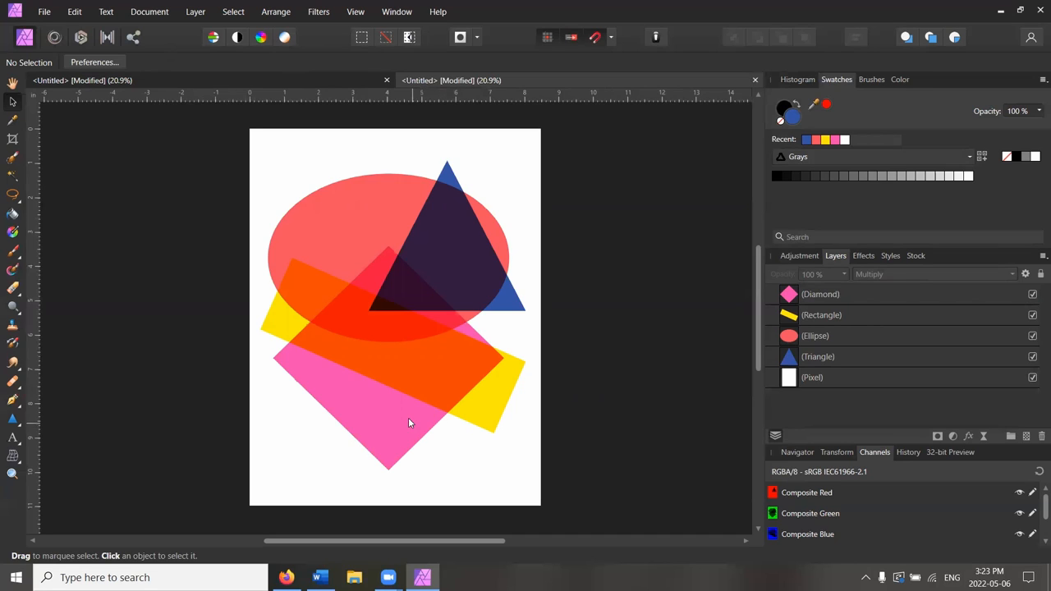
mouse_move(404, 420)
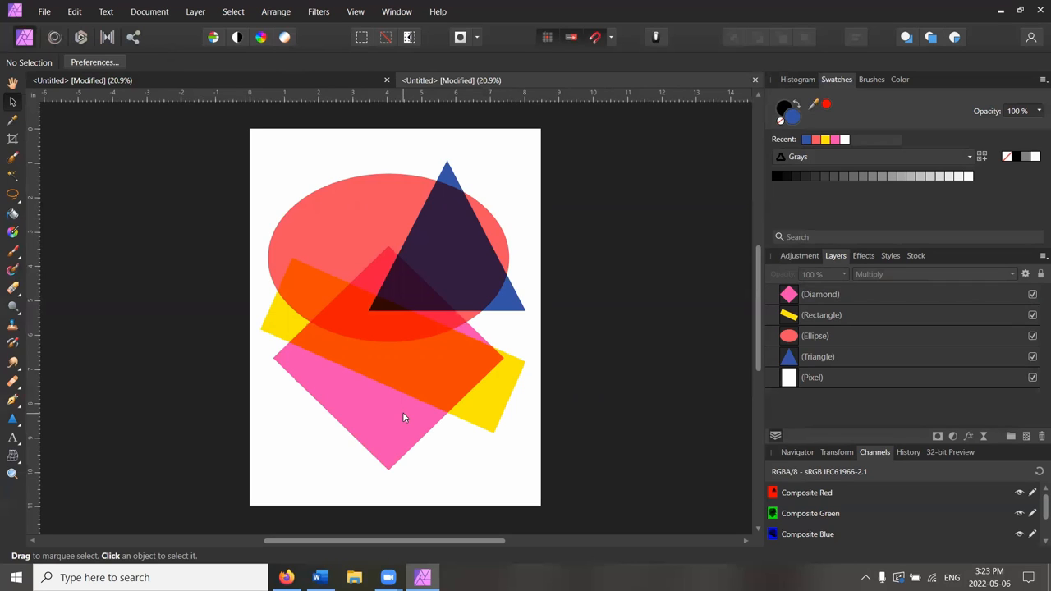
mouse_move(399, 412)
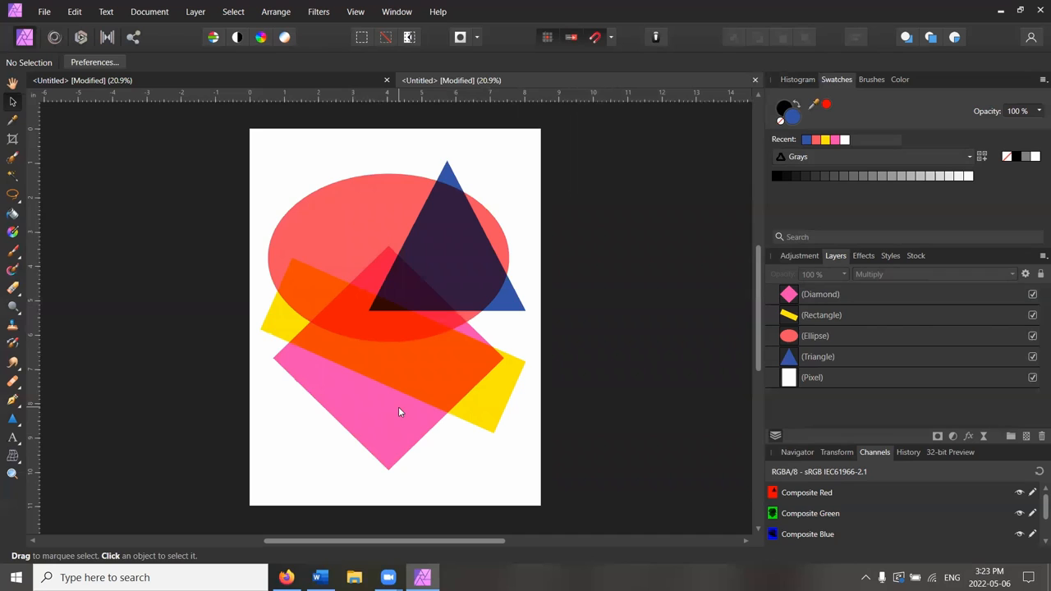
mouse_move(404, 385)
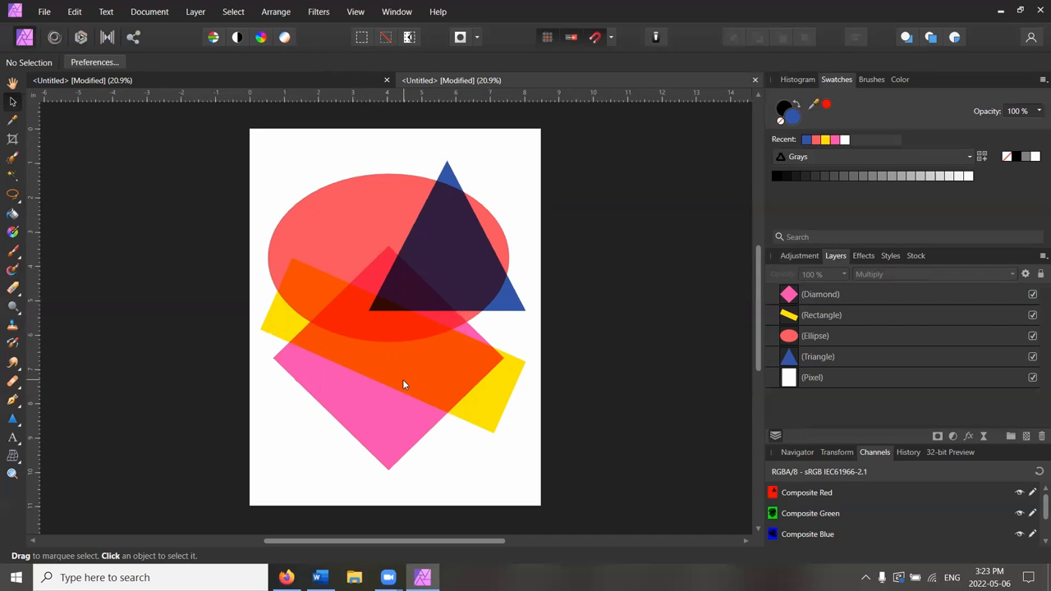
mouse_move(437, 207)
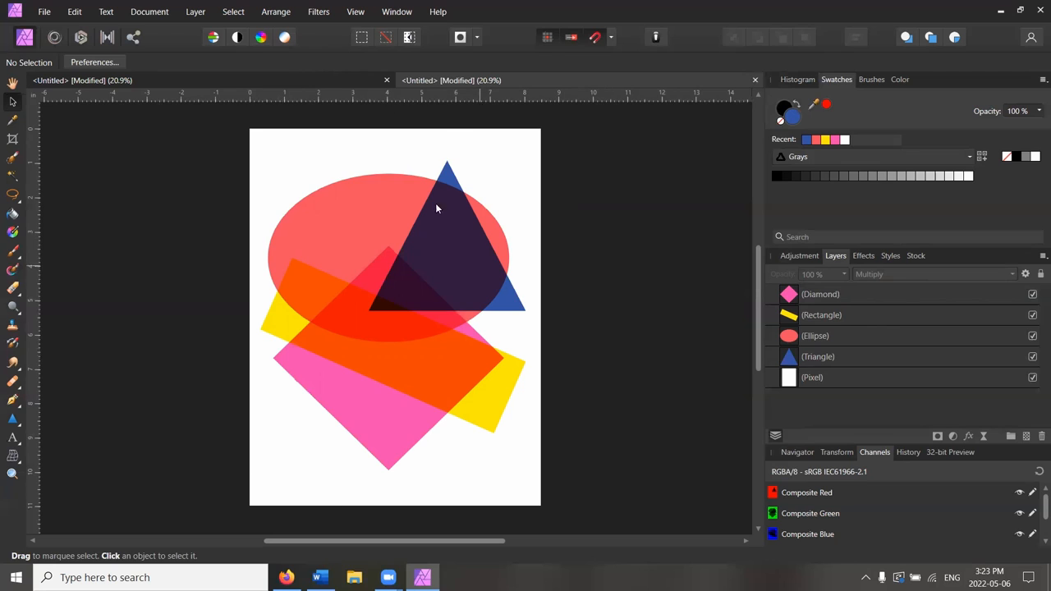
mouse_move(446, 424)
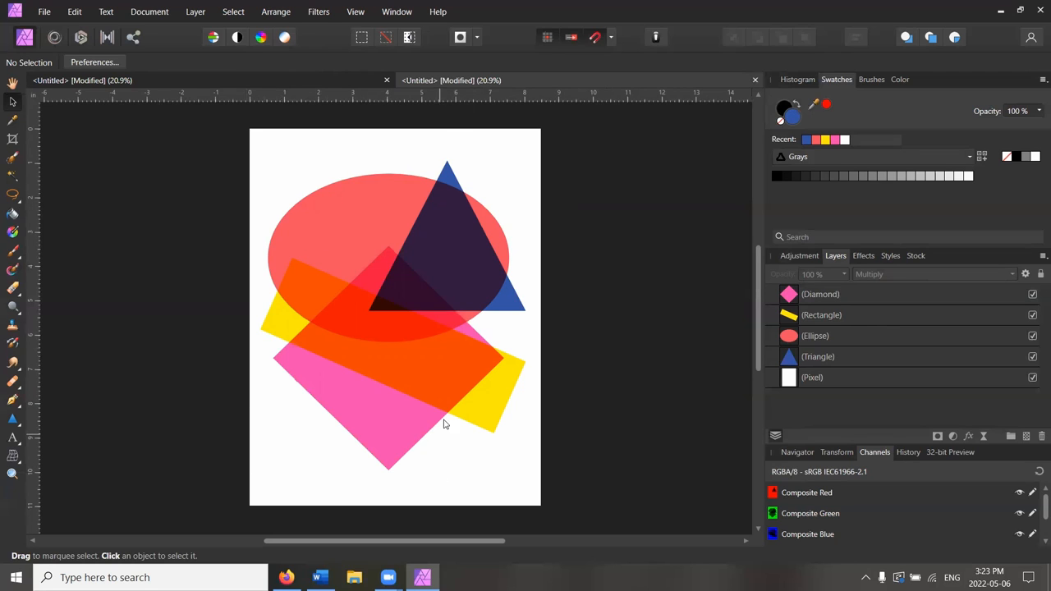
mouse_move(583, 391)
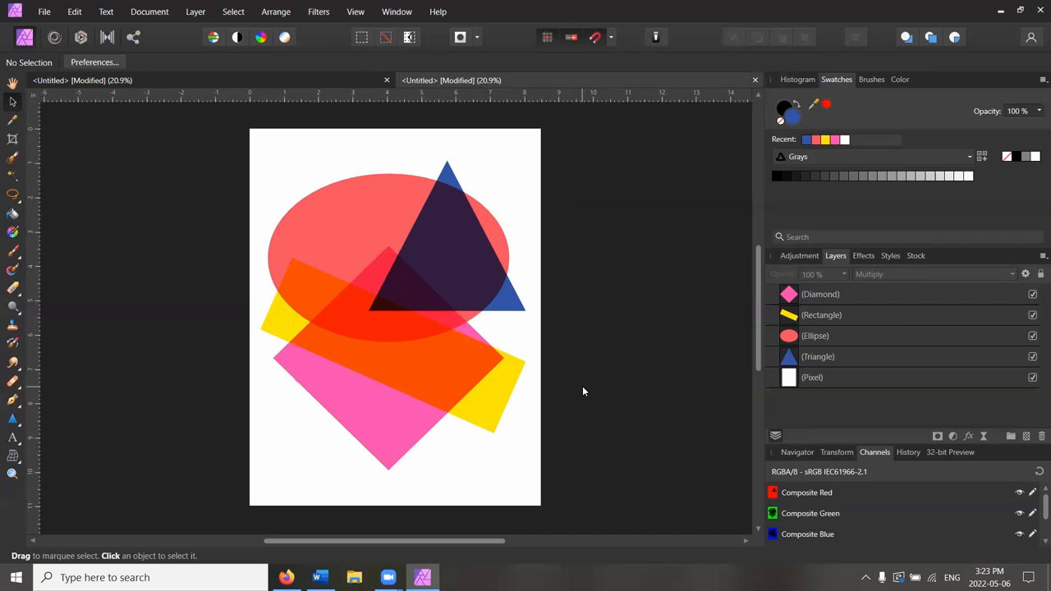
mouse_move(583, 391)
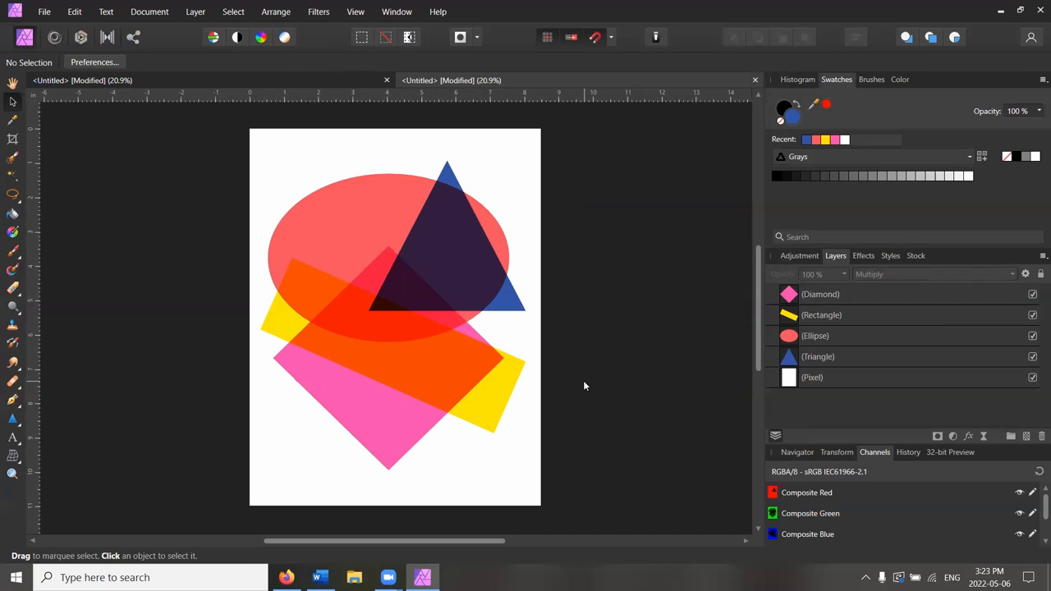
mouse_move(581, 387)
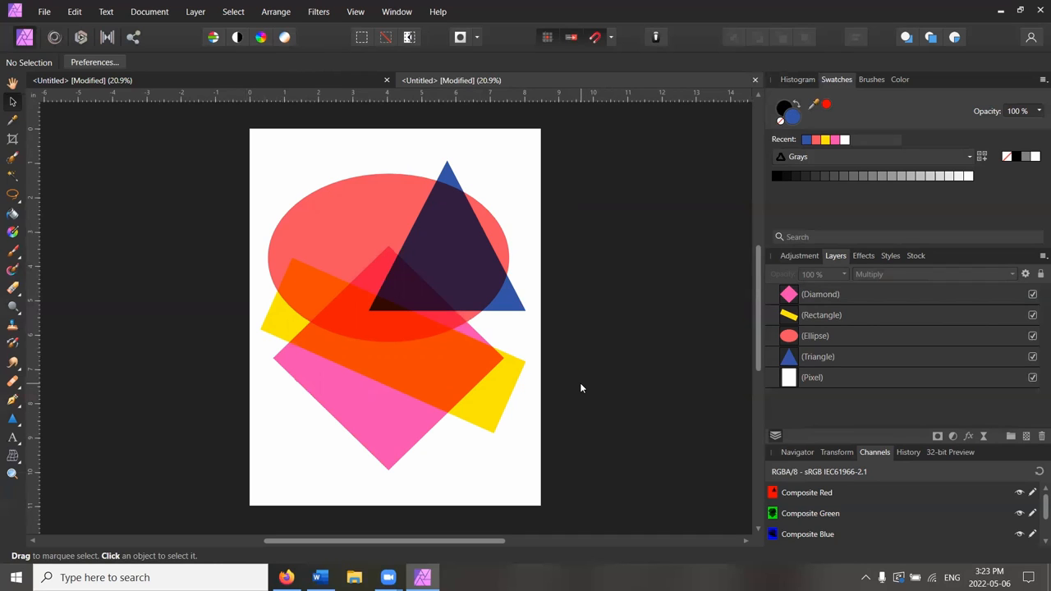
mouse_move(583, 382)
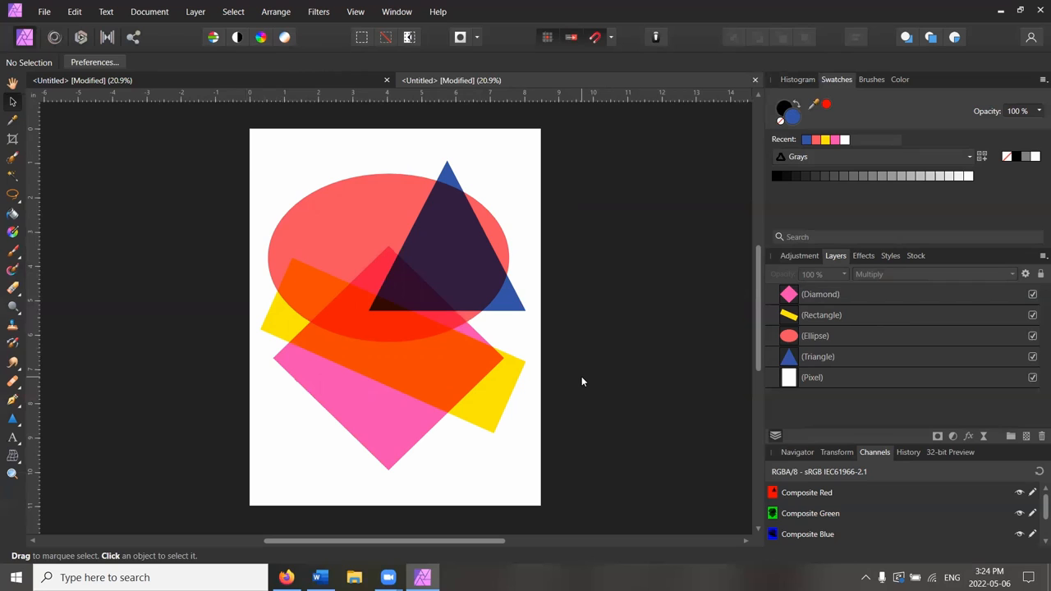
mouse_move(579, 378)
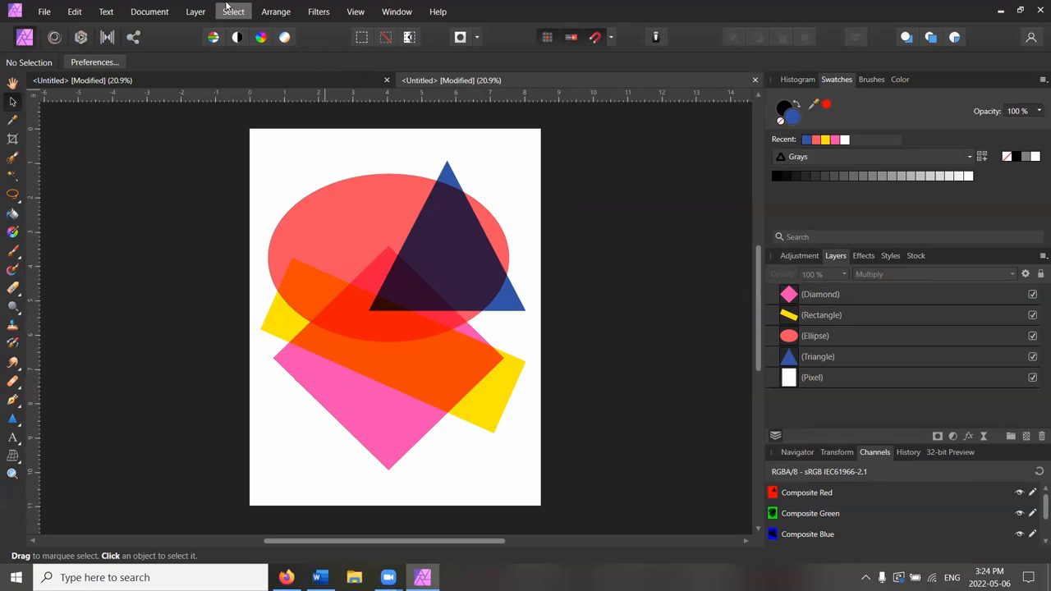
mouse_move(149, 12)
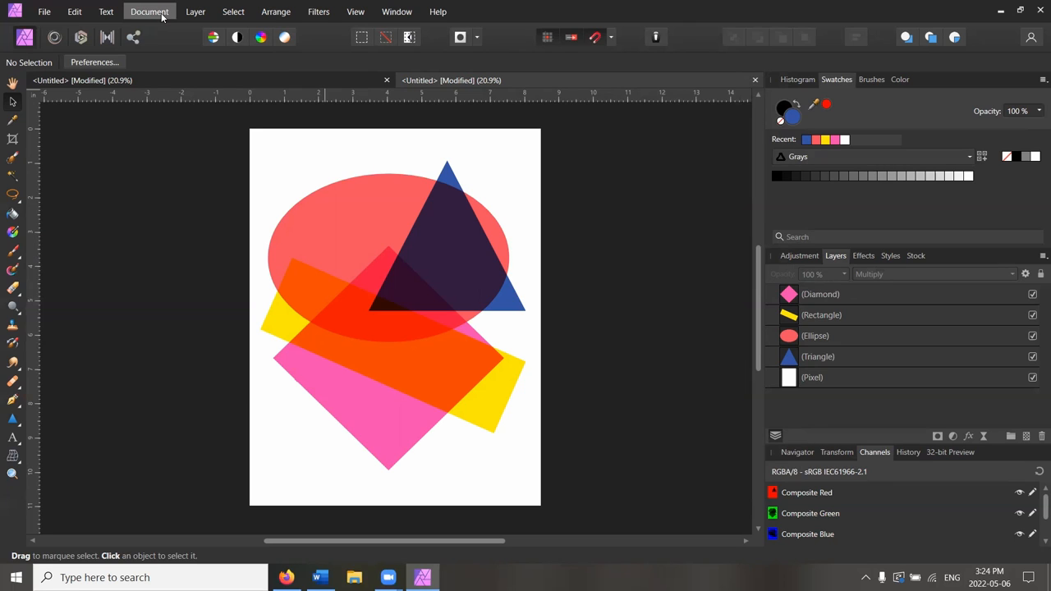
Step: Convert the document to Gray/8 format with the Greyscale D50 profile
left_click(149, 12)
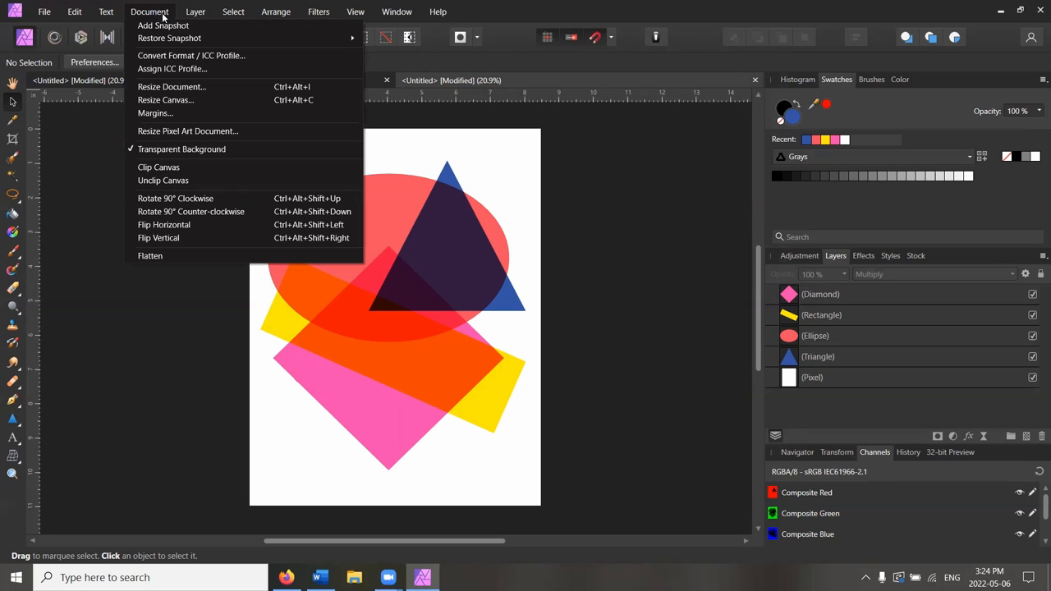
mouse_move(190, 55)
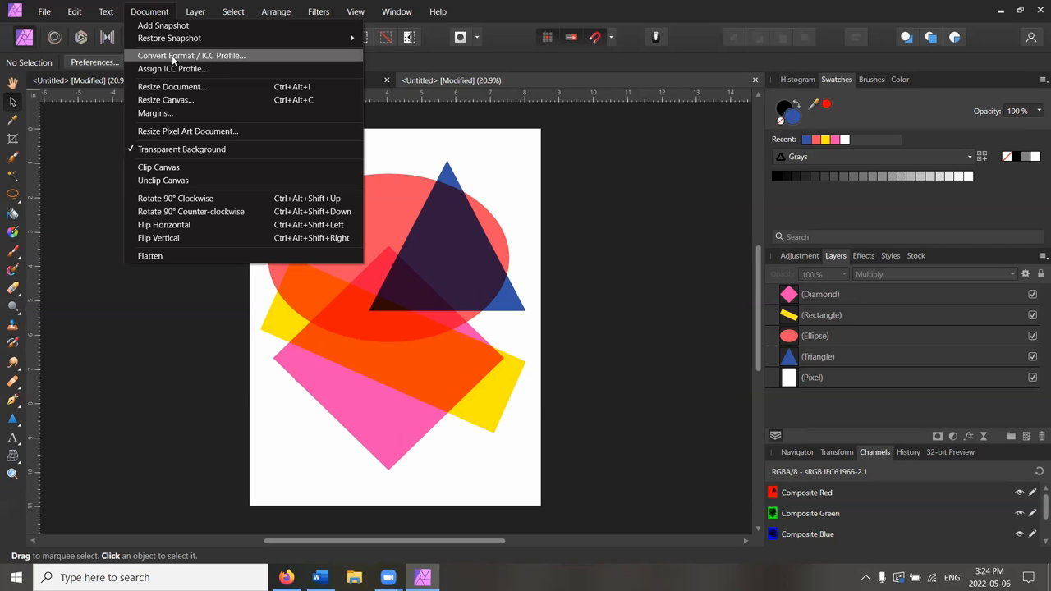
left_click(190, 55)
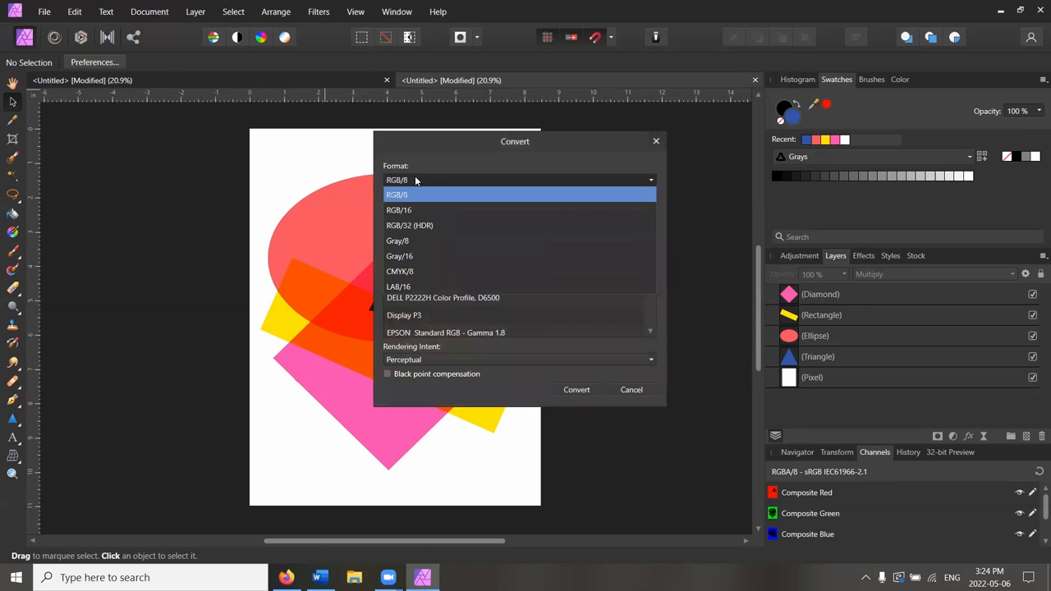
left_click(398, 240)
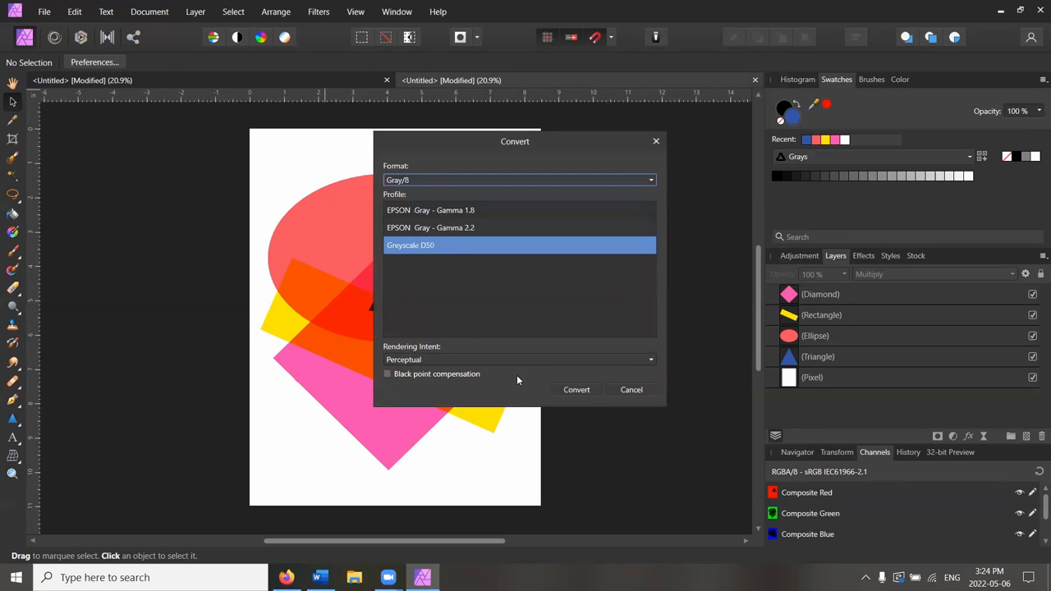
left_click(575, 390)
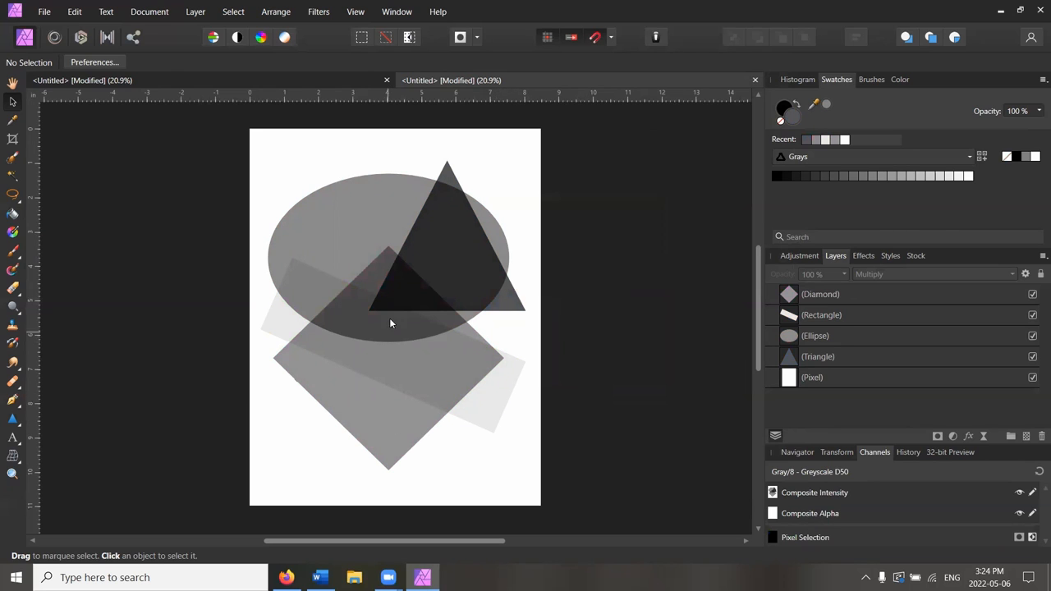
mouse_move(497, 320)
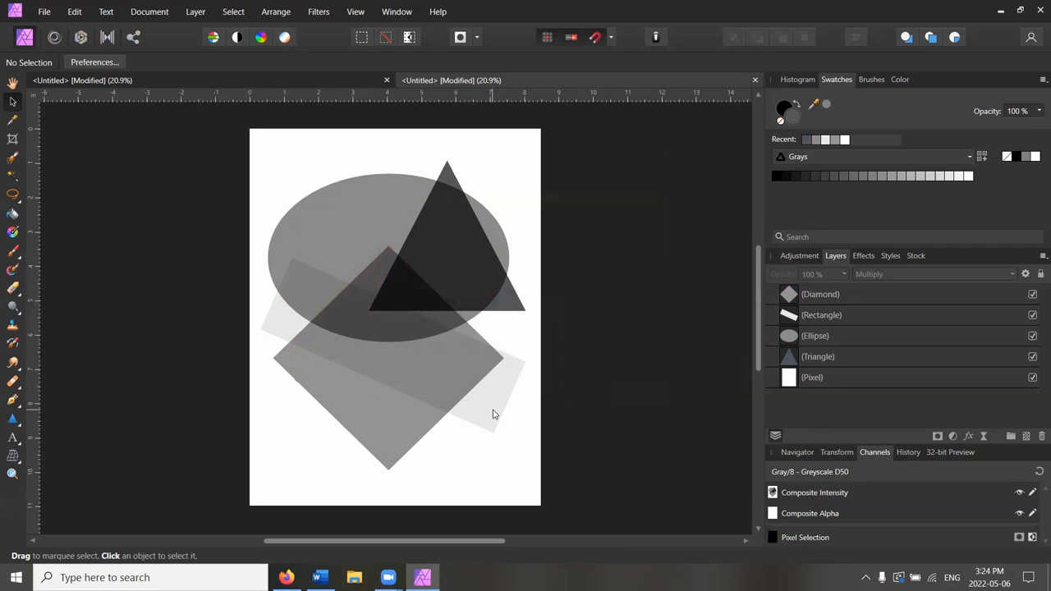
mouse_move(289, 302)
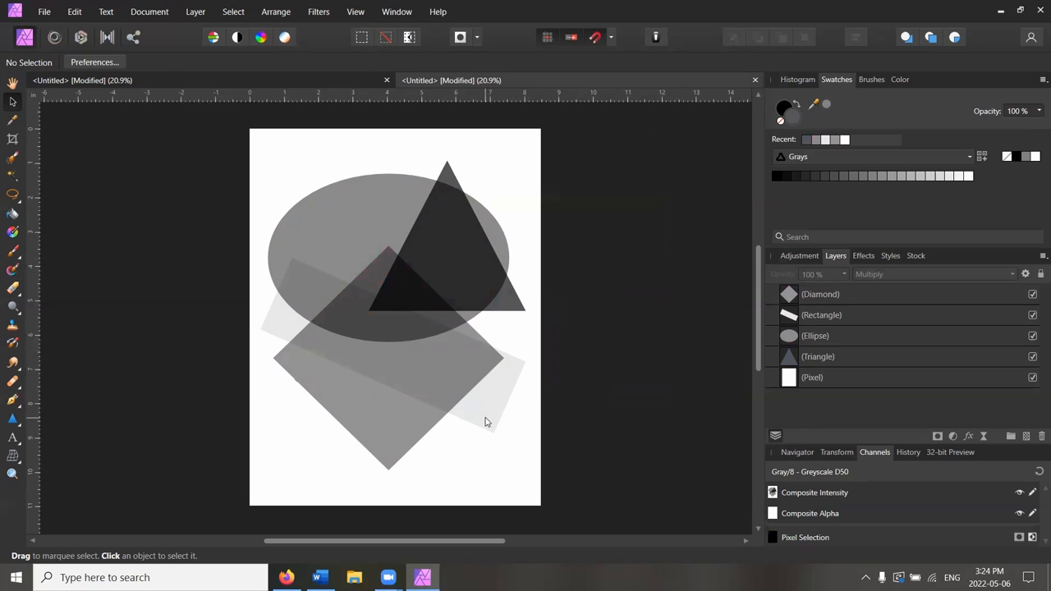
mouse_move(472, 418)
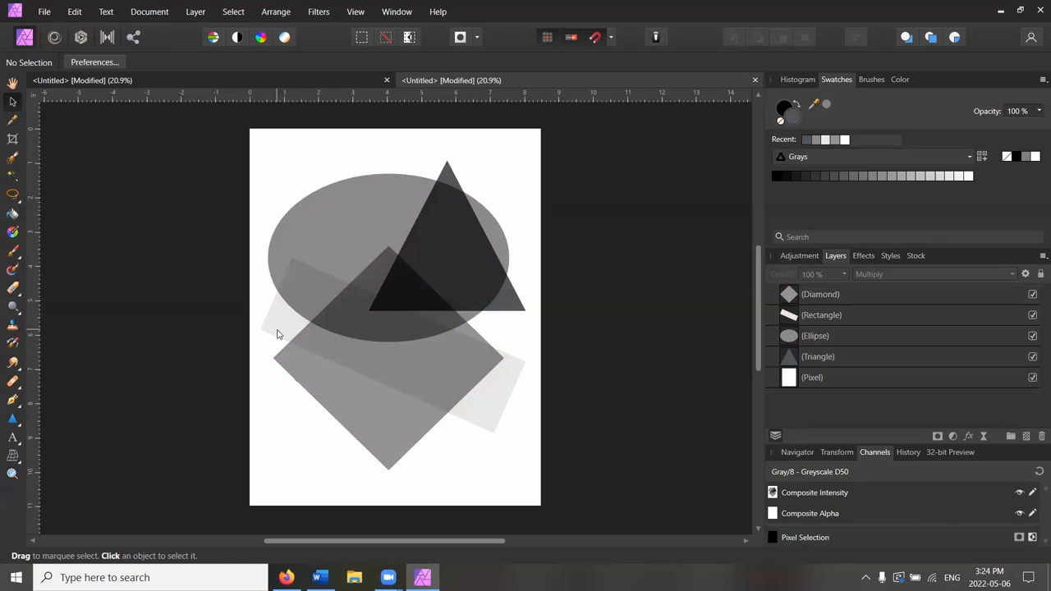
mouse_move(277, 321)
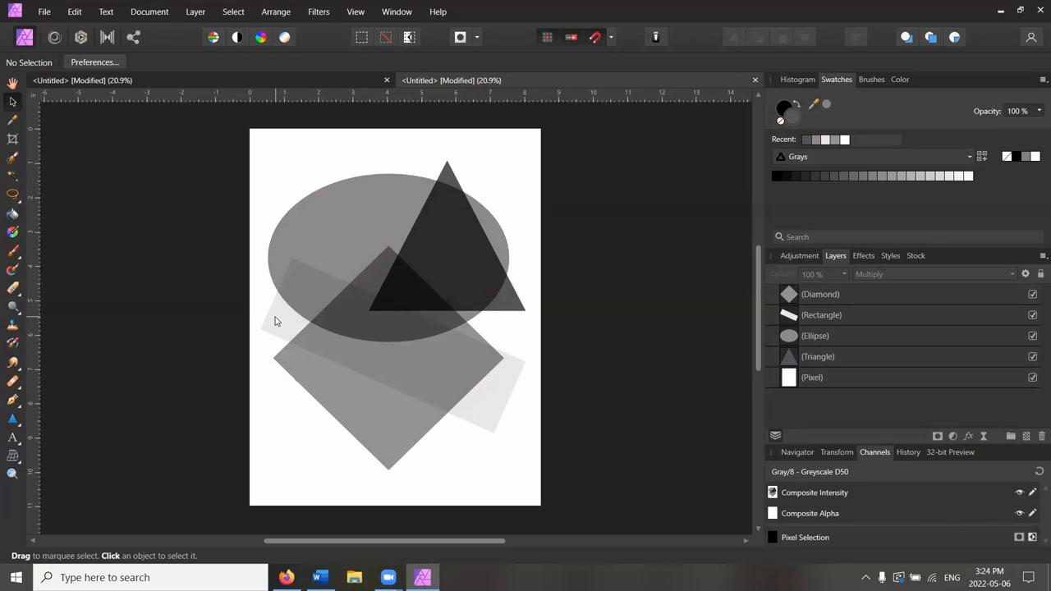
Step: Preview the rectangle and diamond shapes one at a time, then show the colour page
left_click(1032, 335)
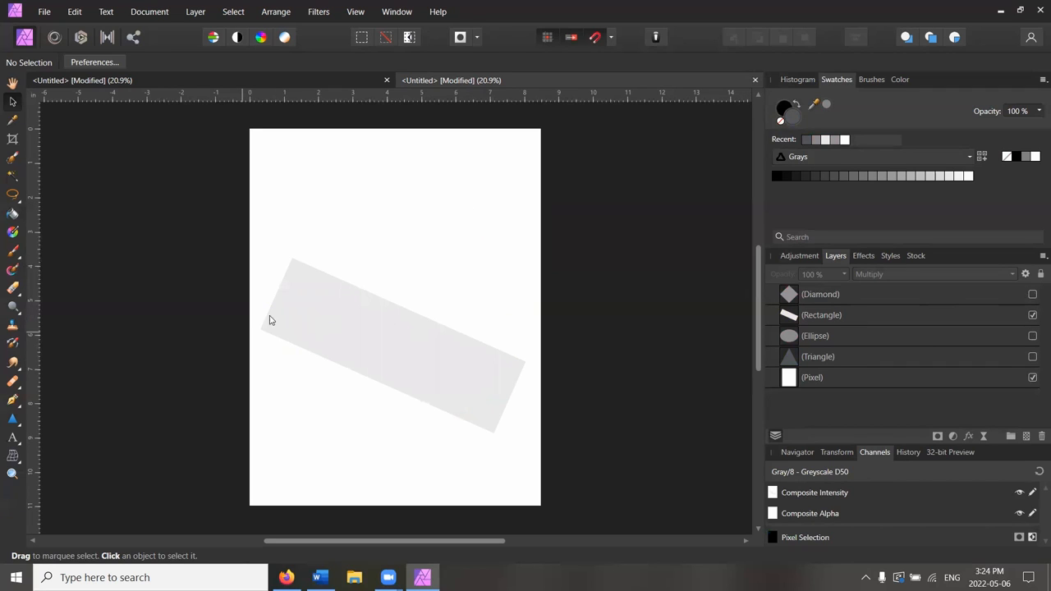
mouse_move(346, 331)
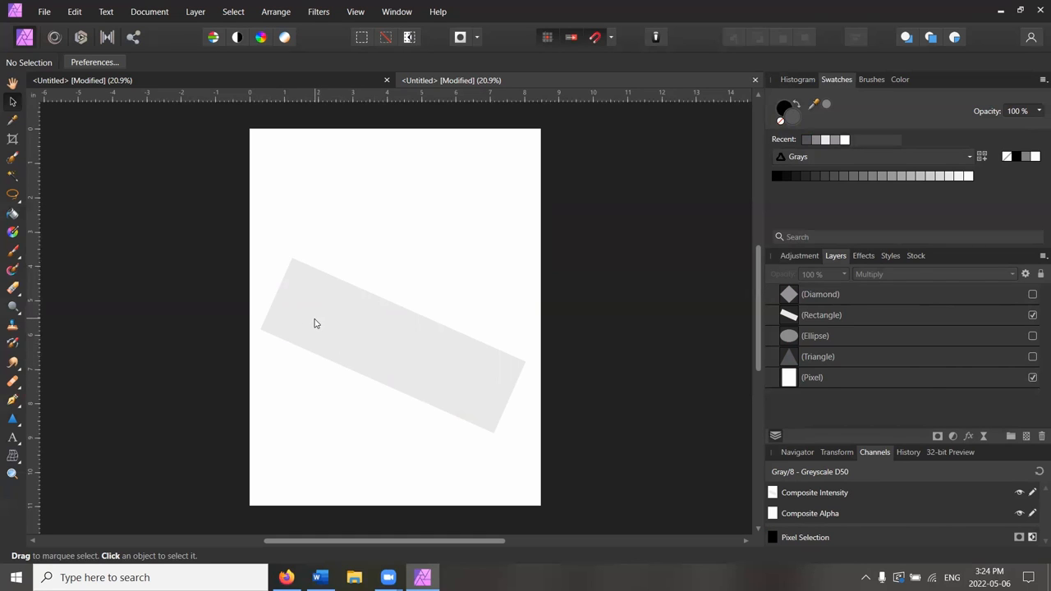
mouse_move(327, 320)
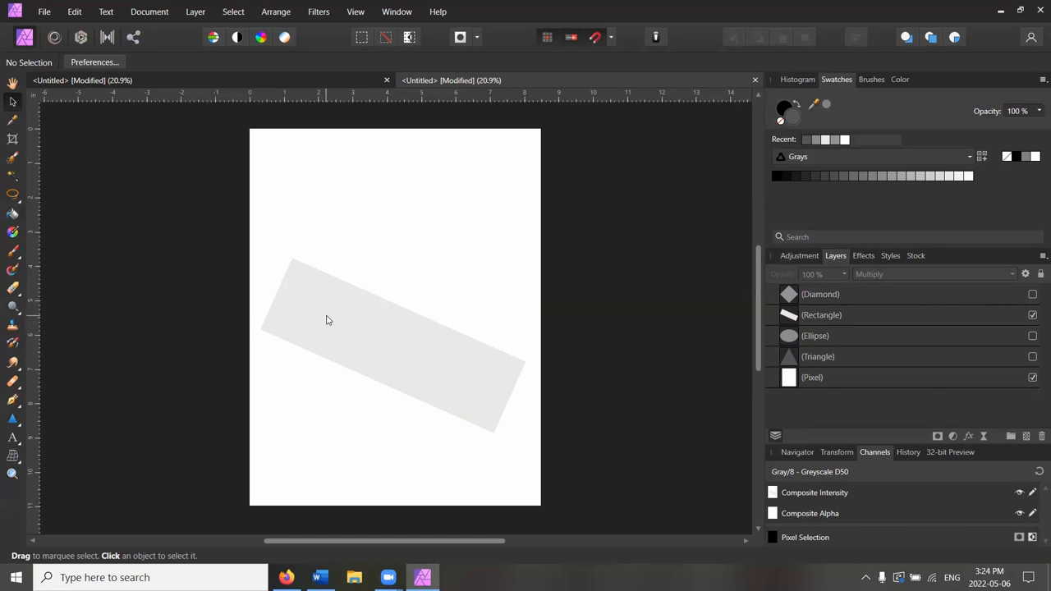
mouse_move(881, 349)
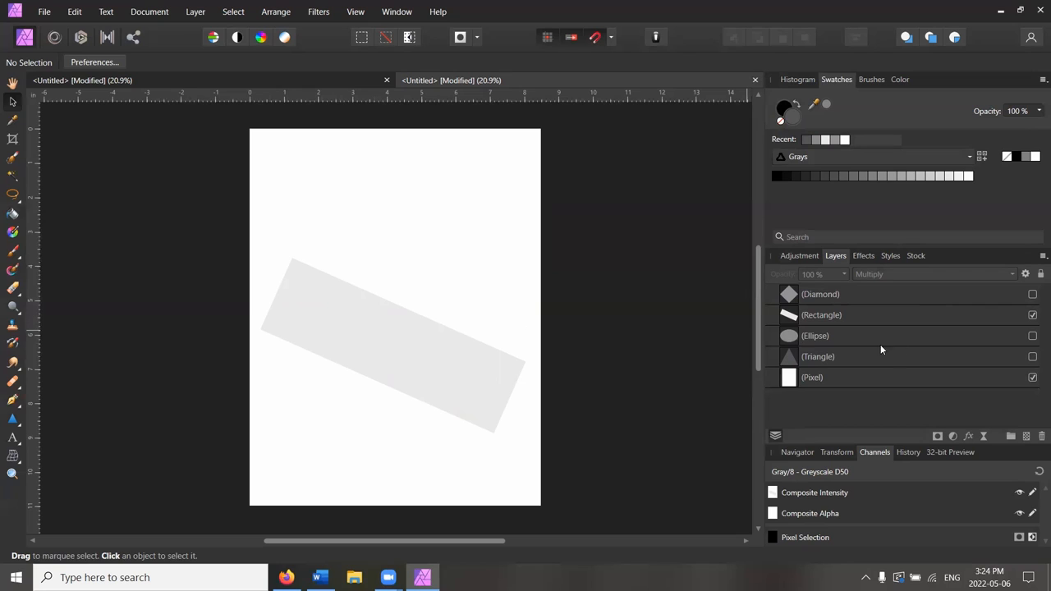
mouse_move(1013, 356)
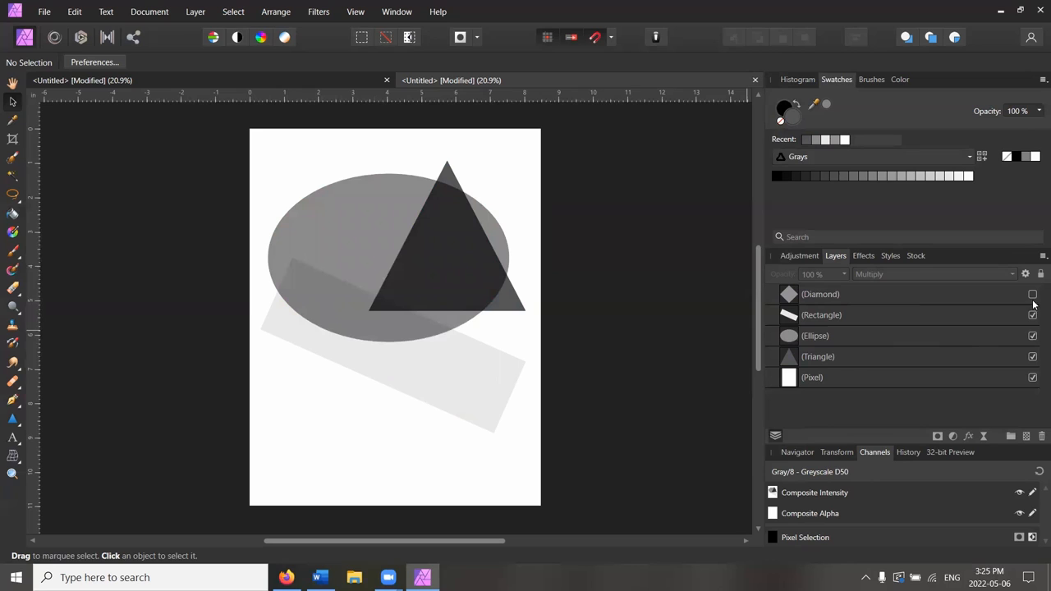
left_click(1033, 294)
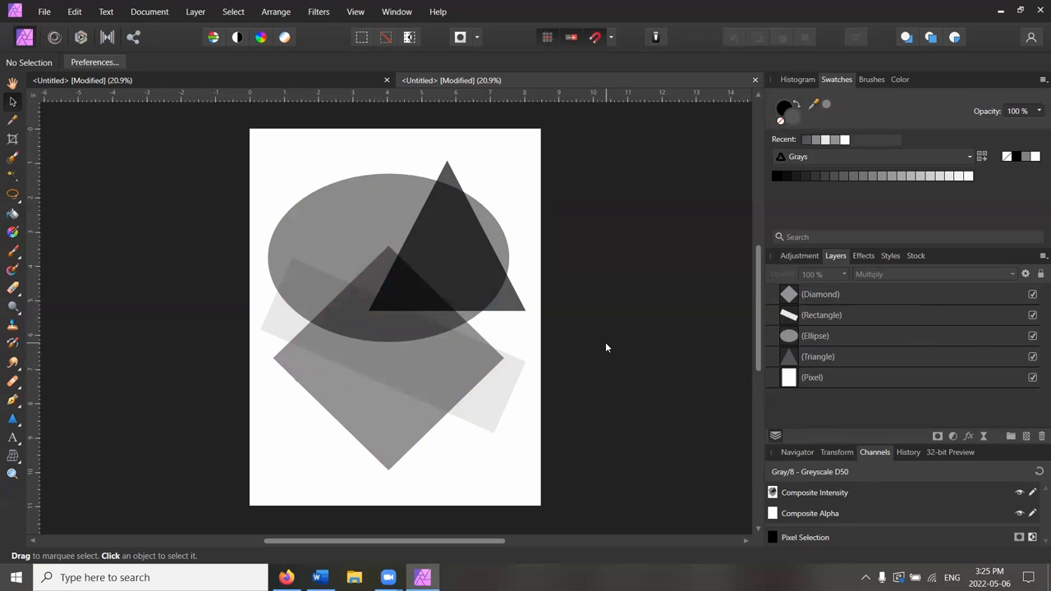
mouse_move(599, 340)
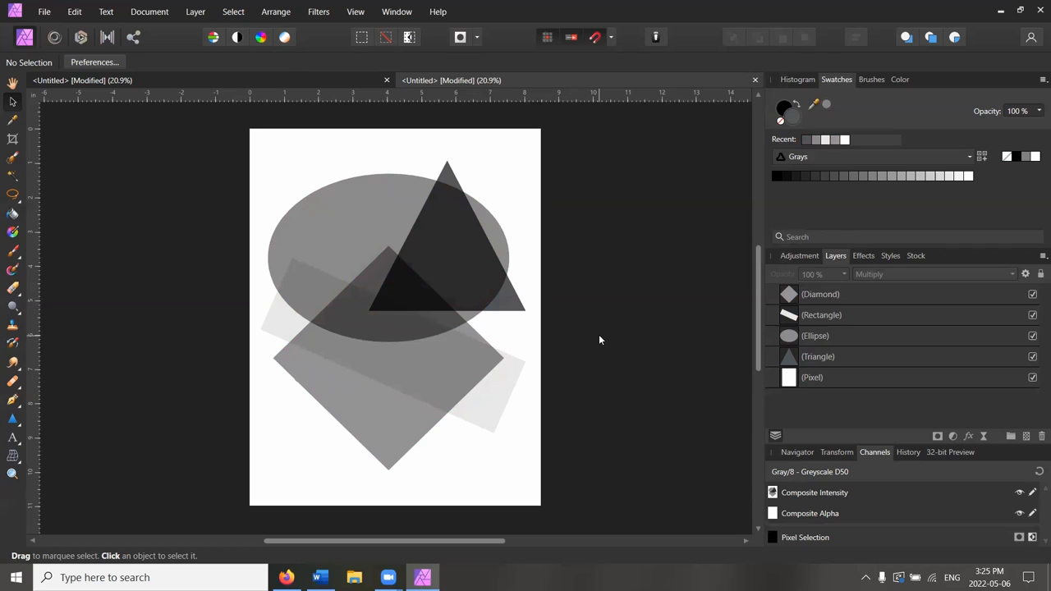
mouse_move(528, 255)
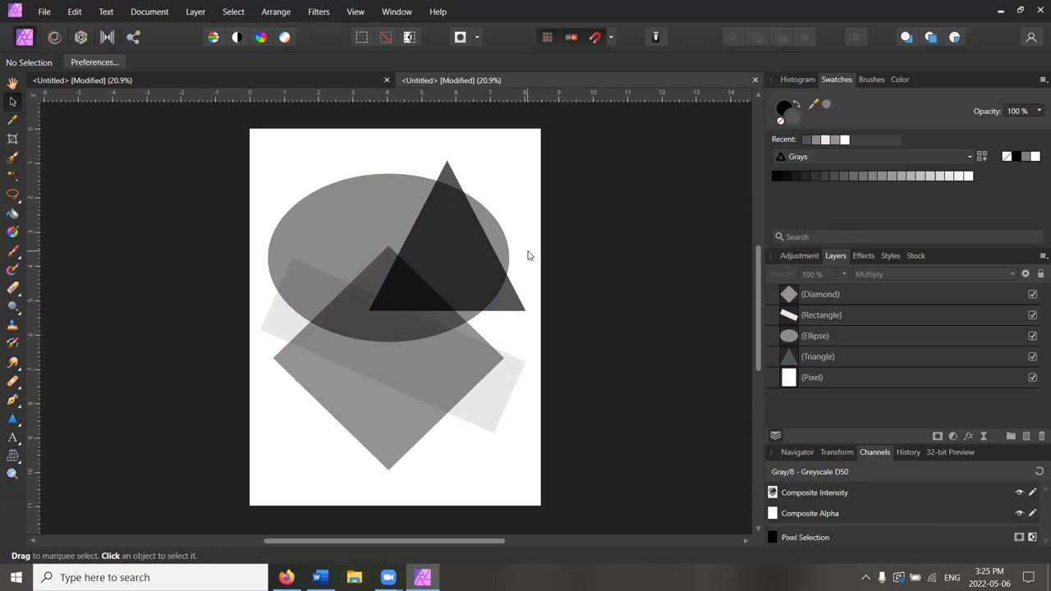
left_click(1032, 294)
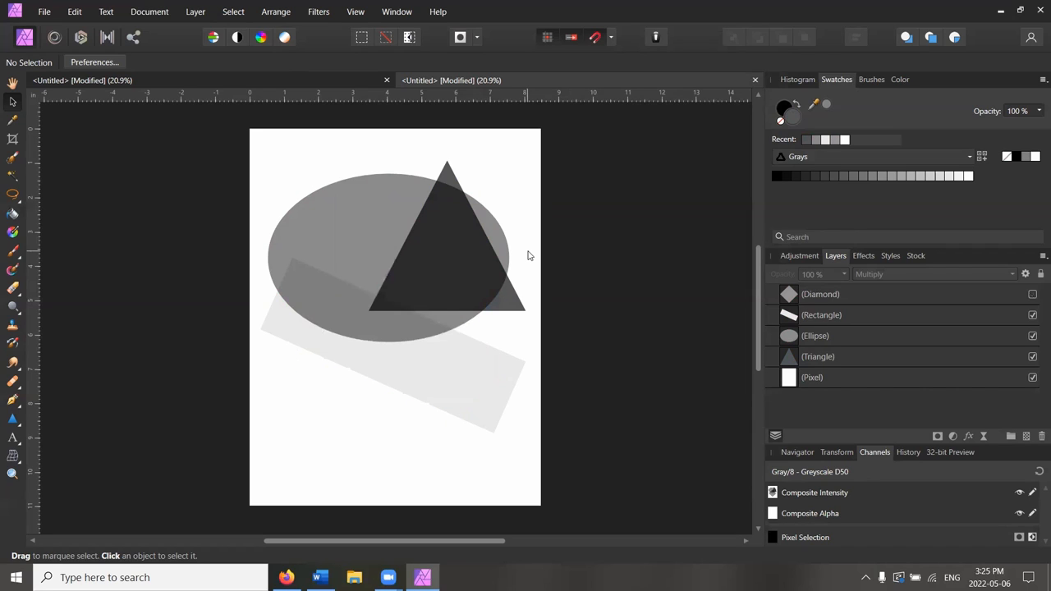
left_click(1033, 335)
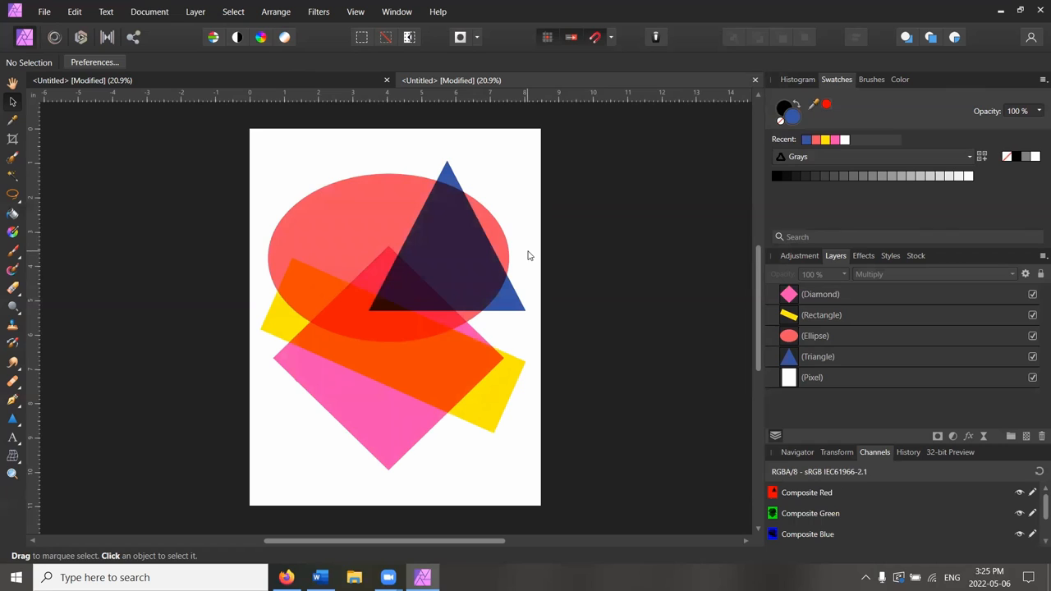
Step: Give the ellipse, rectangle and diamond solid black (000000) fills
left_click(818, 357)
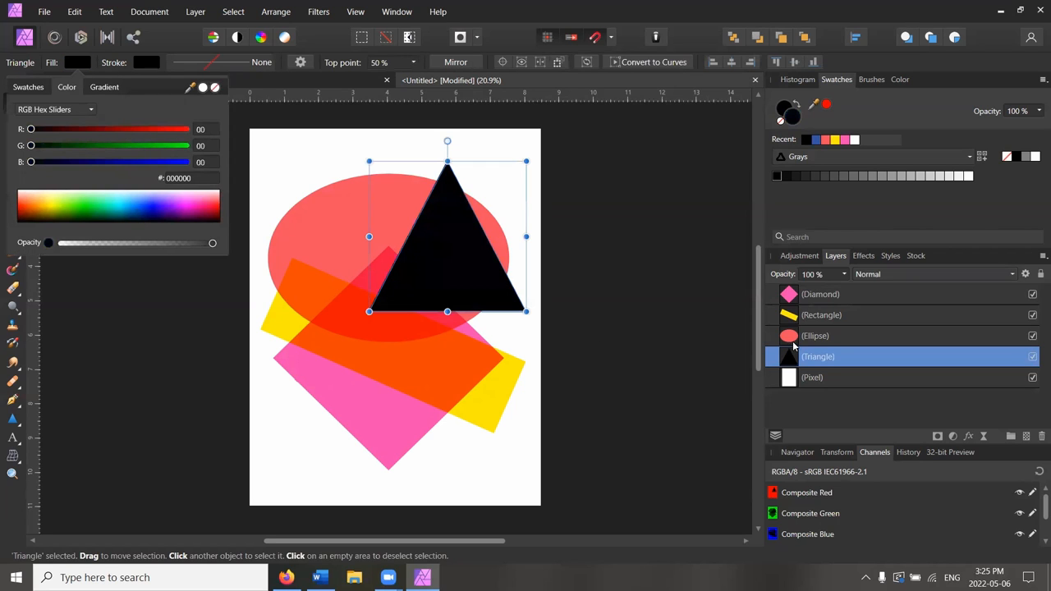
left_click(815, 335)
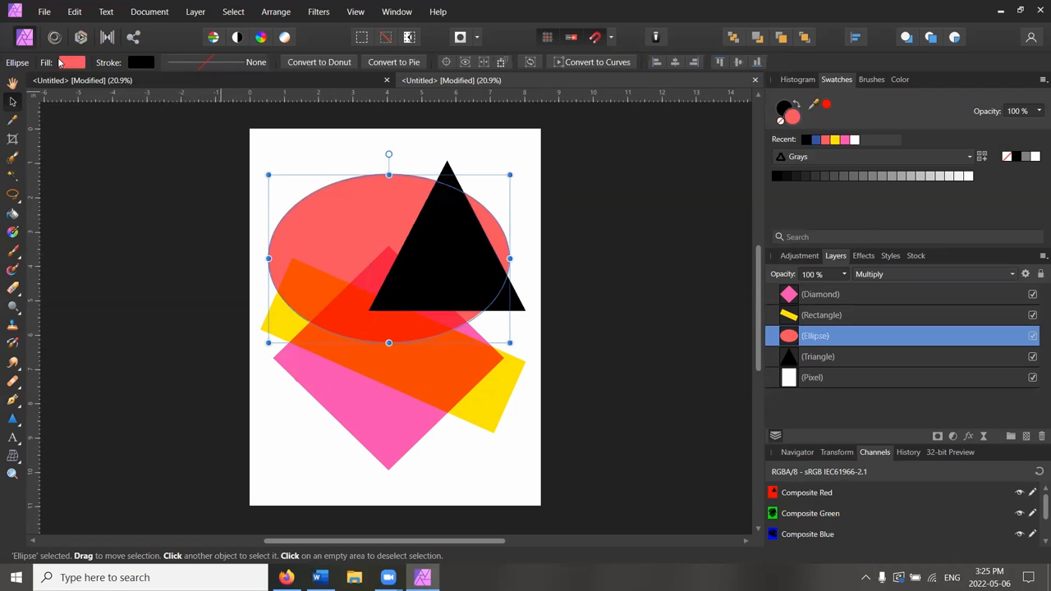
left_click(71, 62)
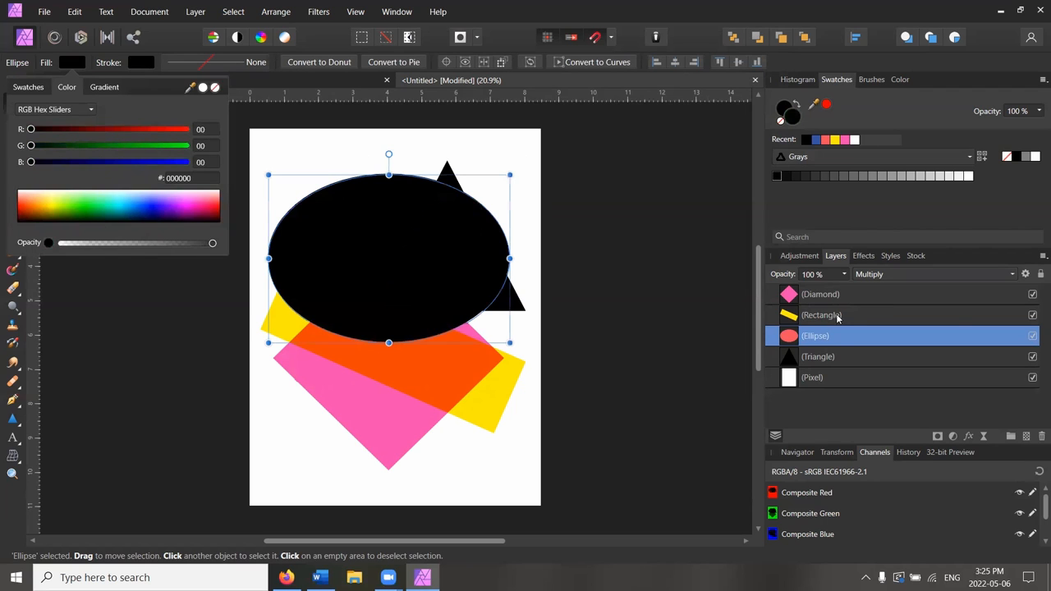
left_click(821, 314)
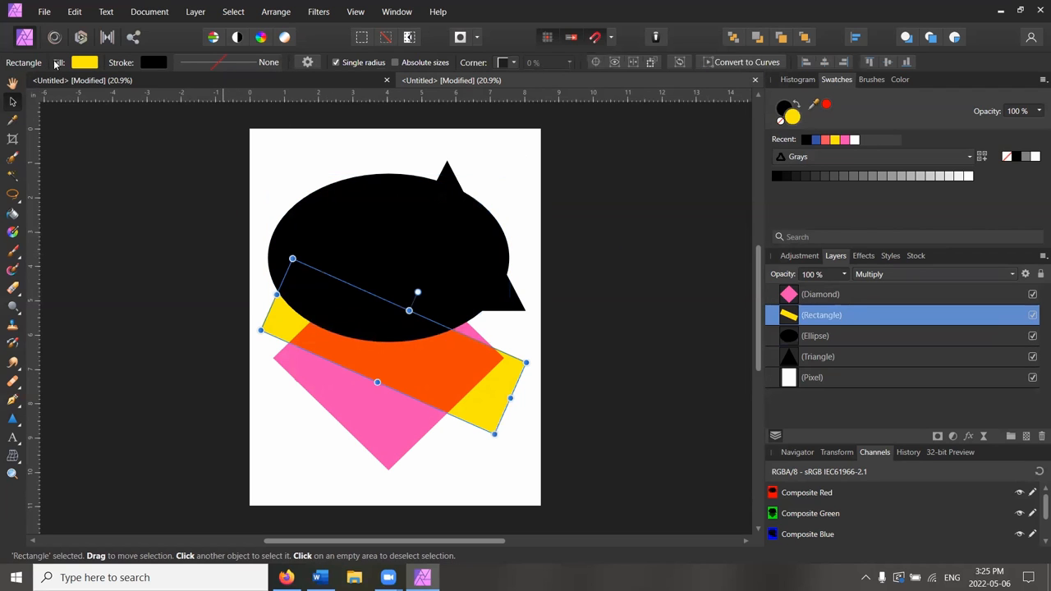
left_click(85, 62)
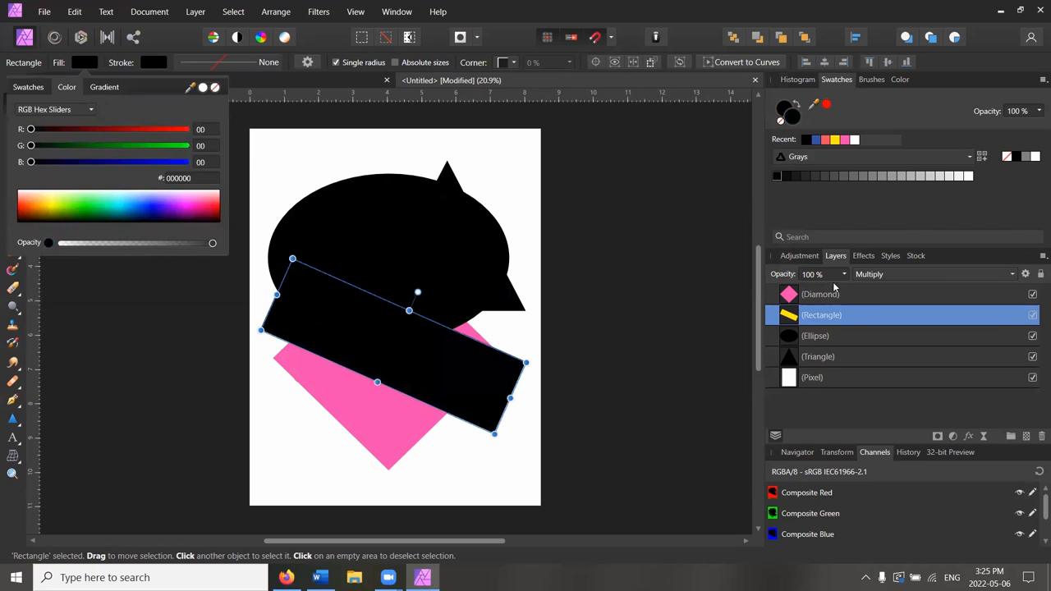
left_click(820, 294)
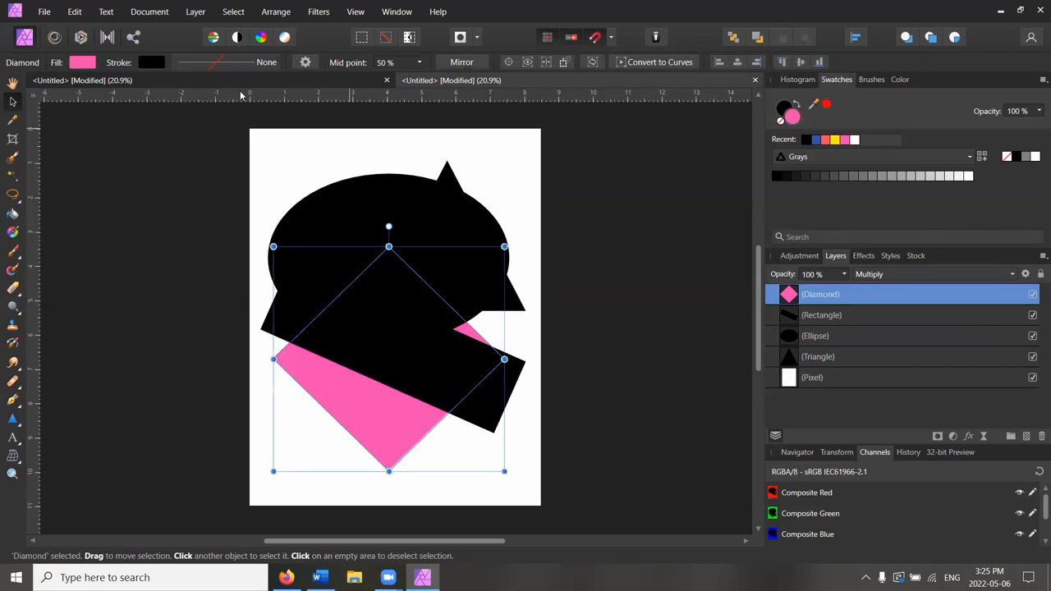
left_click(82, 63)
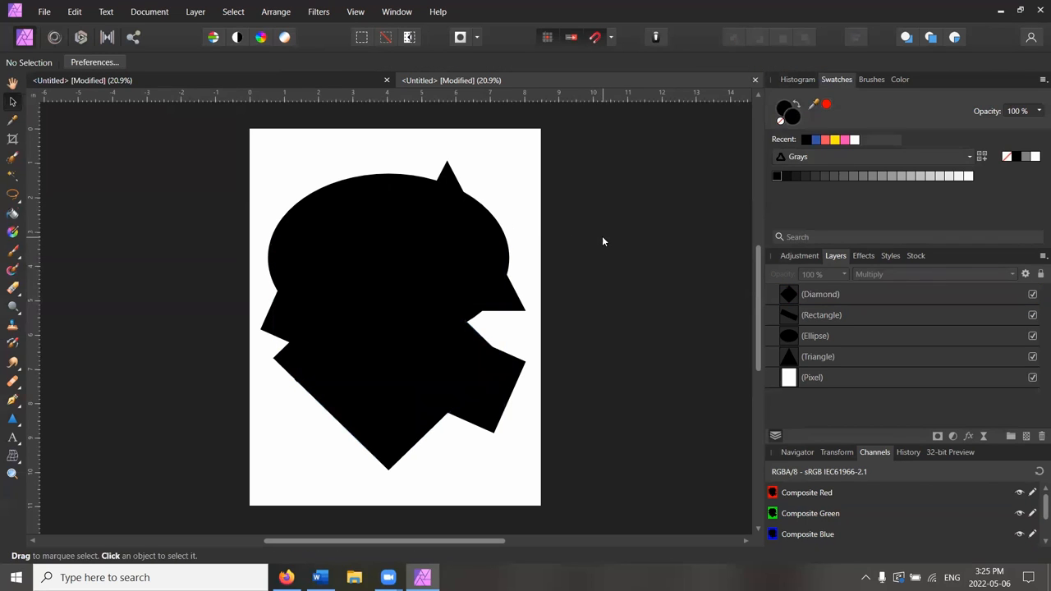
mouse_move(383, 255)
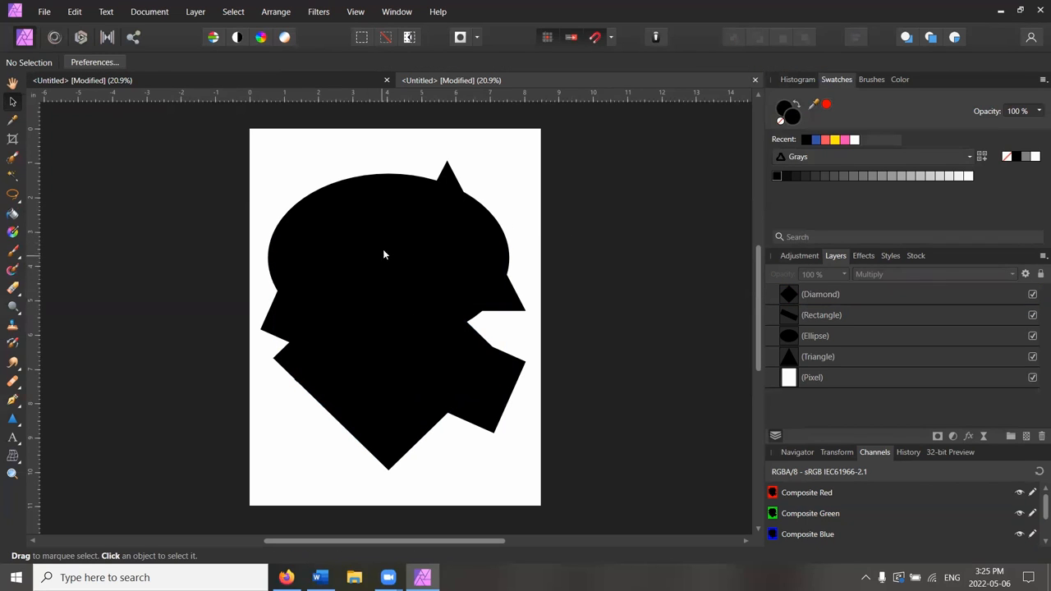
mouse_move(424, 306)
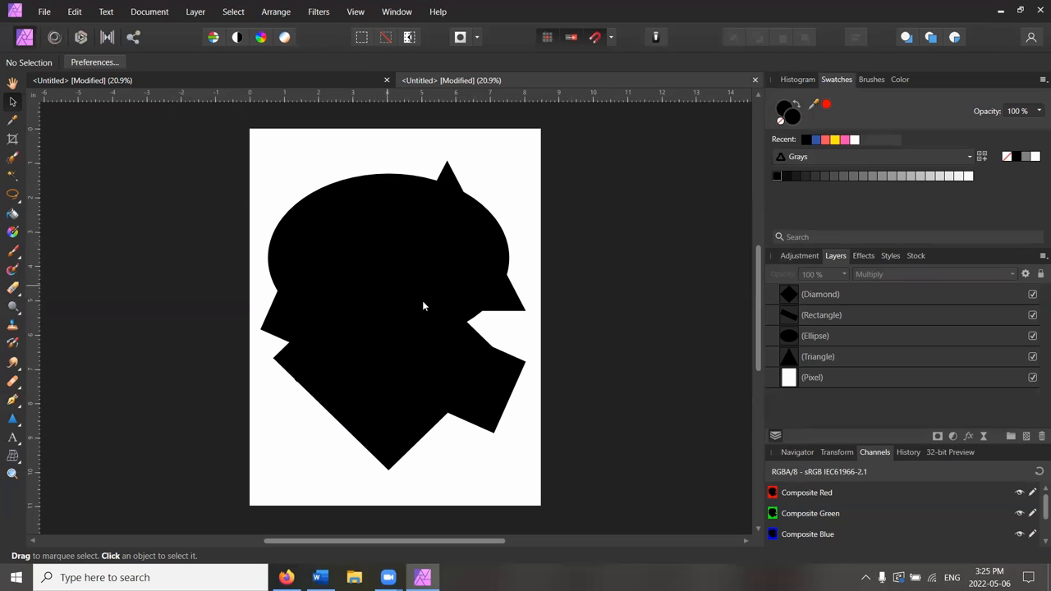
mouse_move(483, 319)
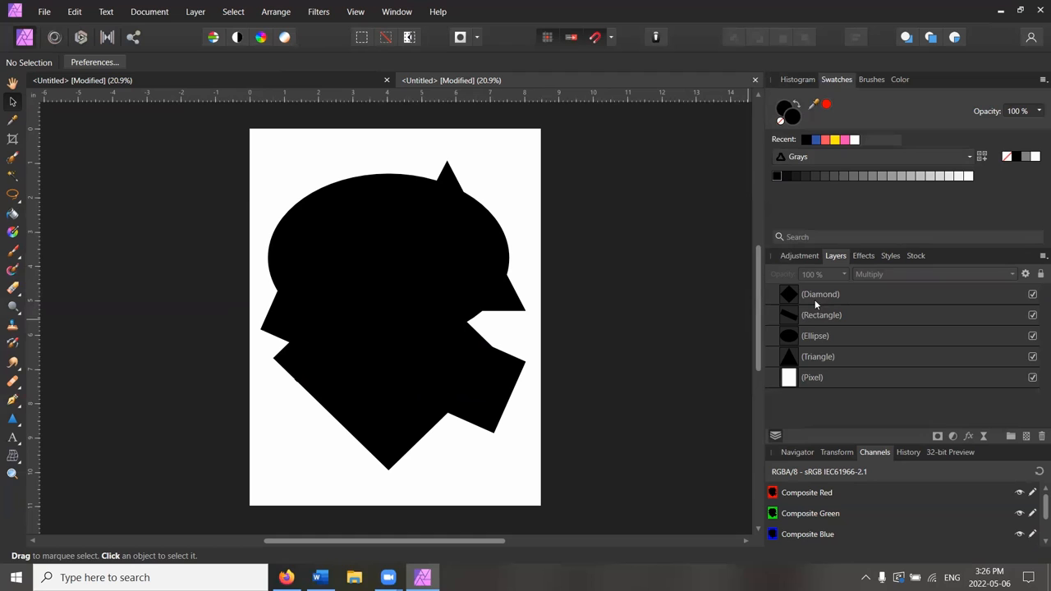
Step: Select the rectangle layer to begin naming the shape layers by ink colour
left_click(821, 314)
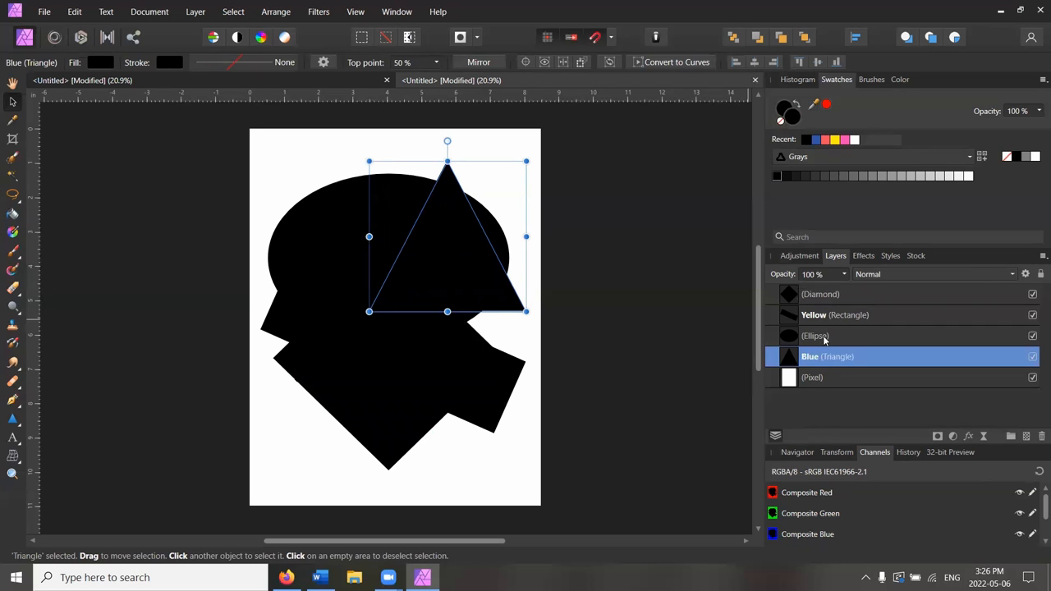
Step: Rename the ellipse layer 'red' and the diamond layer 'pink', then deselect
double_click(814, 335)
type("red")
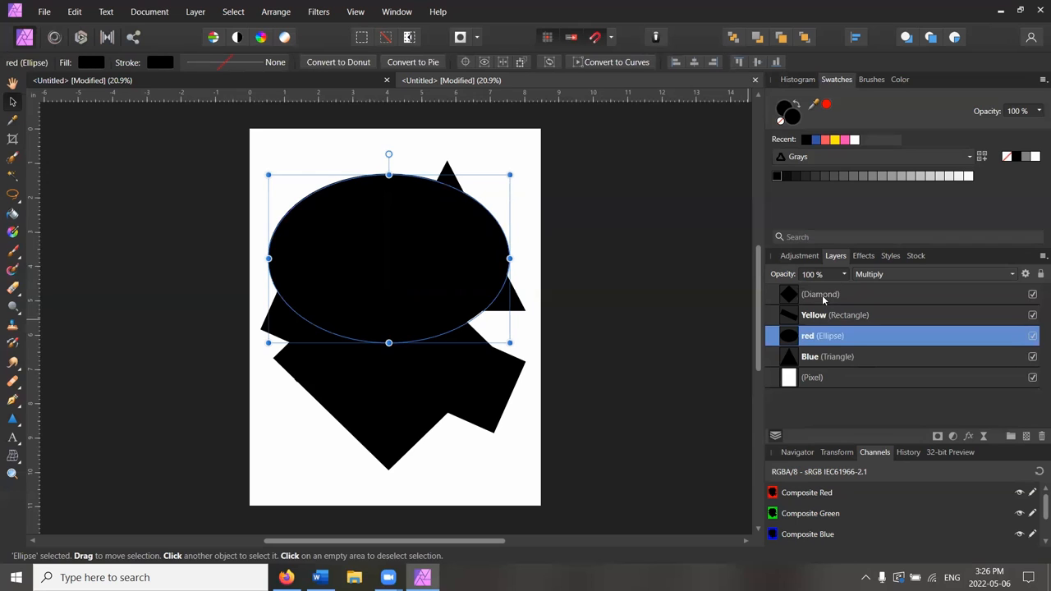
double_click(819, 294)
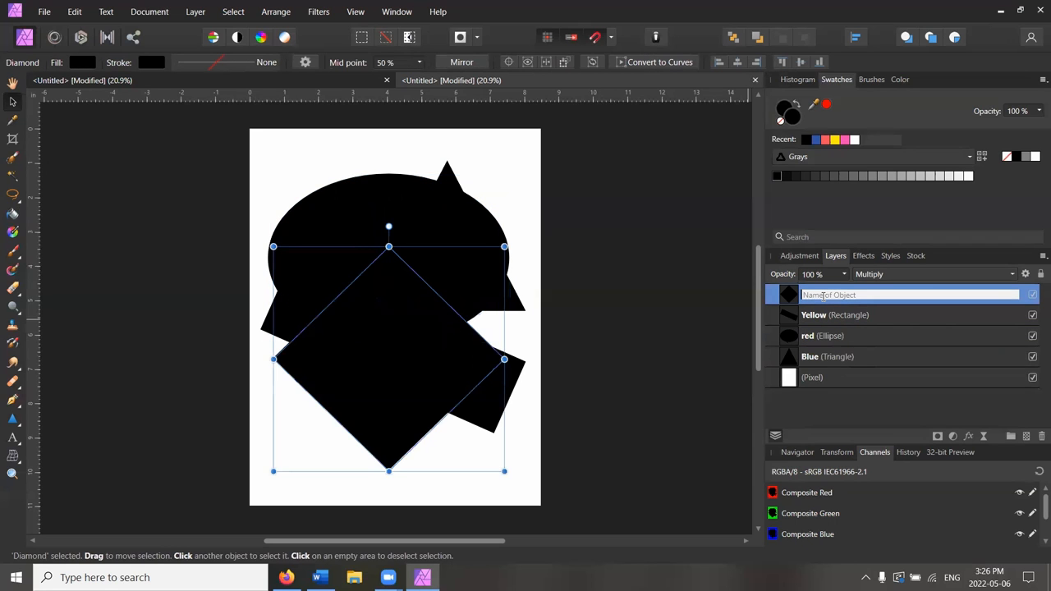
type("pink")
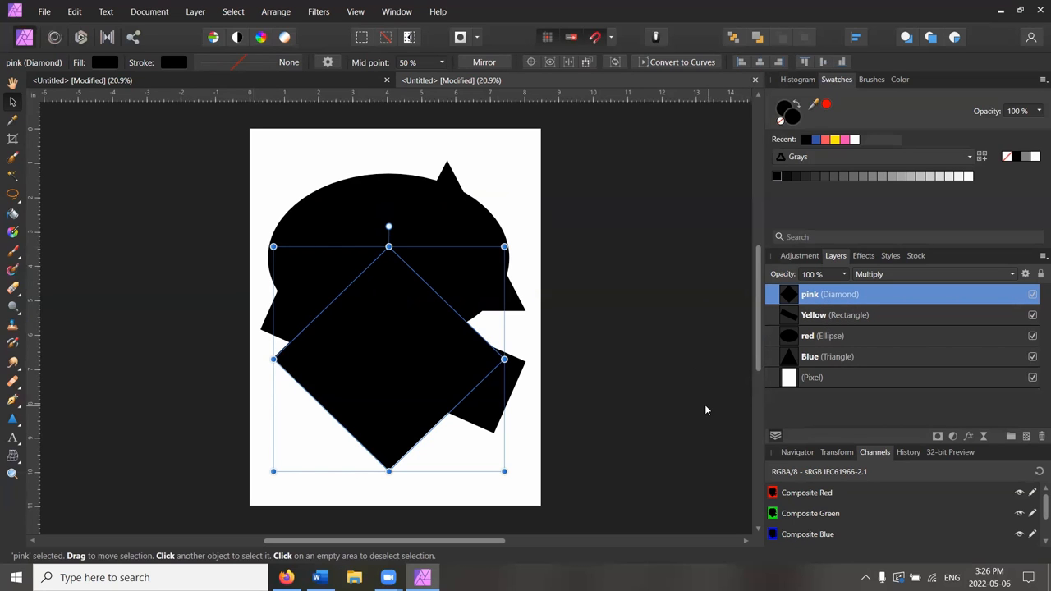
mouse_move(582, 362)
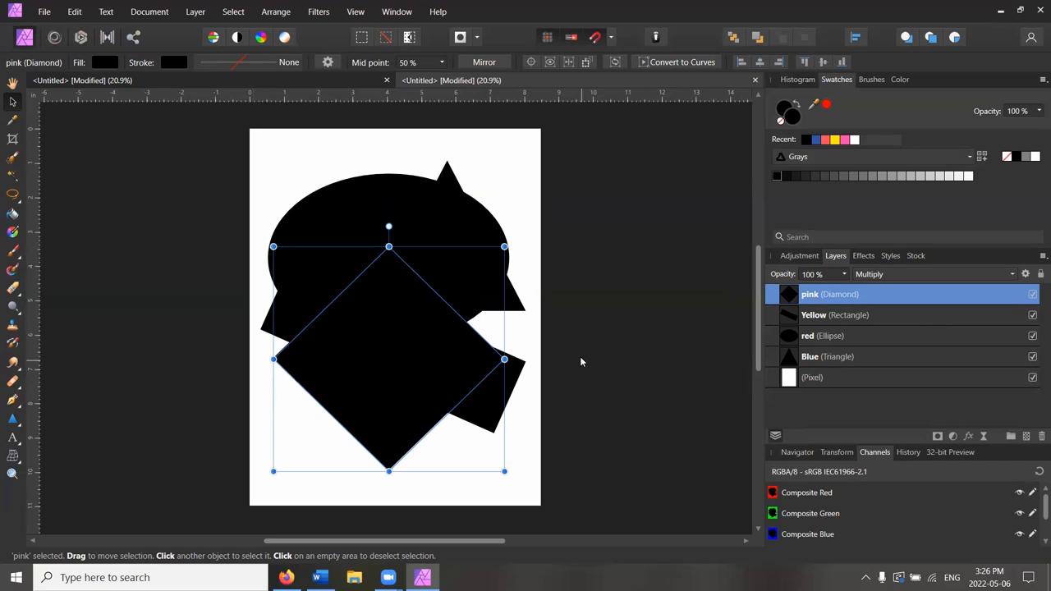
left_click(582, 362)
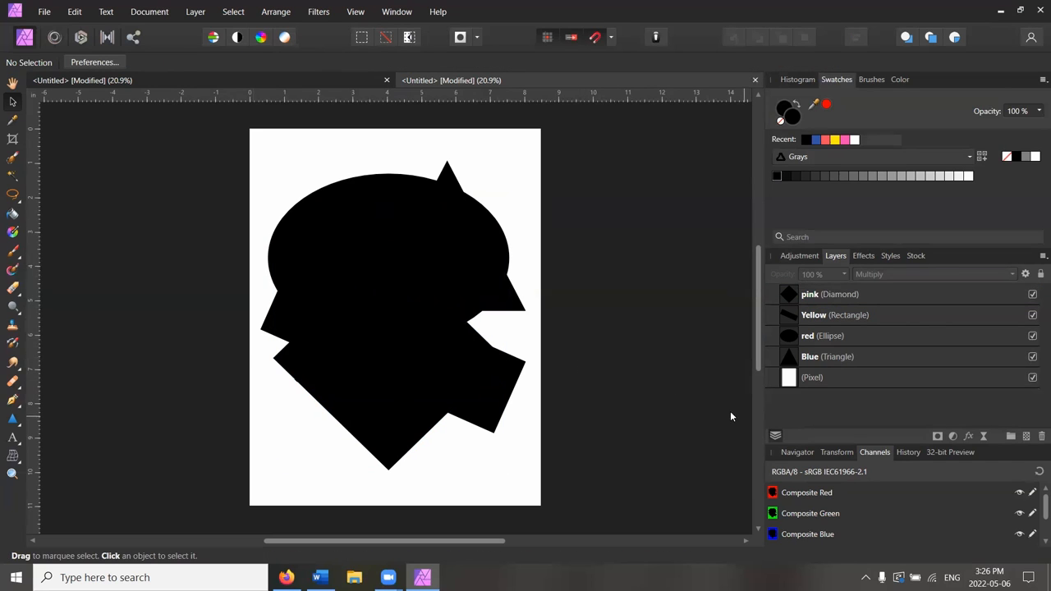
mouse_move(1035, 444)
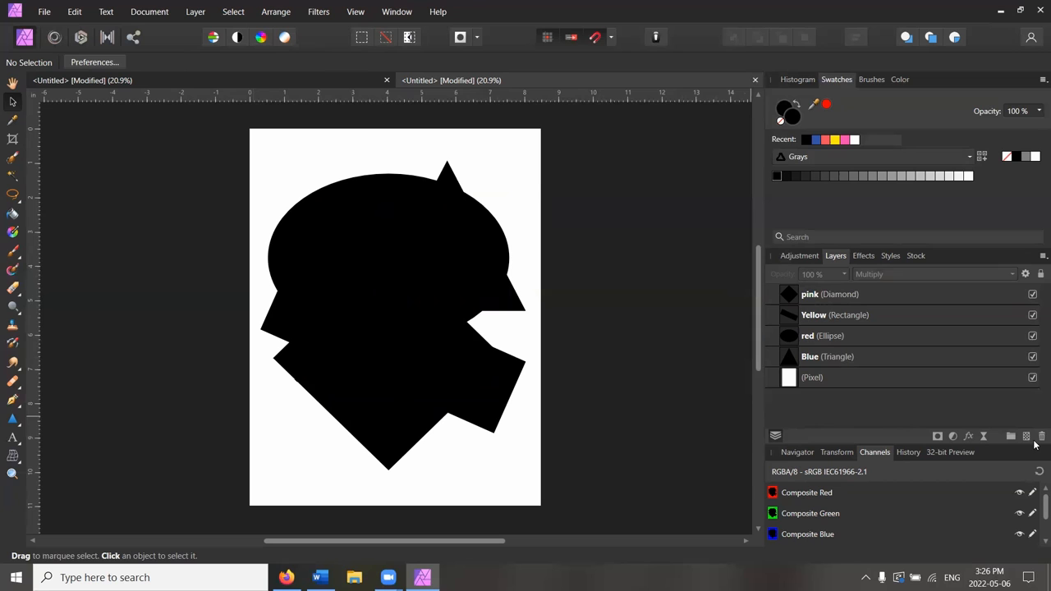
left_click(1027, 437)
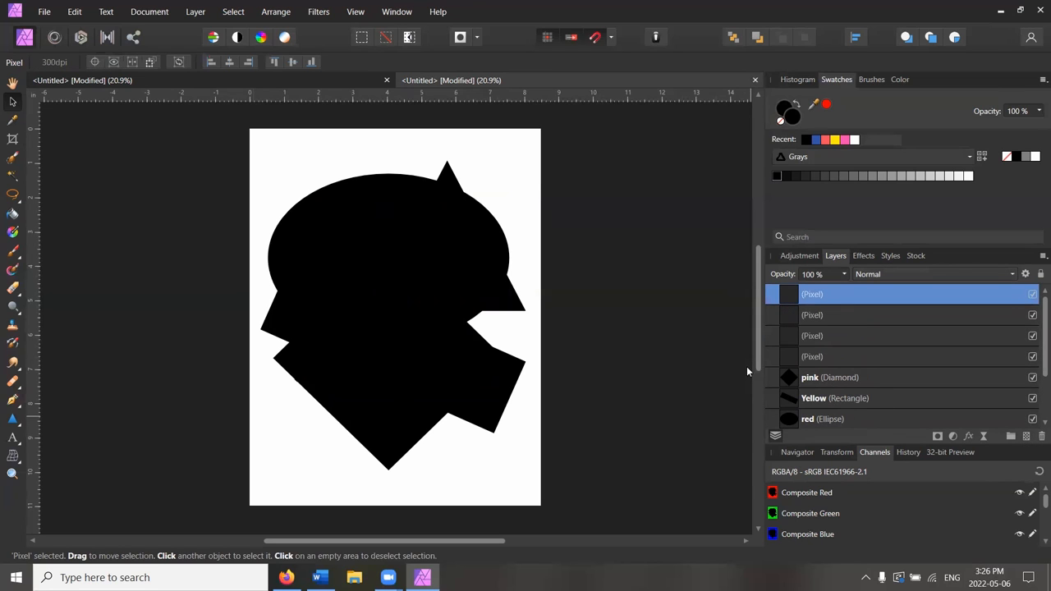
mouse_move(648, 376)
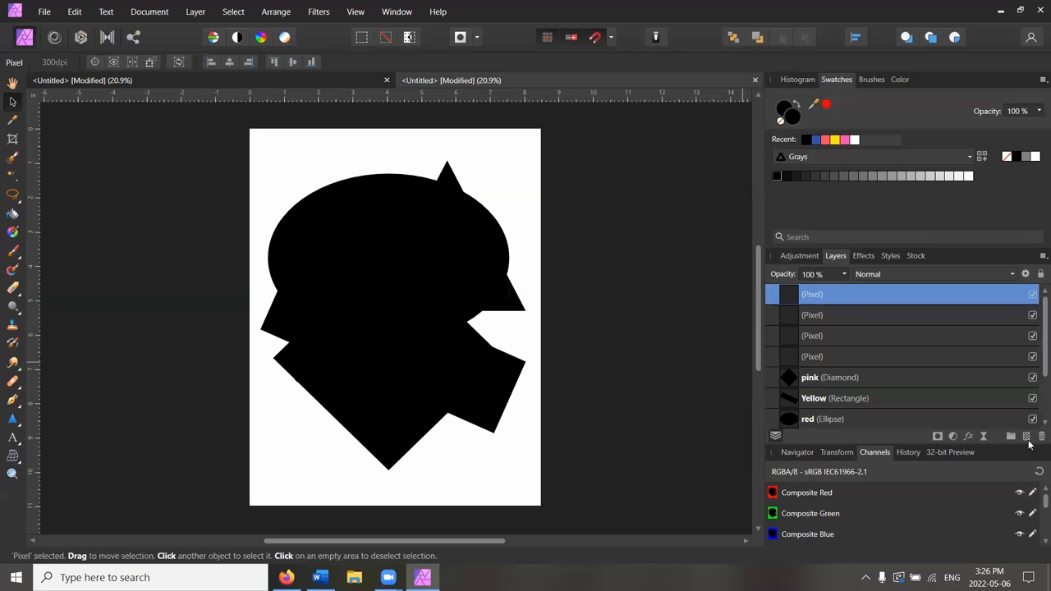
mouse_move(826, 360)
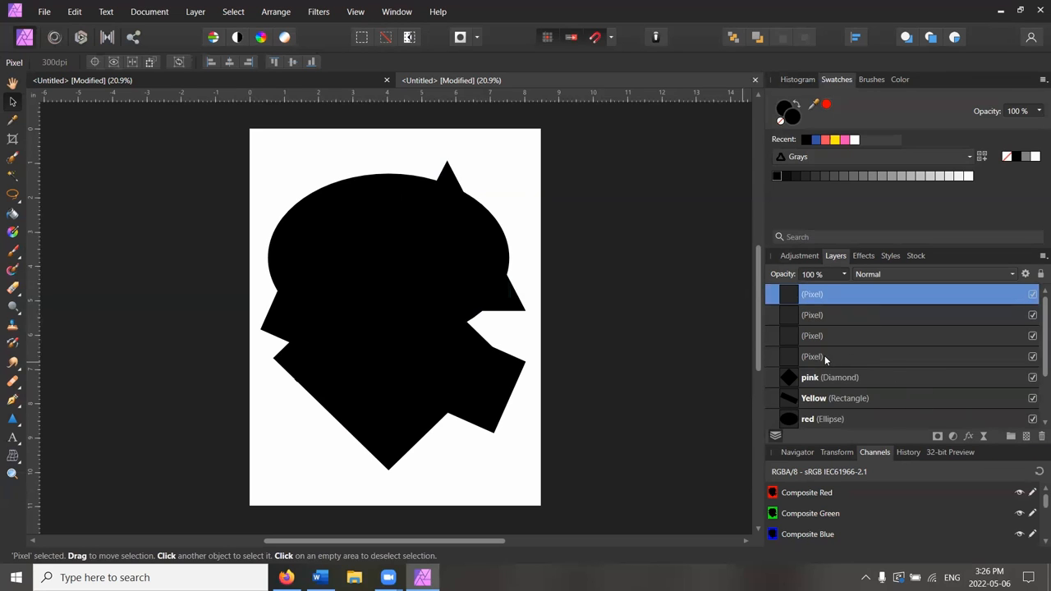
left_click(821, 356)
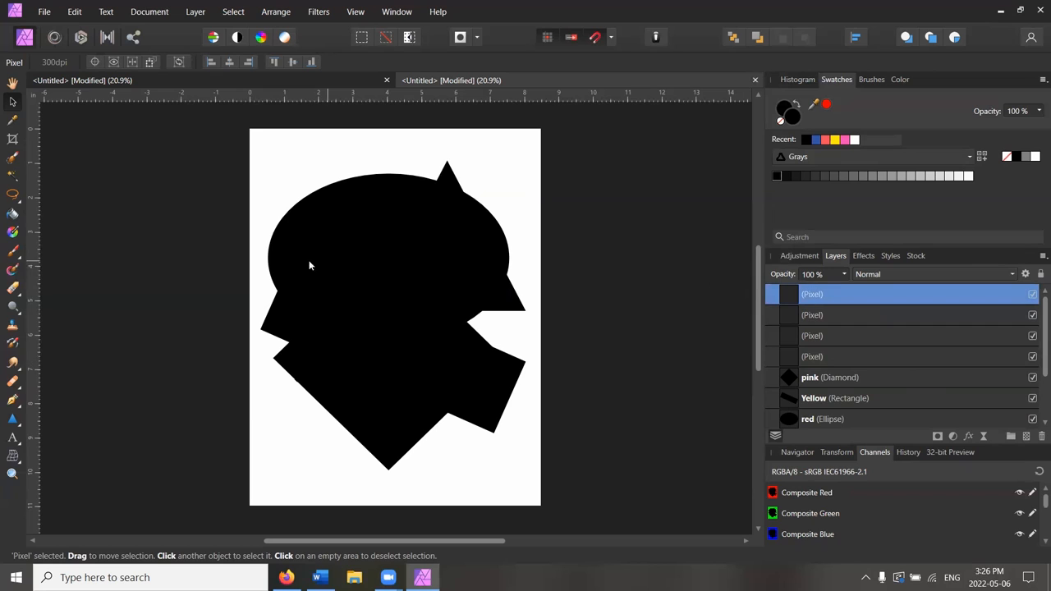
mouse_move(13, 197)
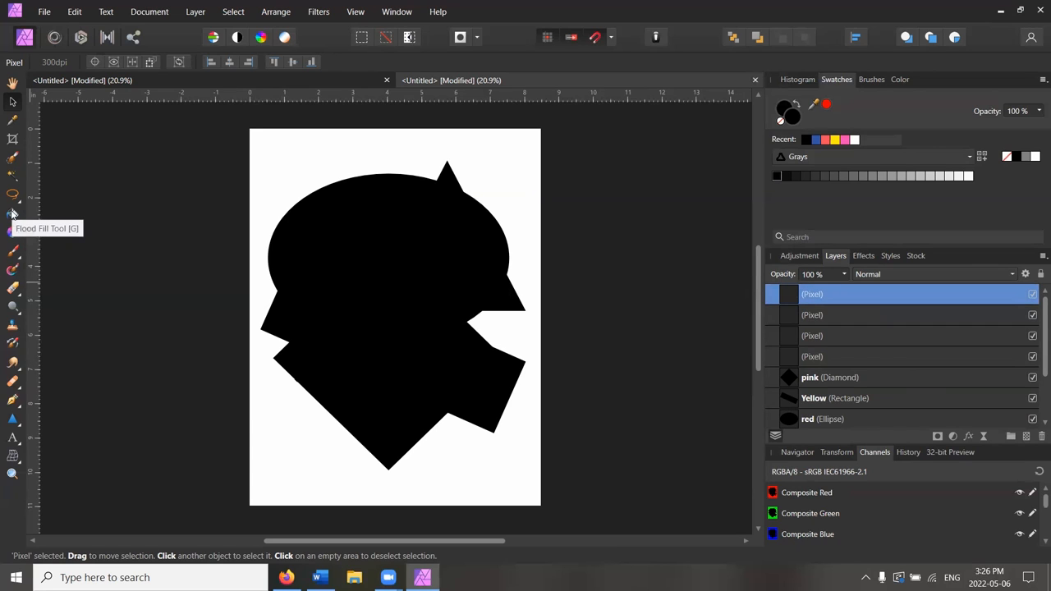
Step: Flood-fill the top pixel layer with blue, then choose pink as the fill colour
left_click(13, 212)
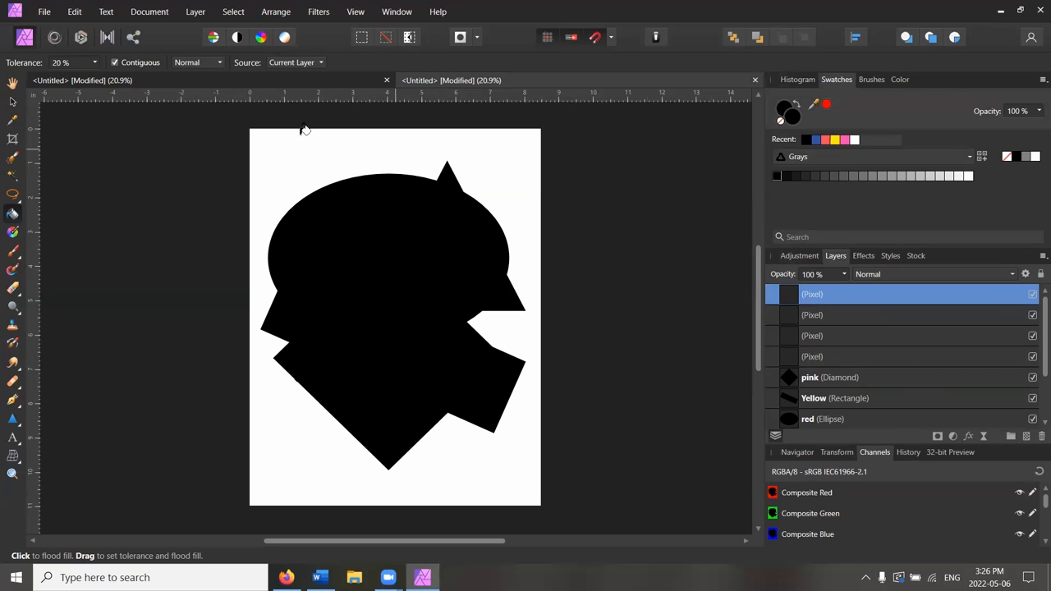
mouse_move(795, 121)
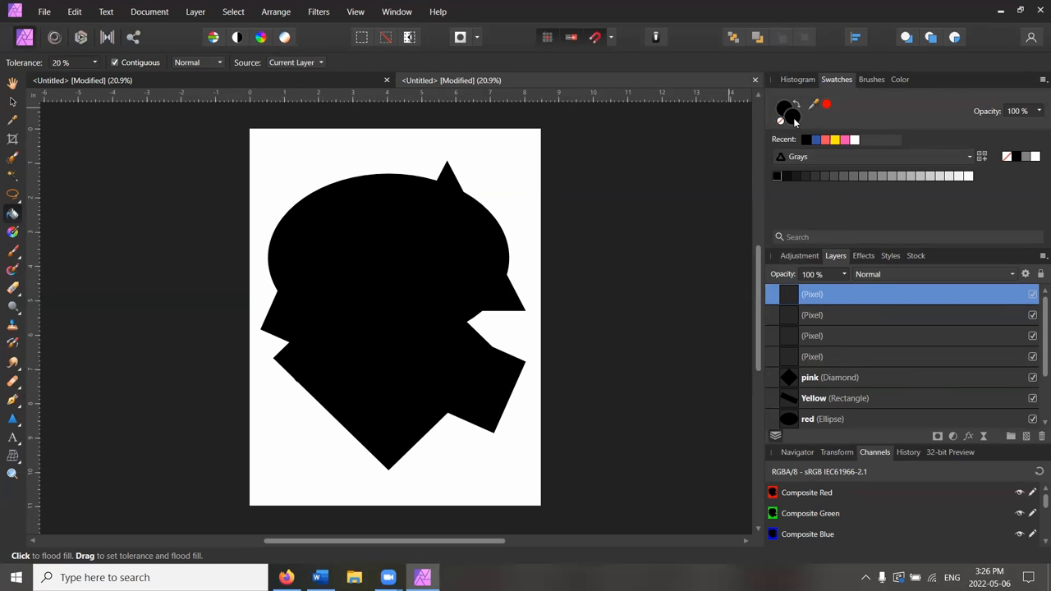
left_click(787, 111)
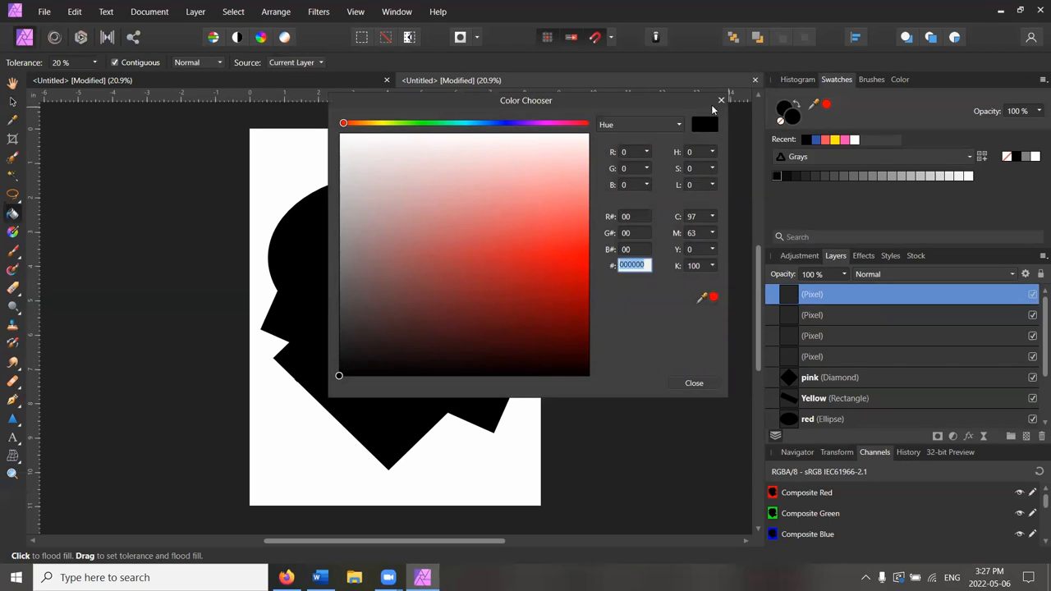
left_click(721, 100)
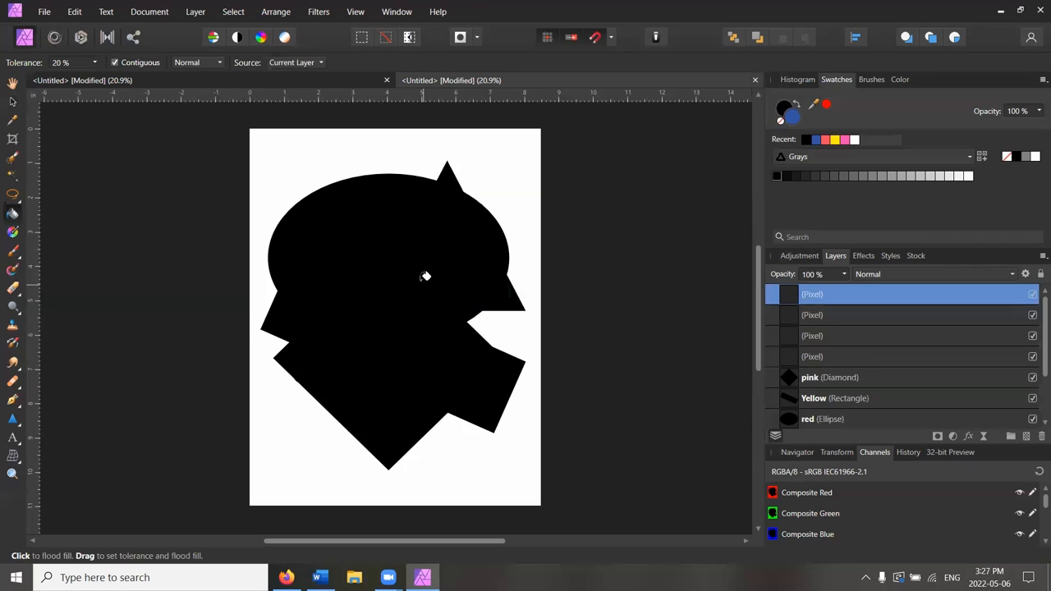
left_click(426, 276)
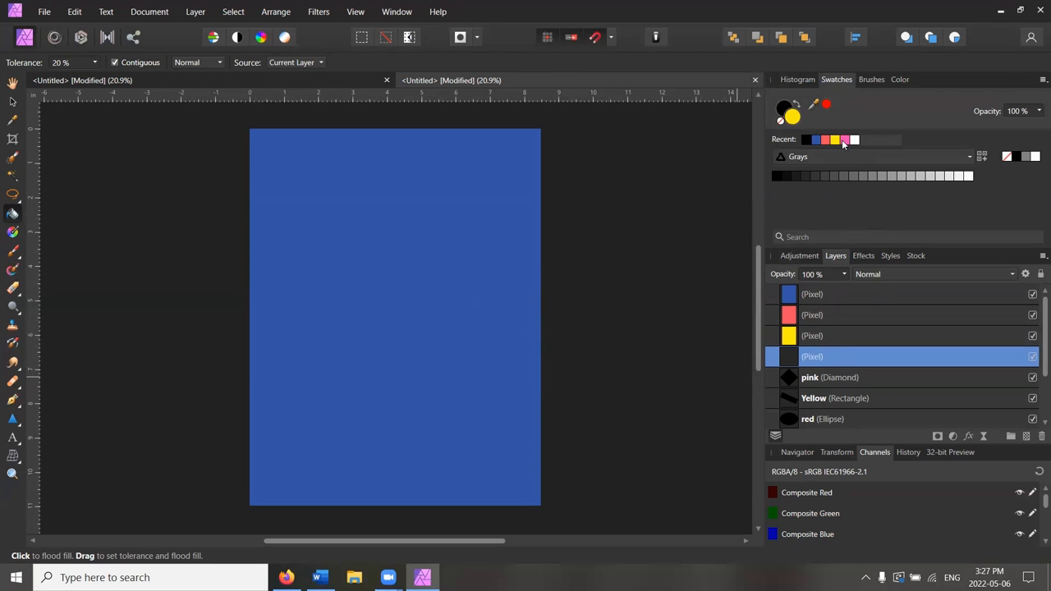
left_click(844, 140)
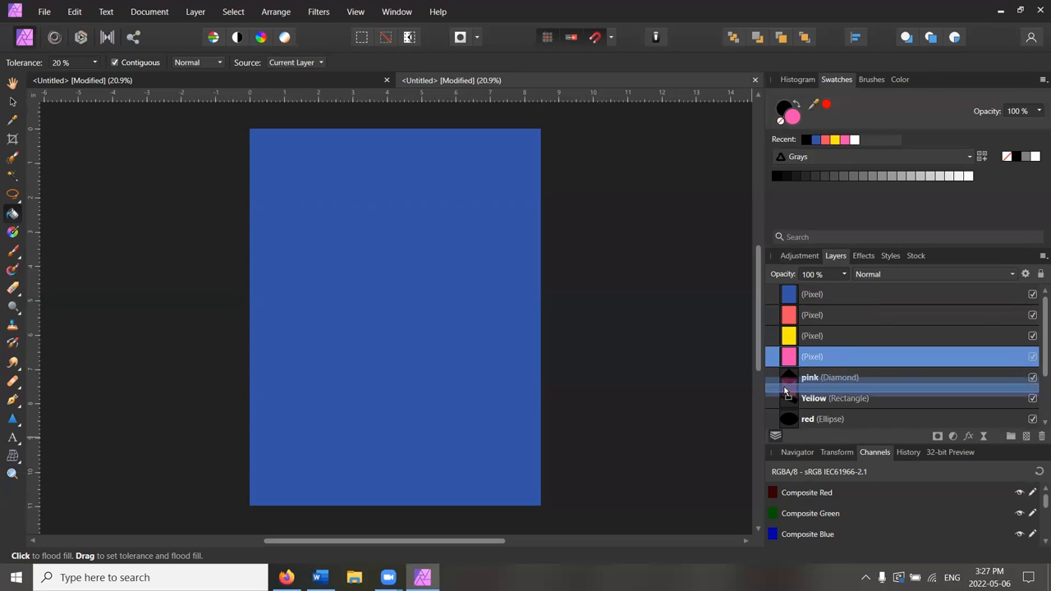
Step: Move the pink fill layer inside the Diamond shape layer
left_click(830, 377)
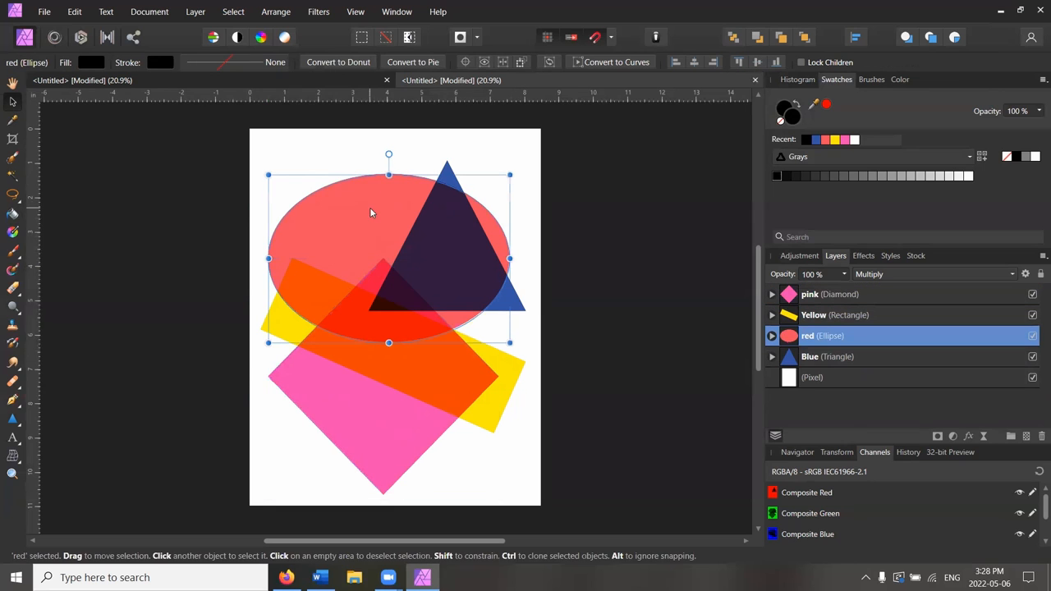
Step: Widen the red ellipse by dragging both side handles outward
left_click_drag(509, 259, 531, 259)
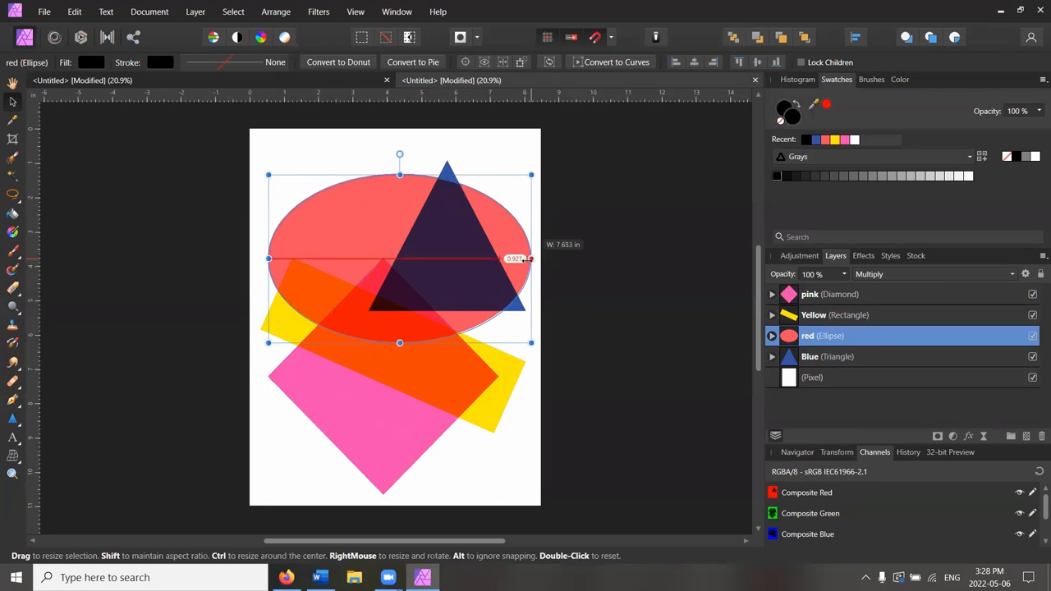
left_click_drag(268, 259, 244, 259)
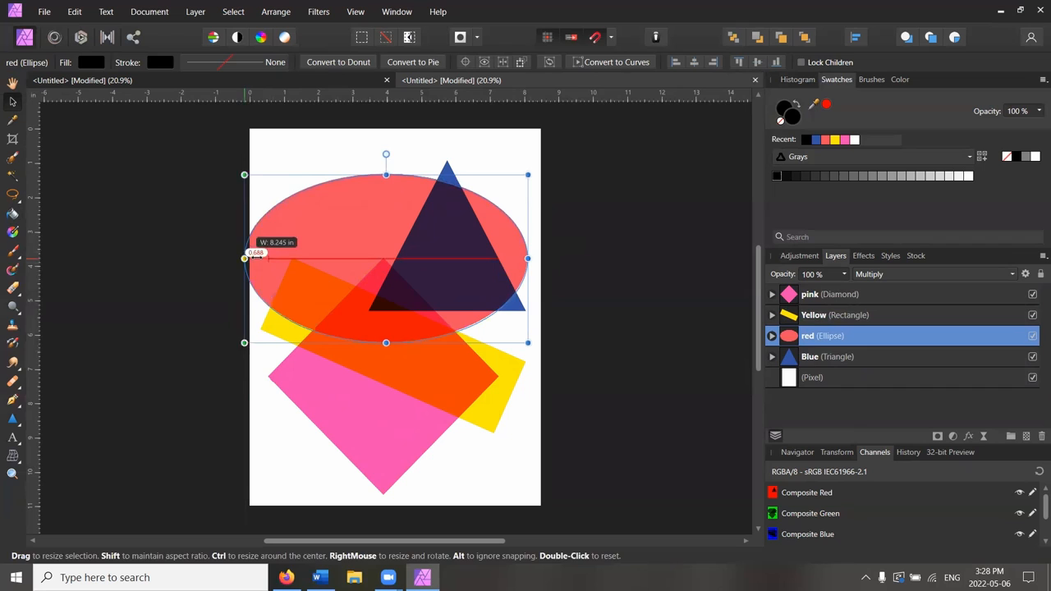
left_click(611, 457)
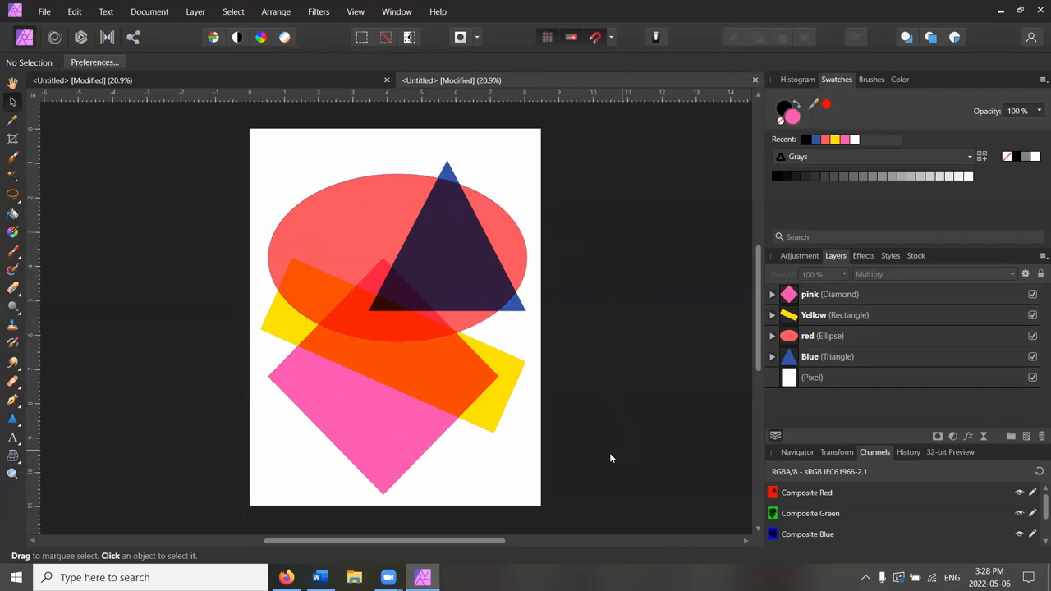
mouse_move(477, 247)
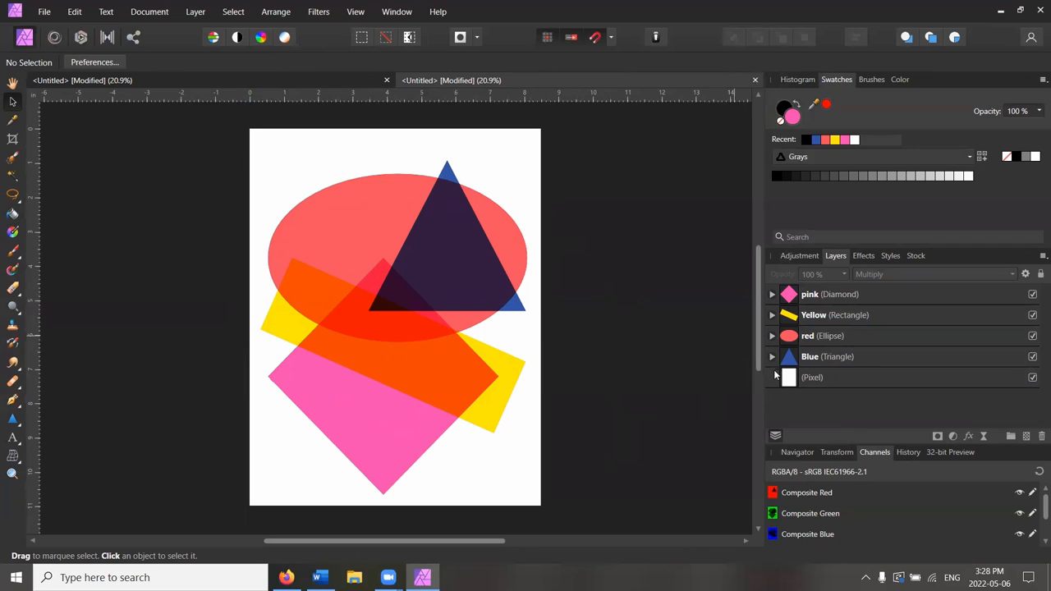
Step: Set the Blue triangle layer's opacity to 60%
left_click(810, 356)
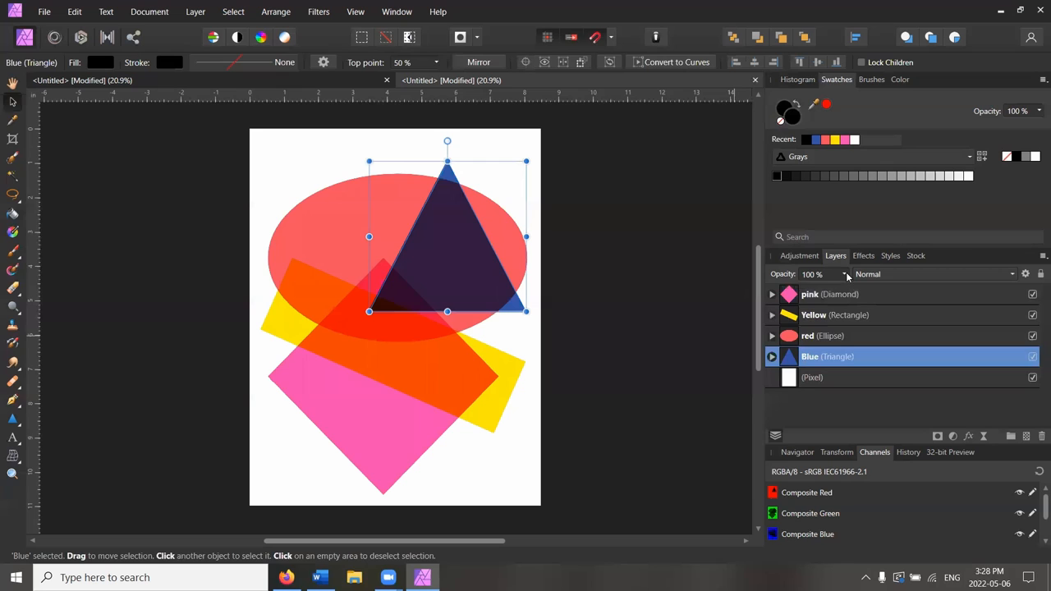
left_click_drag(845, 274, 818, 292)
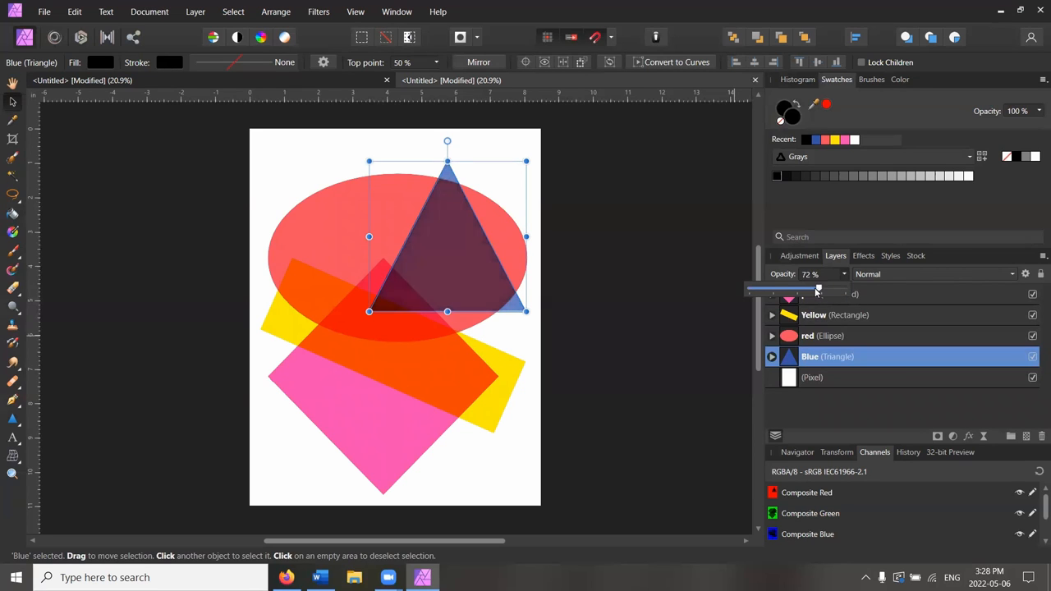
left_click_drag(819, 293, 807, 288)
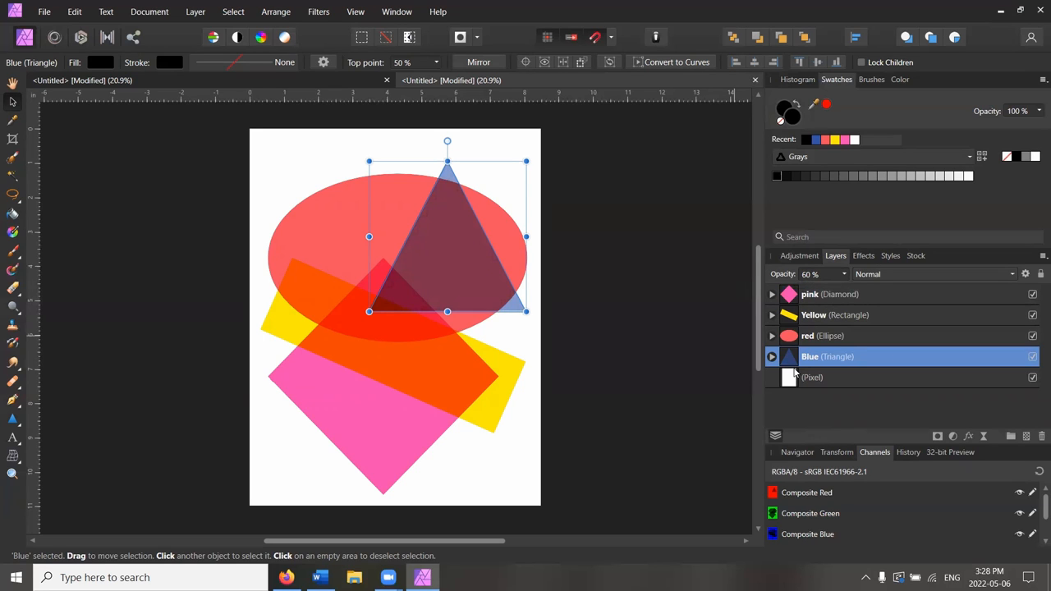
left_click(505, 376)
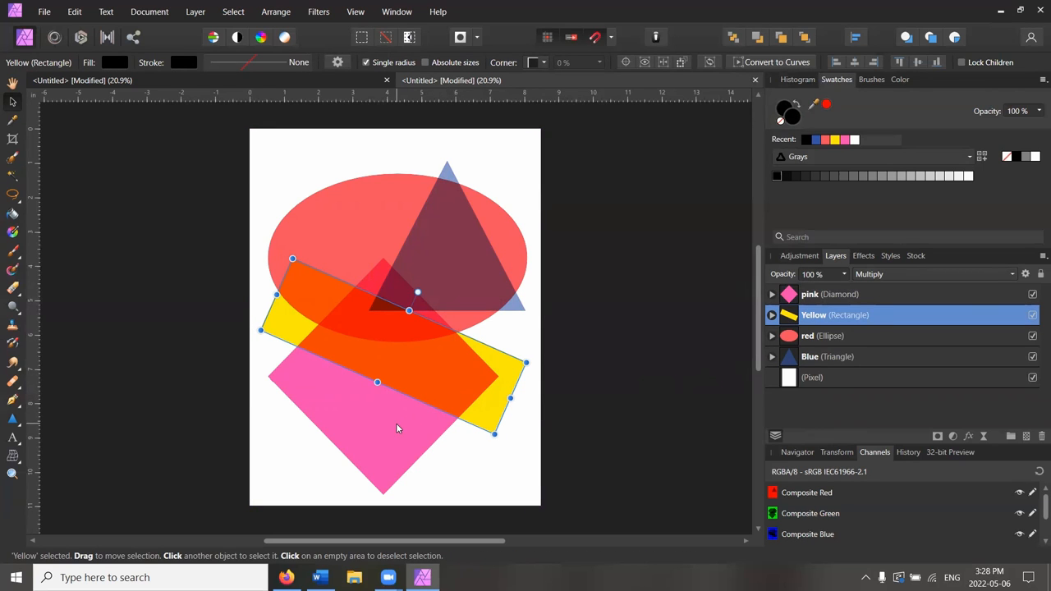
mouse_move(378, 434)
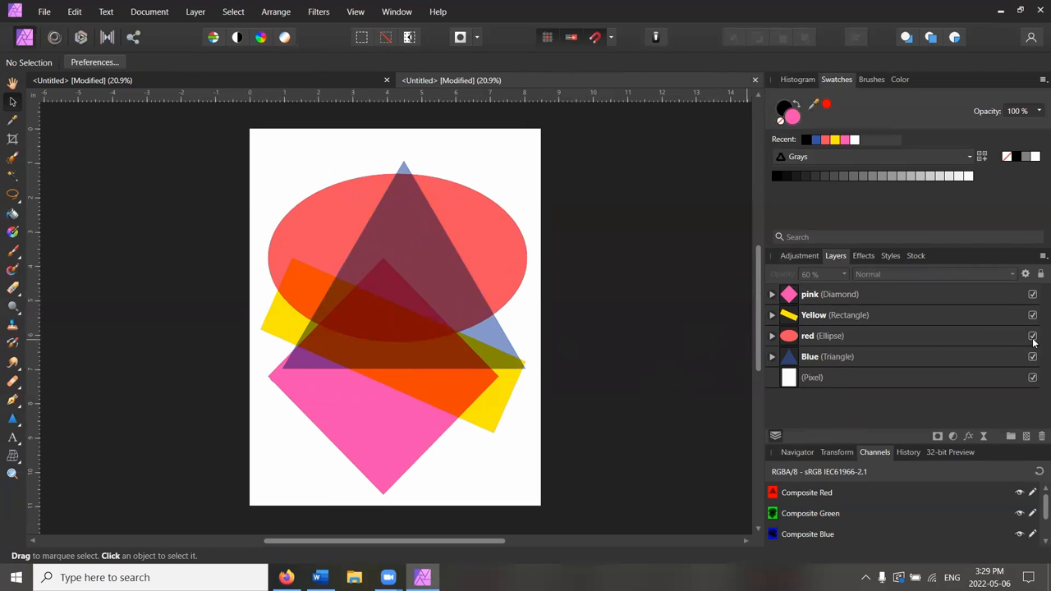
Step: Hide the red ellipse layer
left_click(1033, 335)
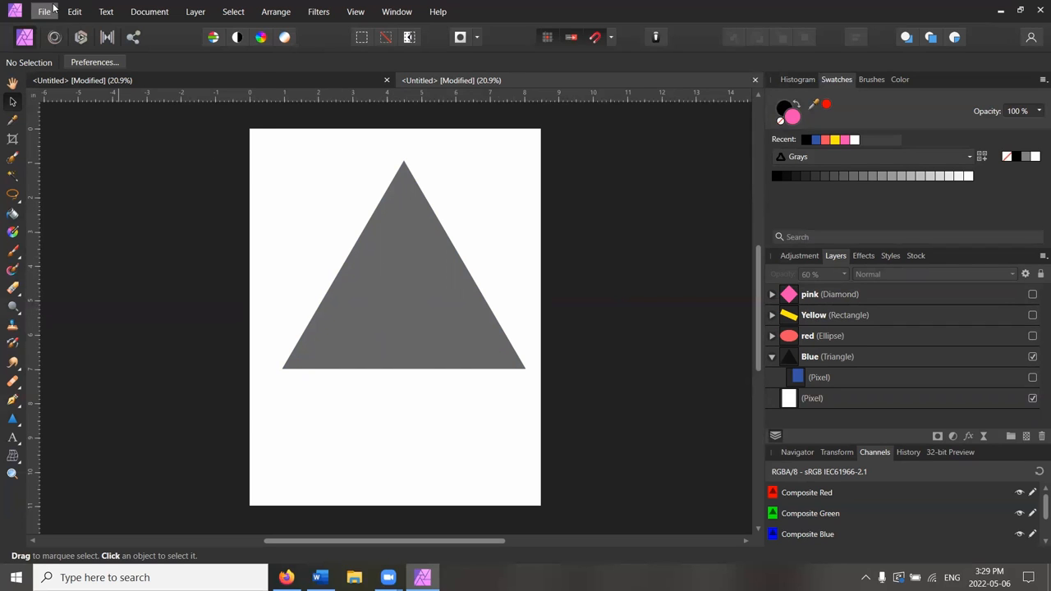
mouse_move(63, 400)
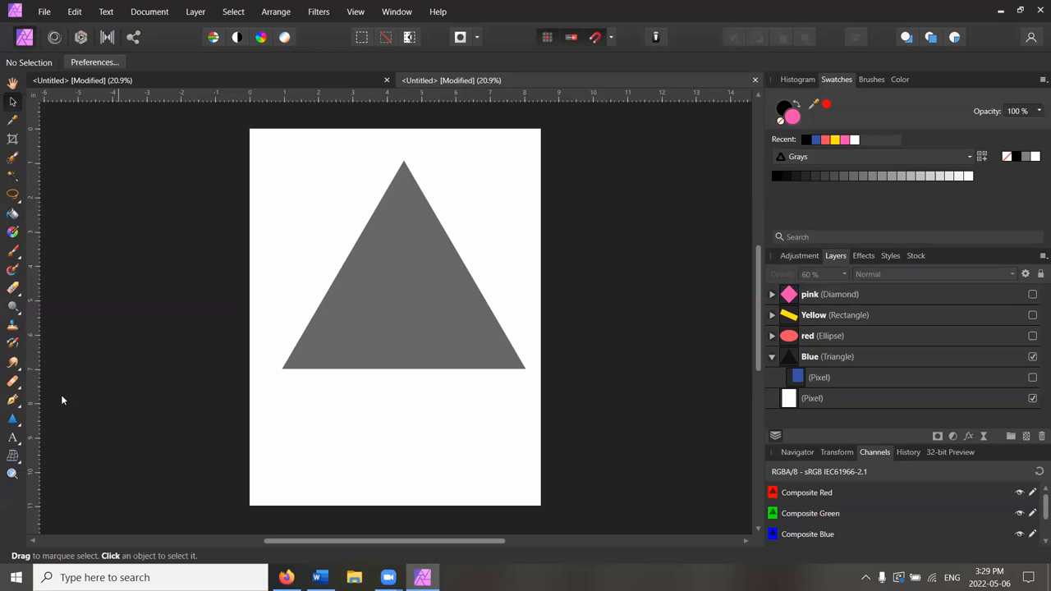
Step: Choose the RISO EZ 2x1U Series printer for printing and show its properties
left_click(448, 145)
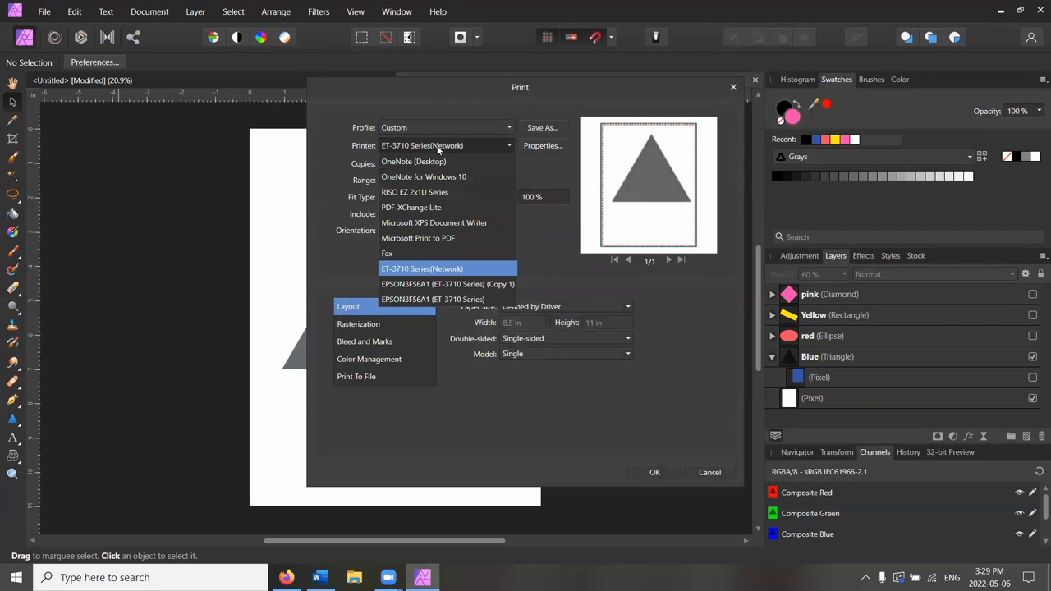
left_click(415, 191)
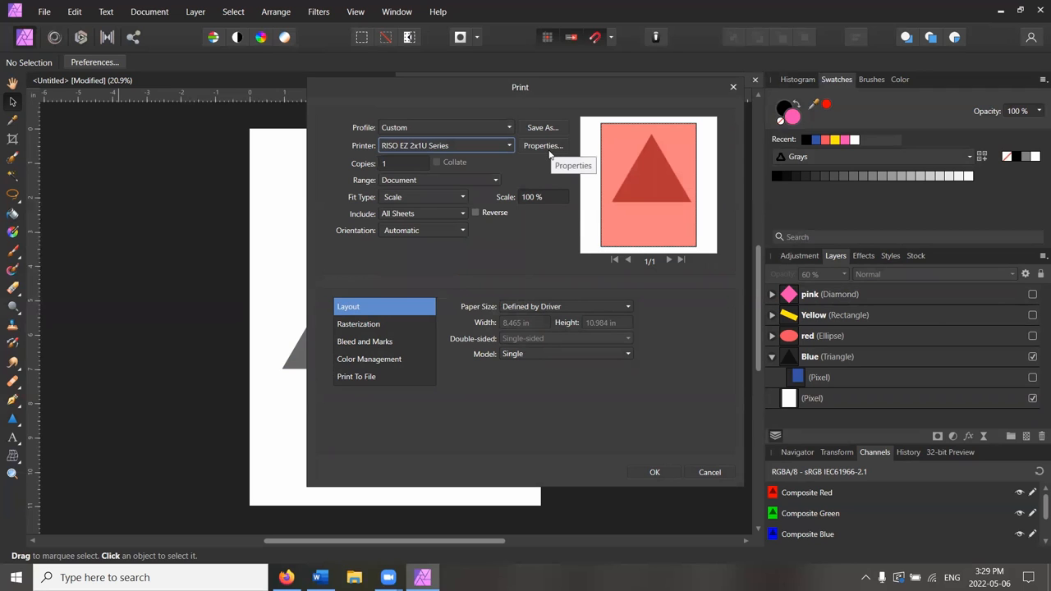
mouse_move(550, 156)
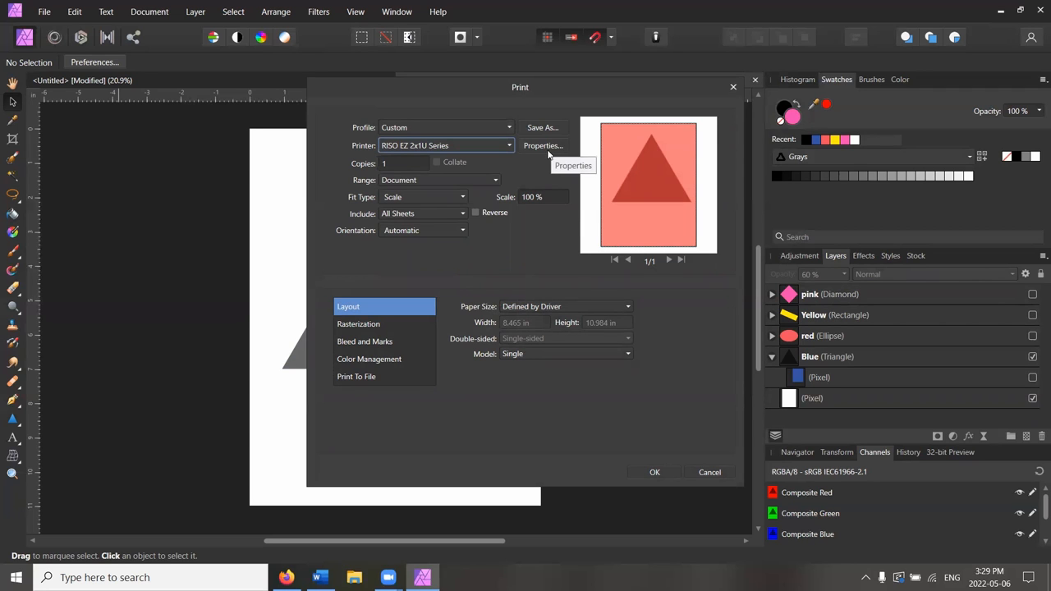
left_click(543, 146)
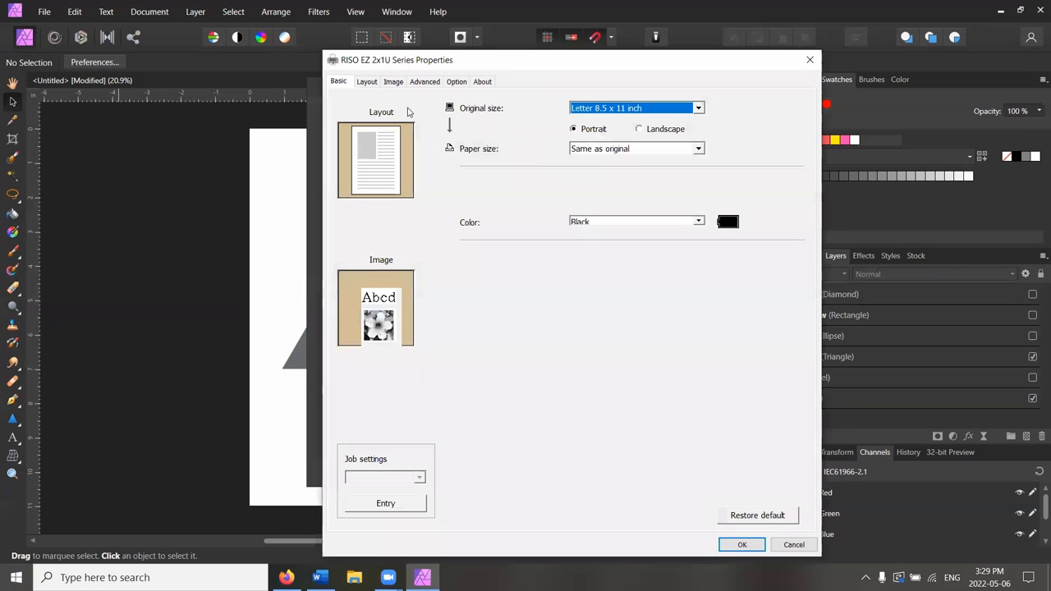
Step: Set the RISO printer to Blue ink with a 15° screen angle and print the triangle
left_click(394, 81)
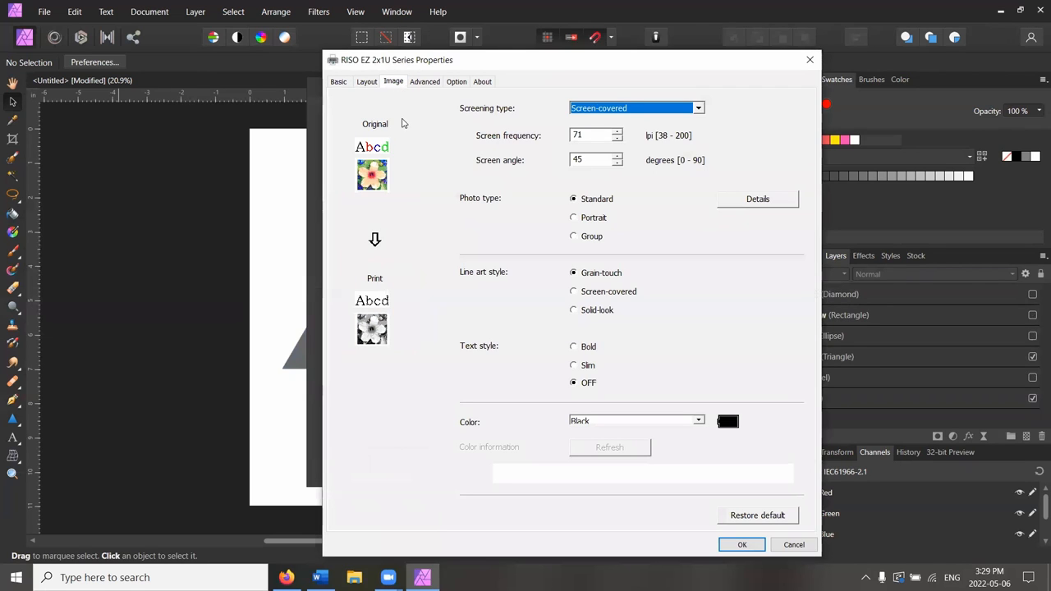
mouse_move(449, 180)
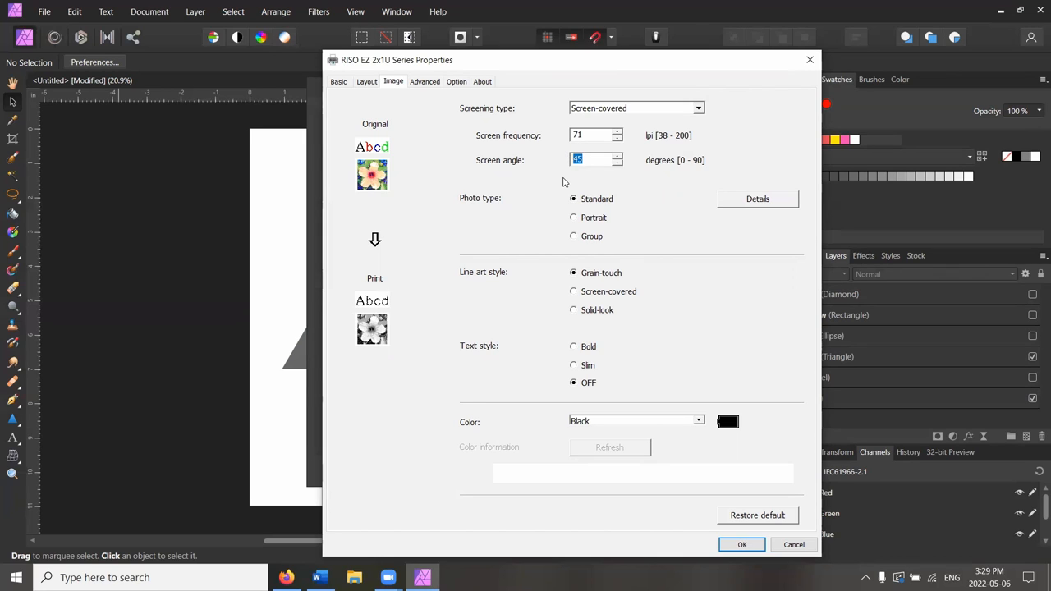
mouse_move(668, 168)
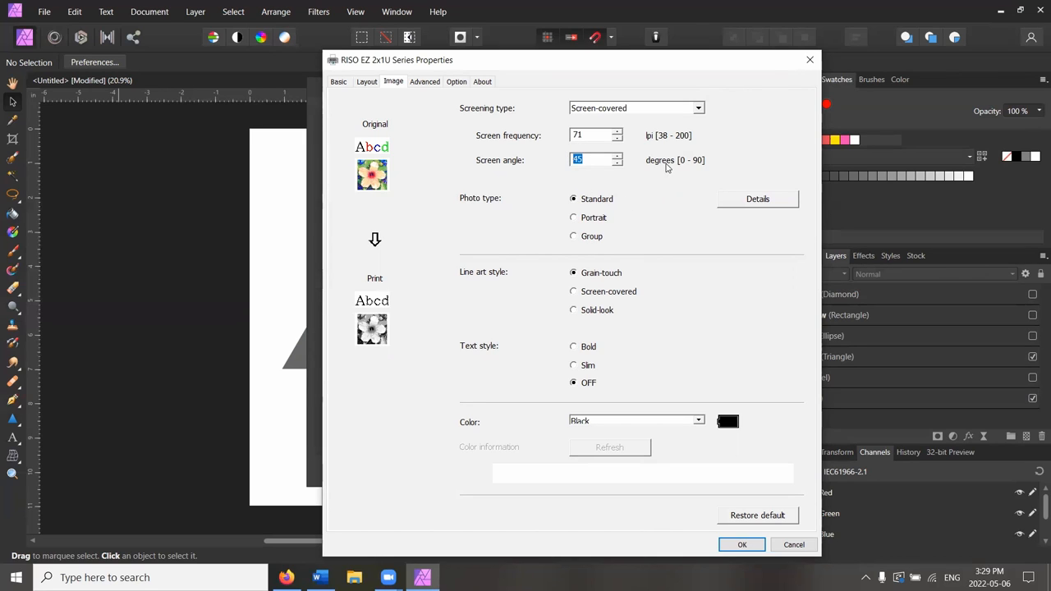
mouse_move(677, 167)
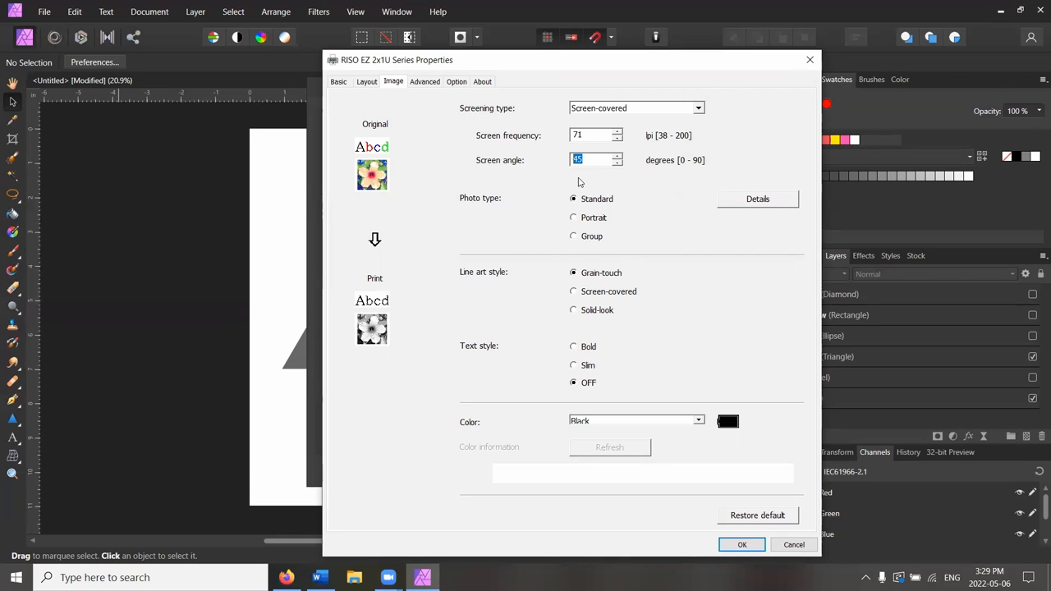
type("15")
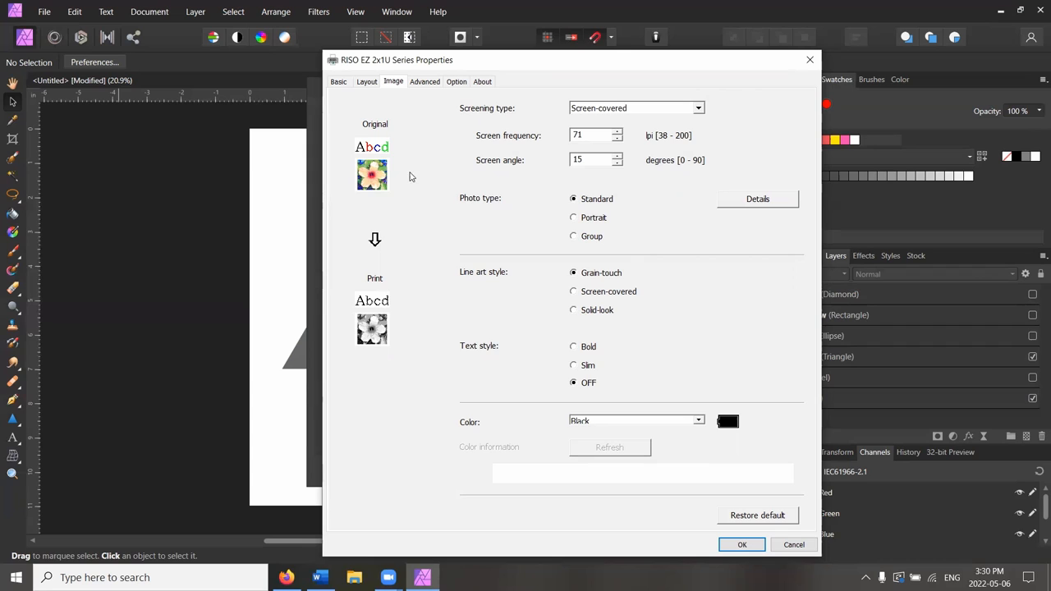
mouse_move(590, 128)
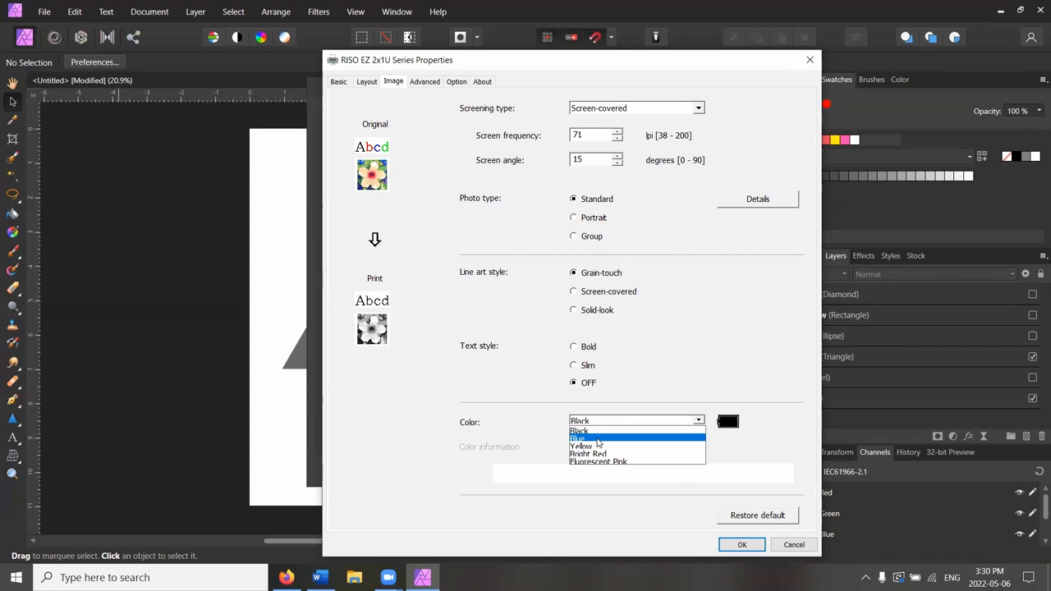
left_click(580, 438)
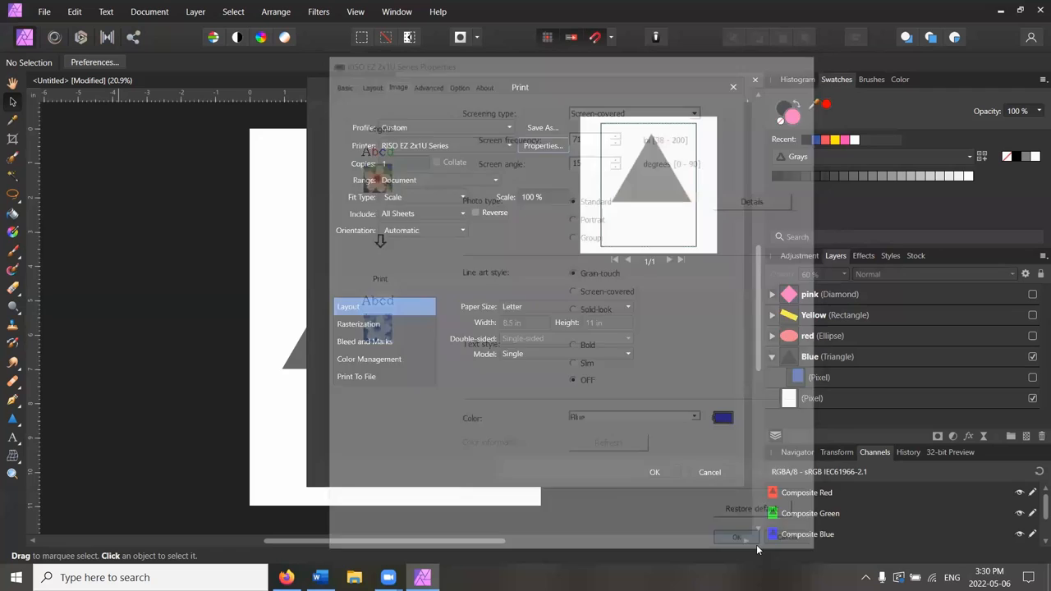
left_click(737, 536)
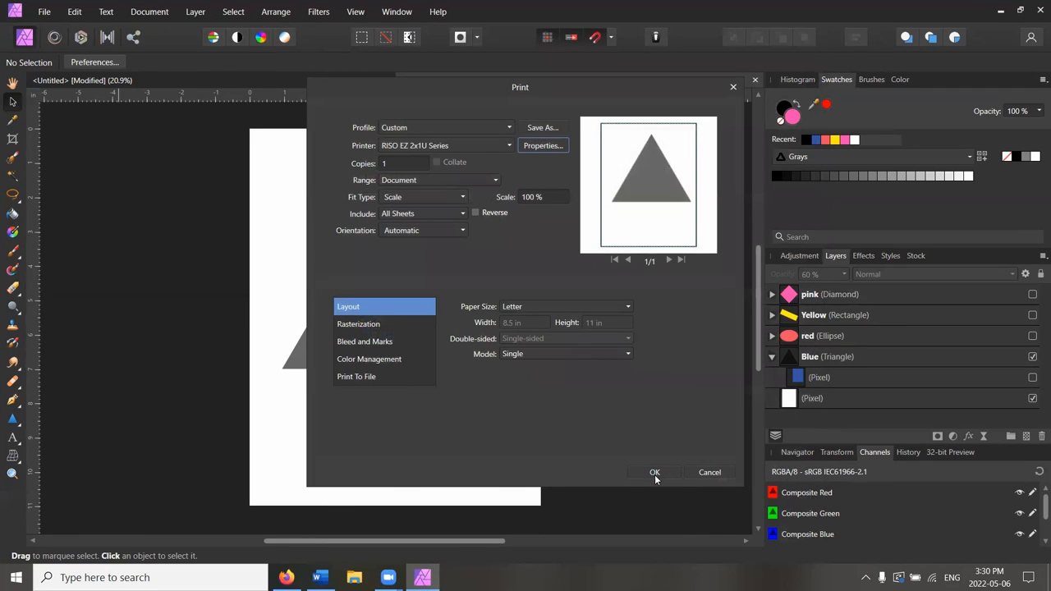
left_click(654, 473)
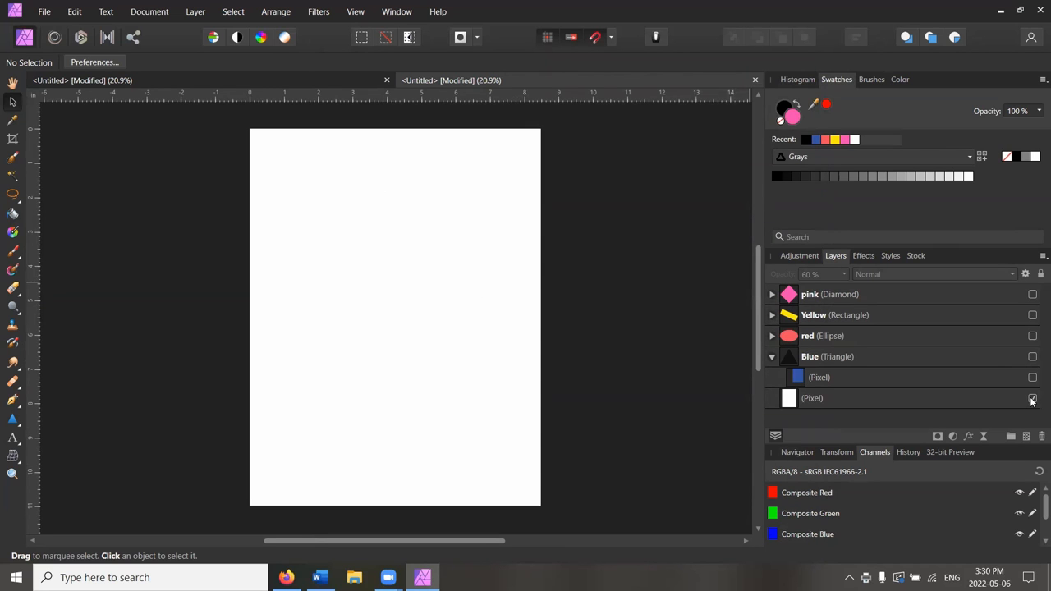
Step: Hide the background layer and show only the red Ellipse layer as a black shape
left_click(821, 335)
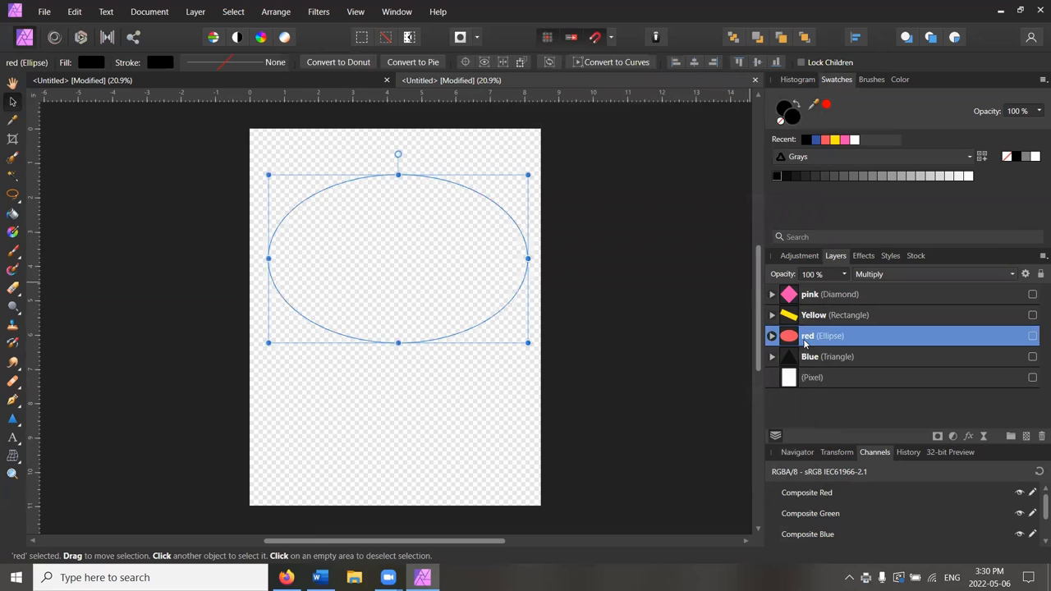
left_click(771, 335)
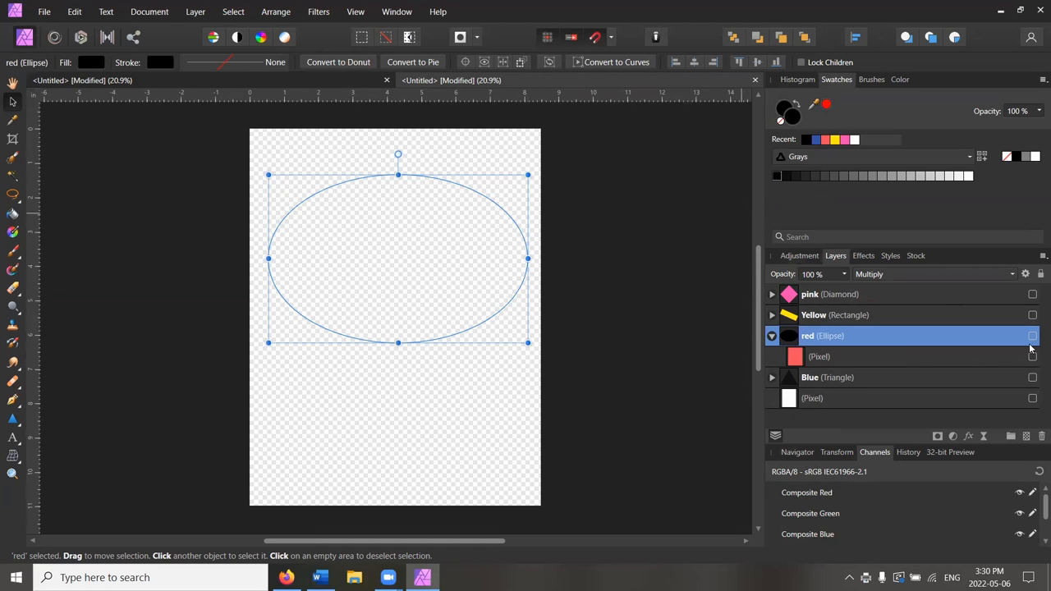
left_click(1032, 335)
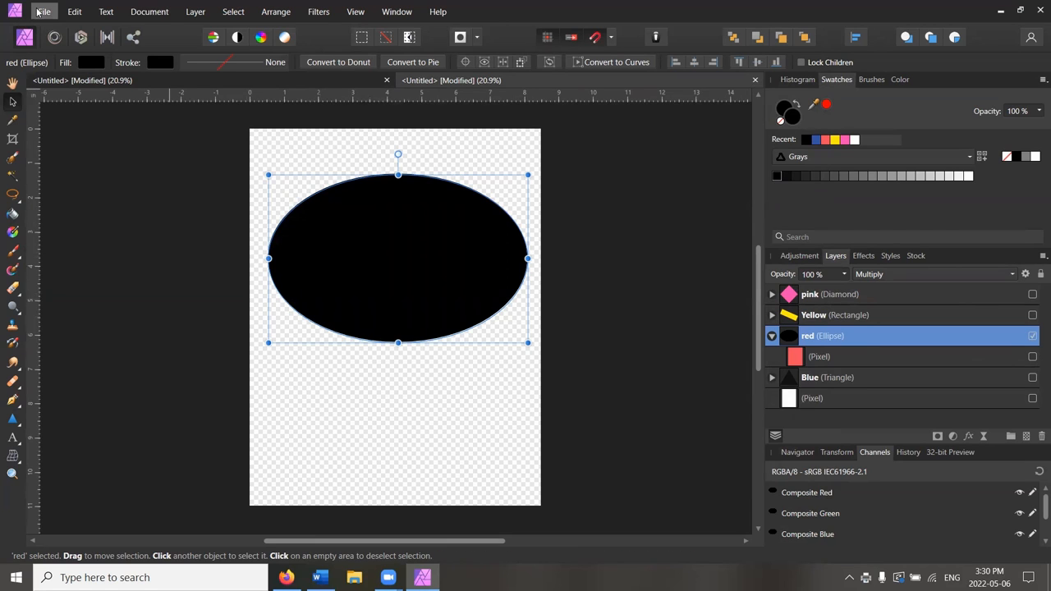
left_click(44, 11)
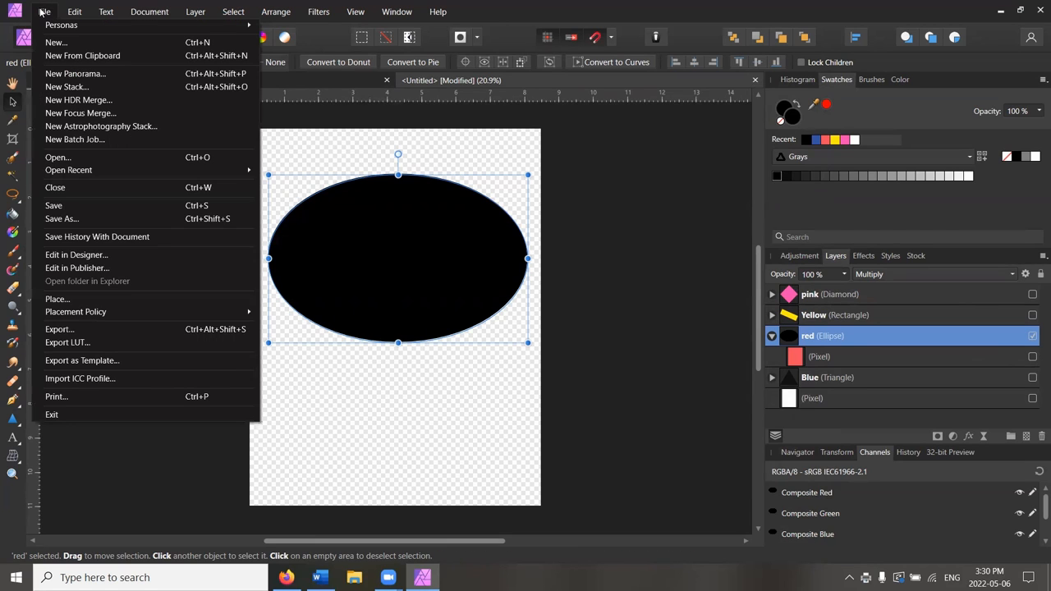
mouse_move(70, 393)
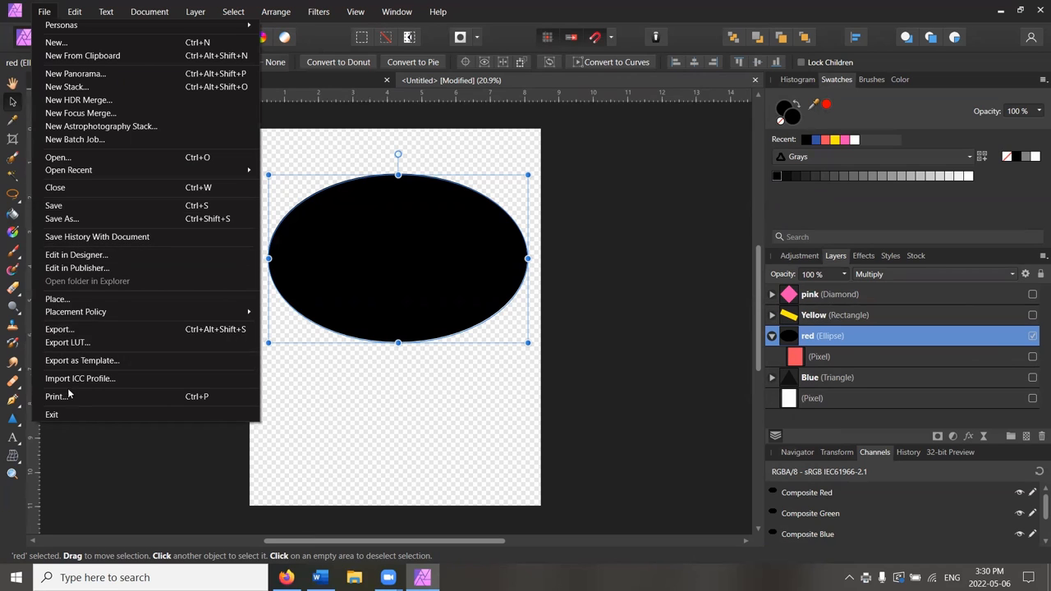
Step: Print the ellipse on the RISO printer using Bright Red ink at a 45° screen angle
left_click(56, 396)
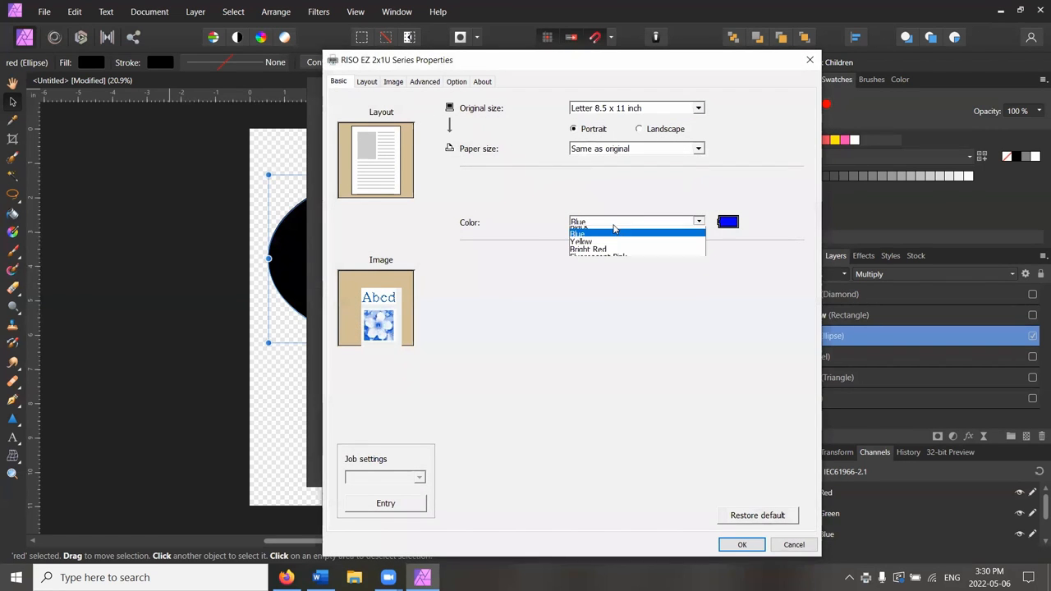
left_click(588, 249)
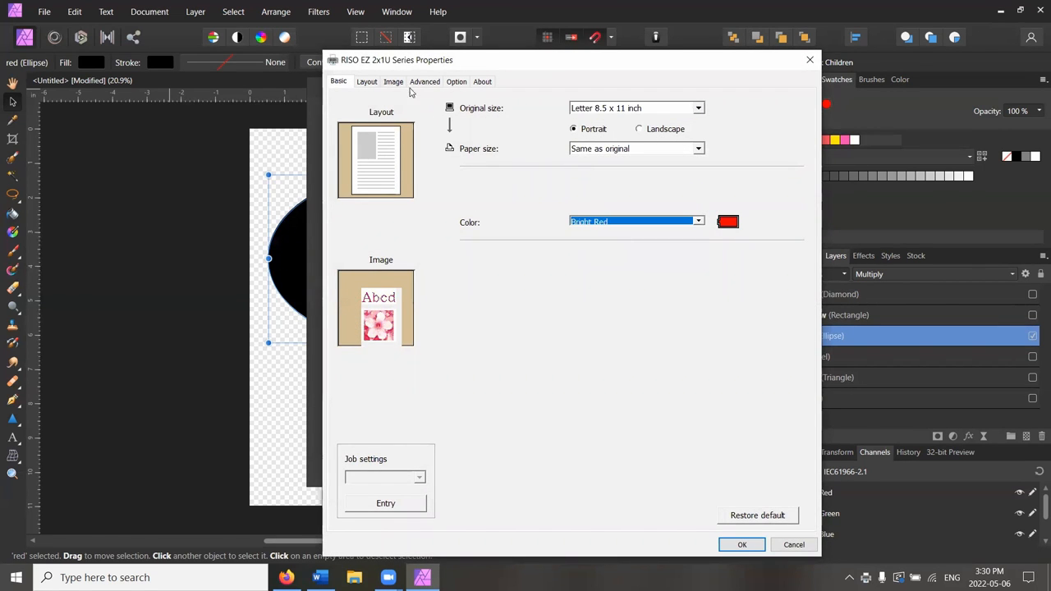
left_click(393, 81)
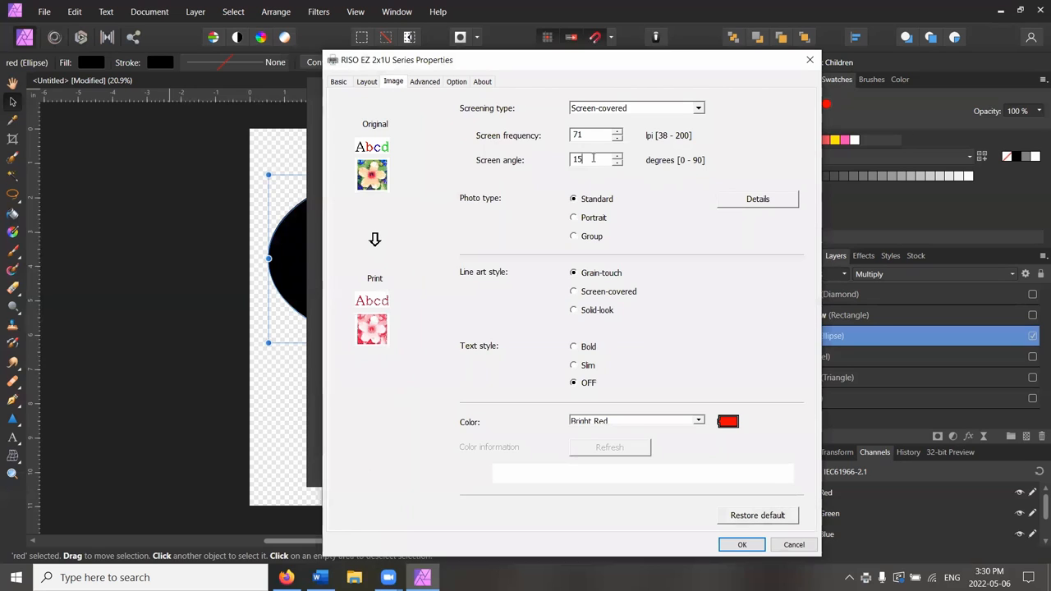
type("4")
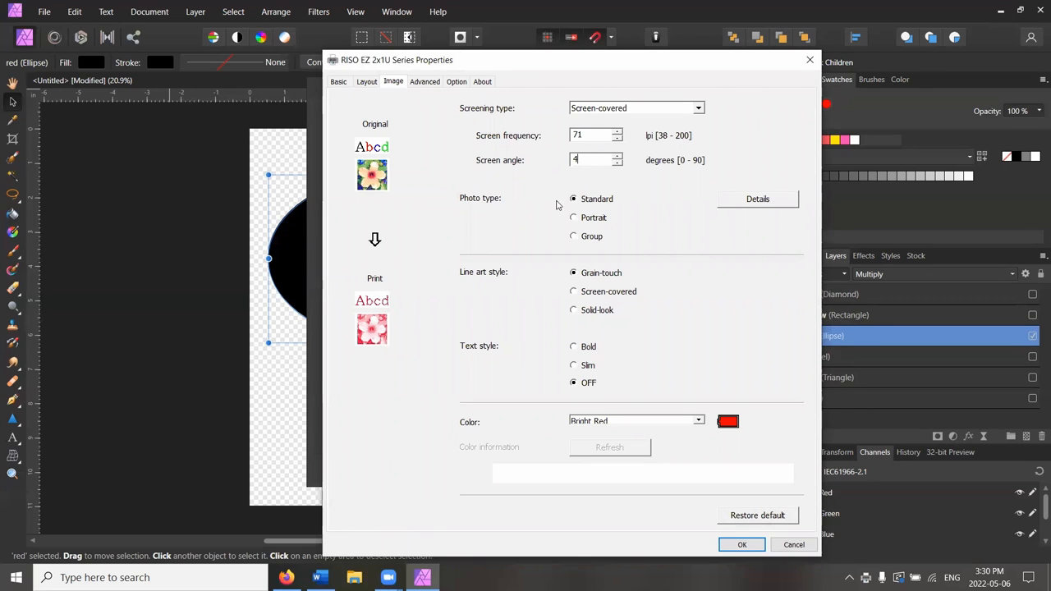
type("5")
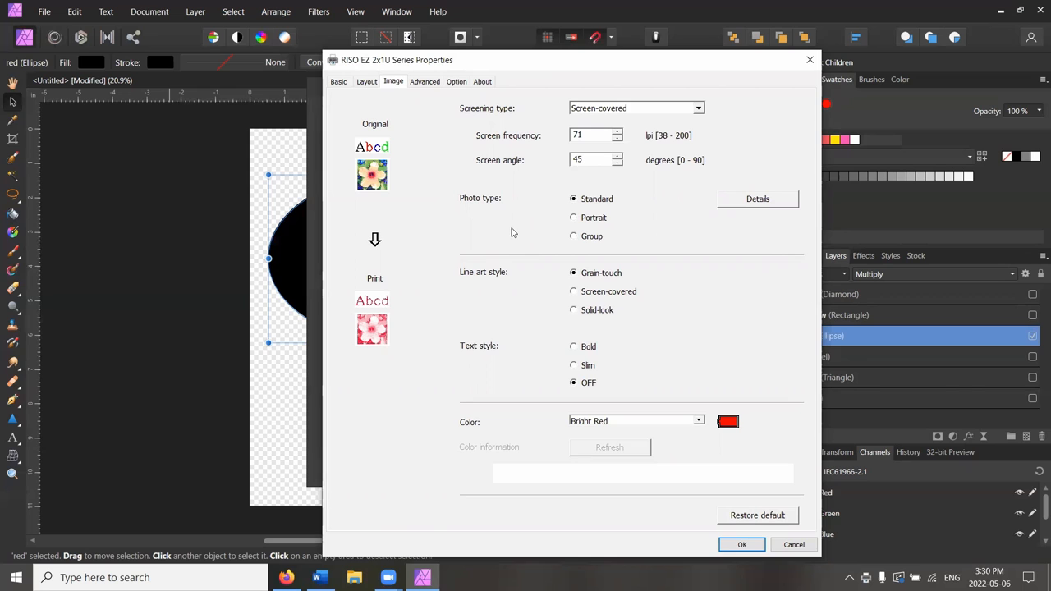
mouse_move(675, 355)
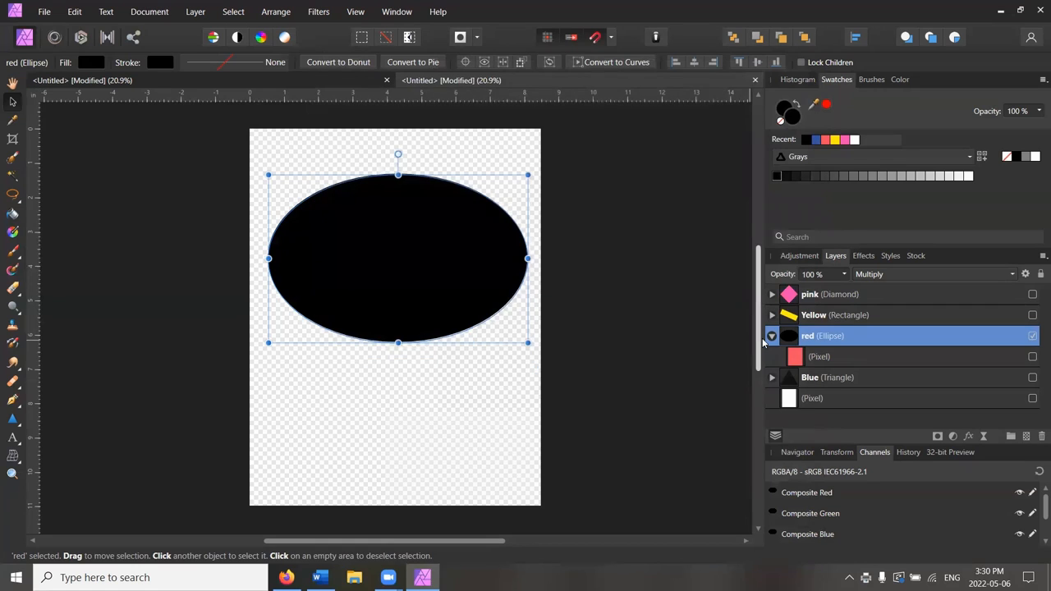
Step: Collapse the Ellipse layer, then hide it and show the Yellow Rectangle layer alone
left_click(771, 315)
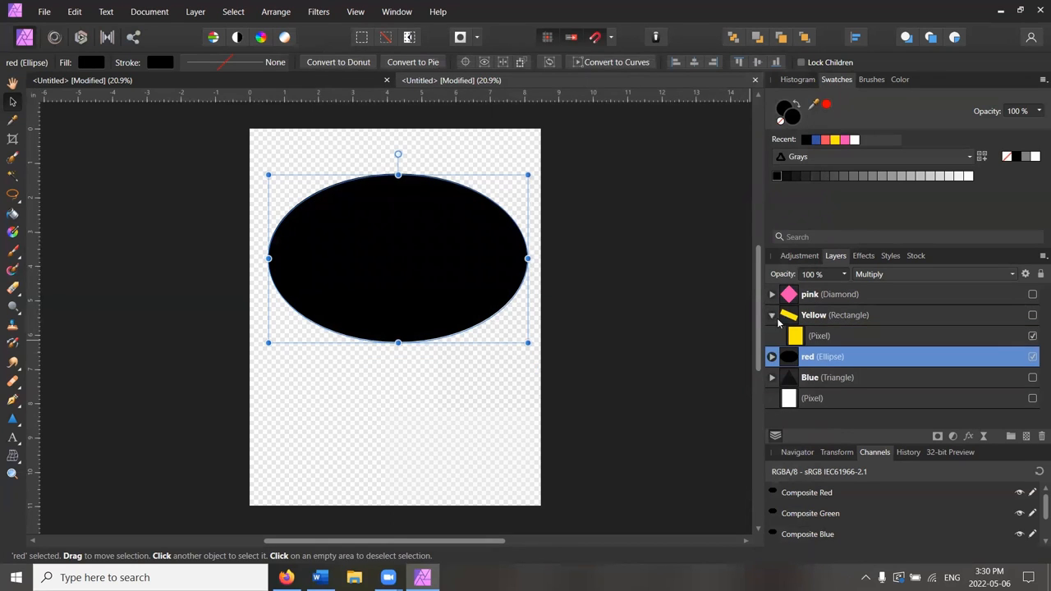
left_click(1033, 335)
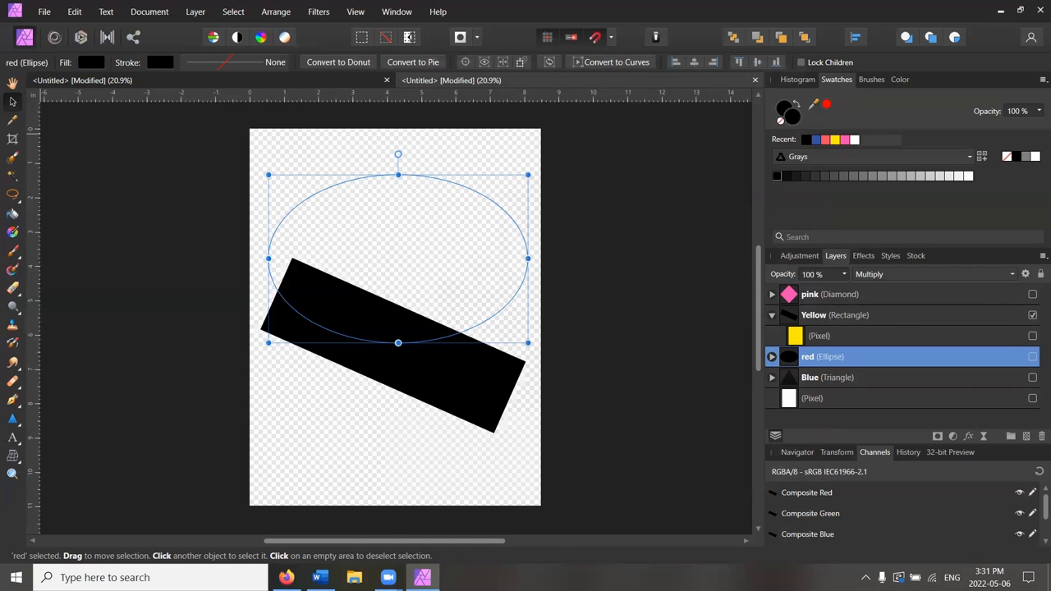
mouse_move(13, 194)
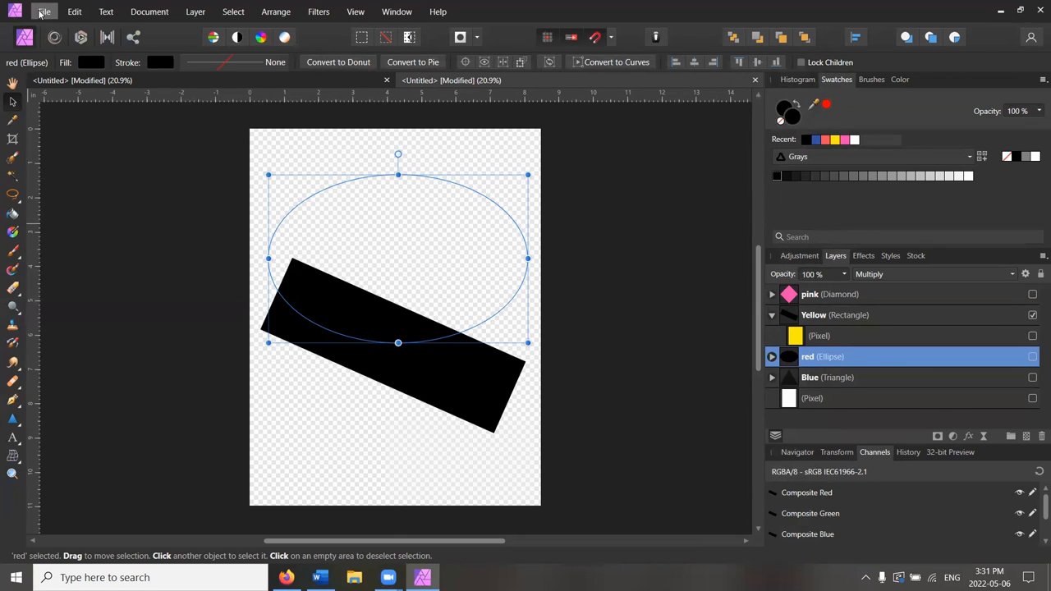
left_click(44, 12)
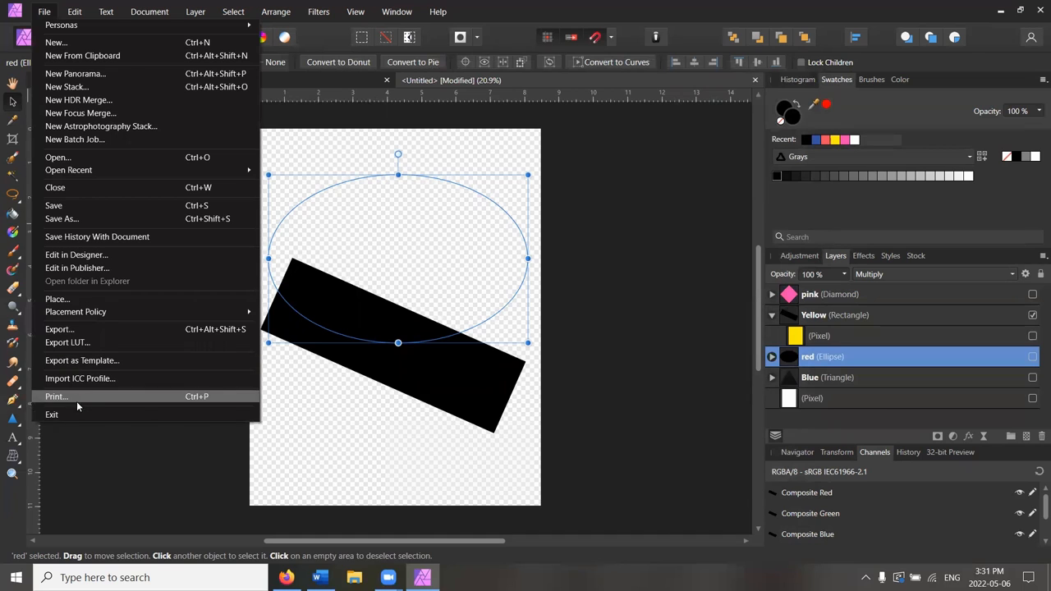
Step: Print the rectangle with Yellow ink at a 75° screen angle, then deselect the canvas
left_click(56, 397)
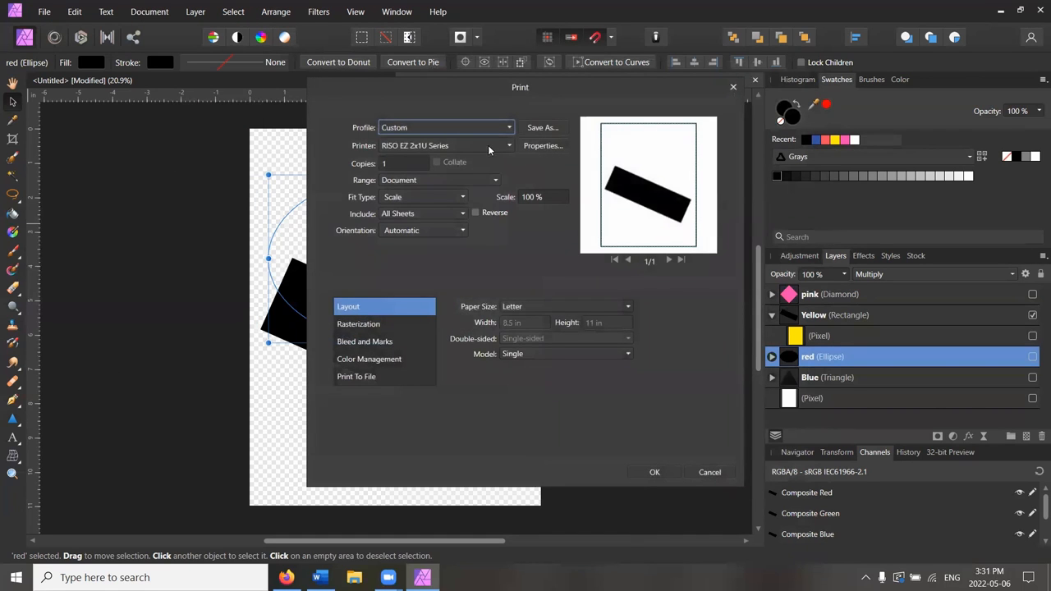
left_click(543, 145)
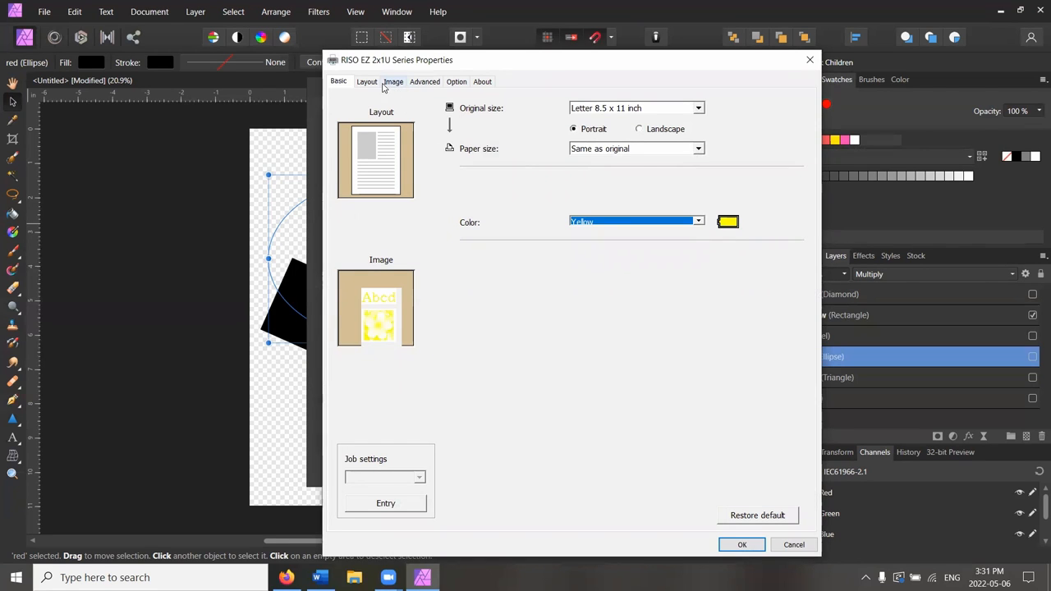
left_click(393, 81)
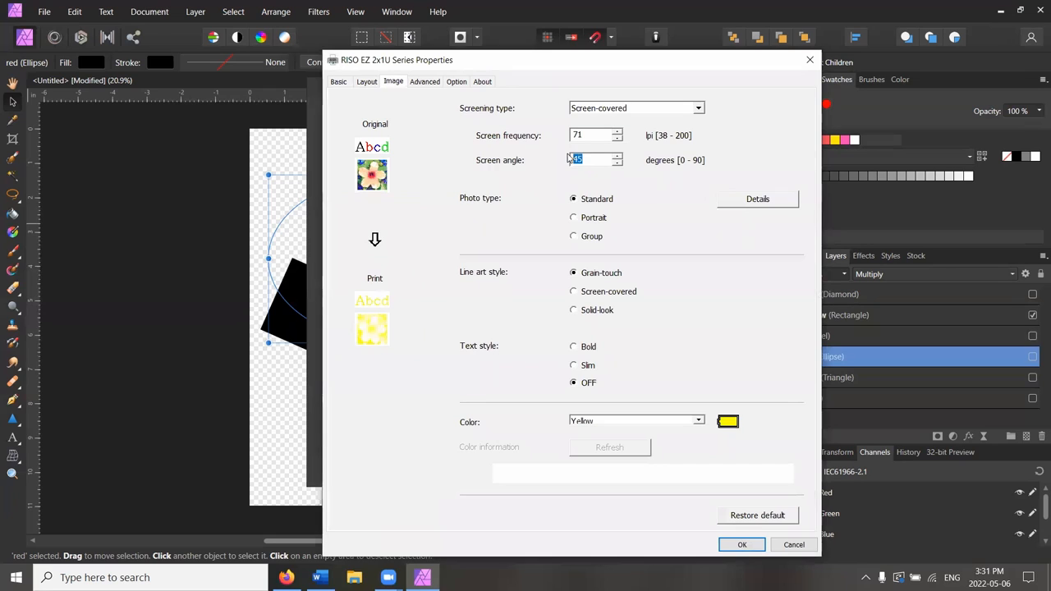
mouse_move(556, 222)
type("75")
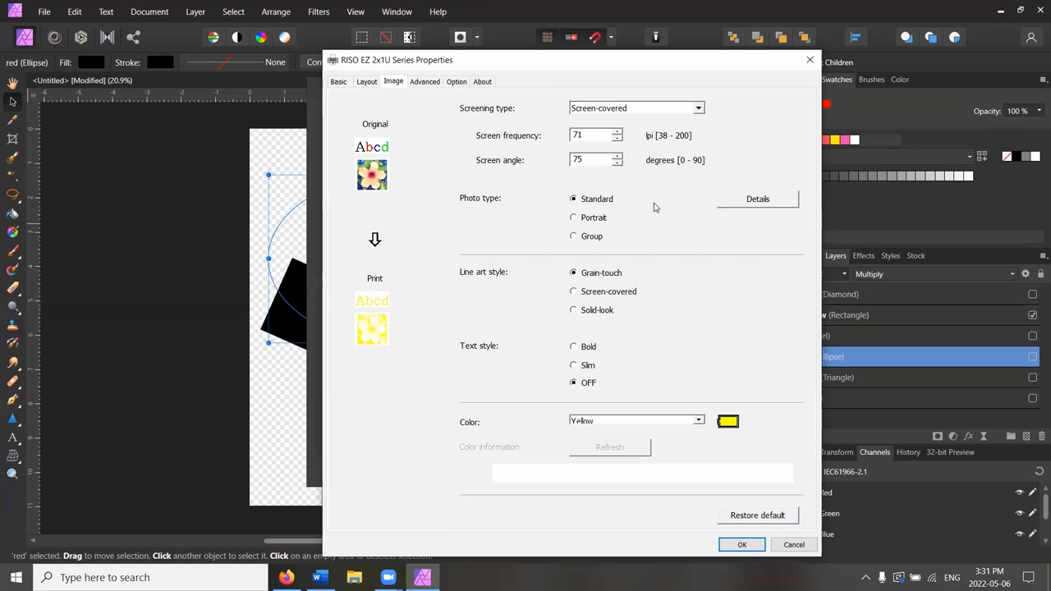
mouse_move(680, 364)
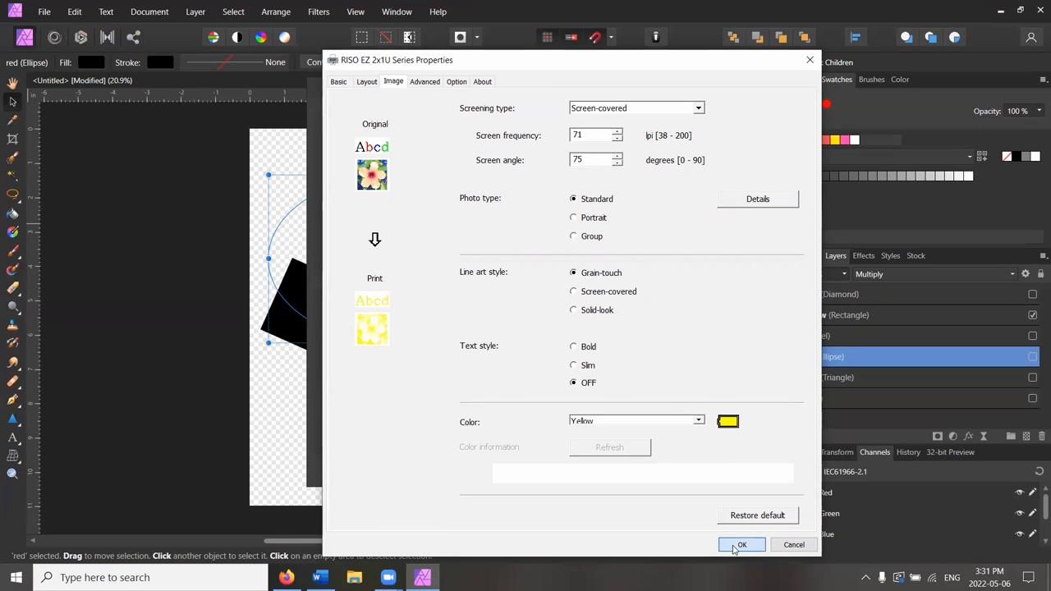
left_click(741, 544)
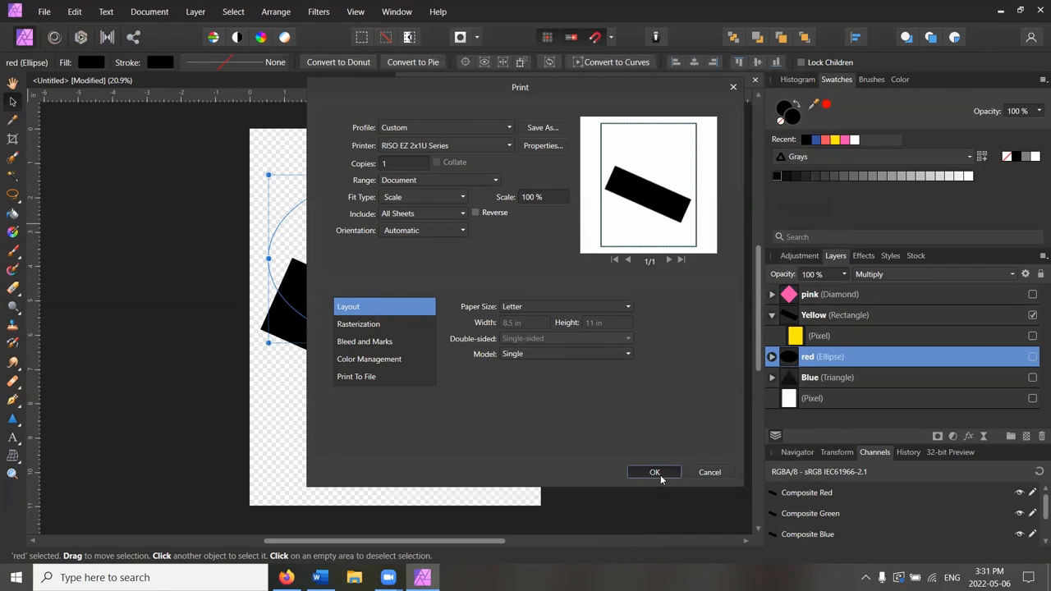
left_click(654, 471)
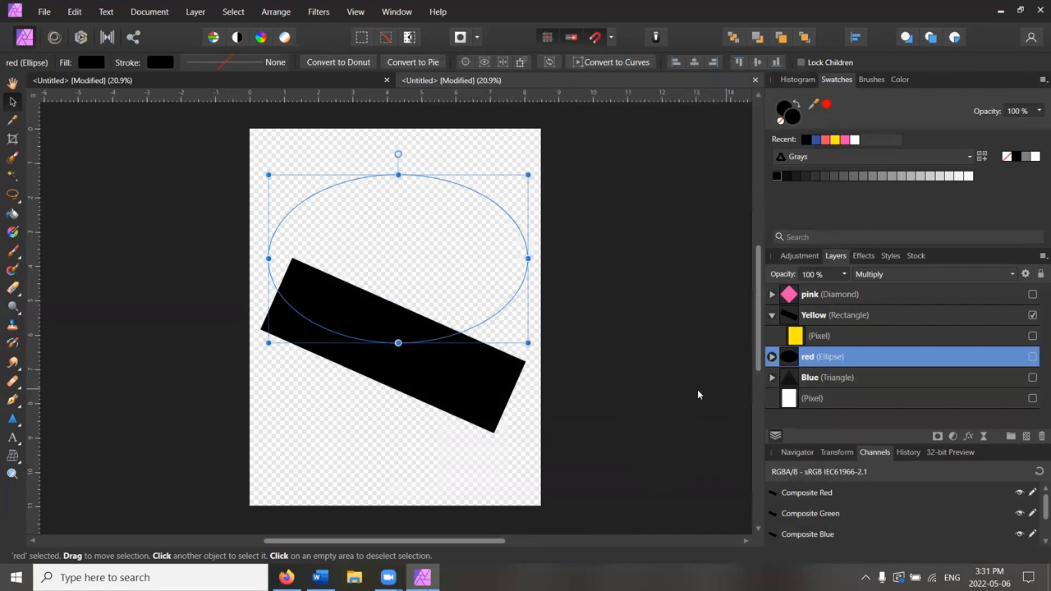
left_click(628, 361)
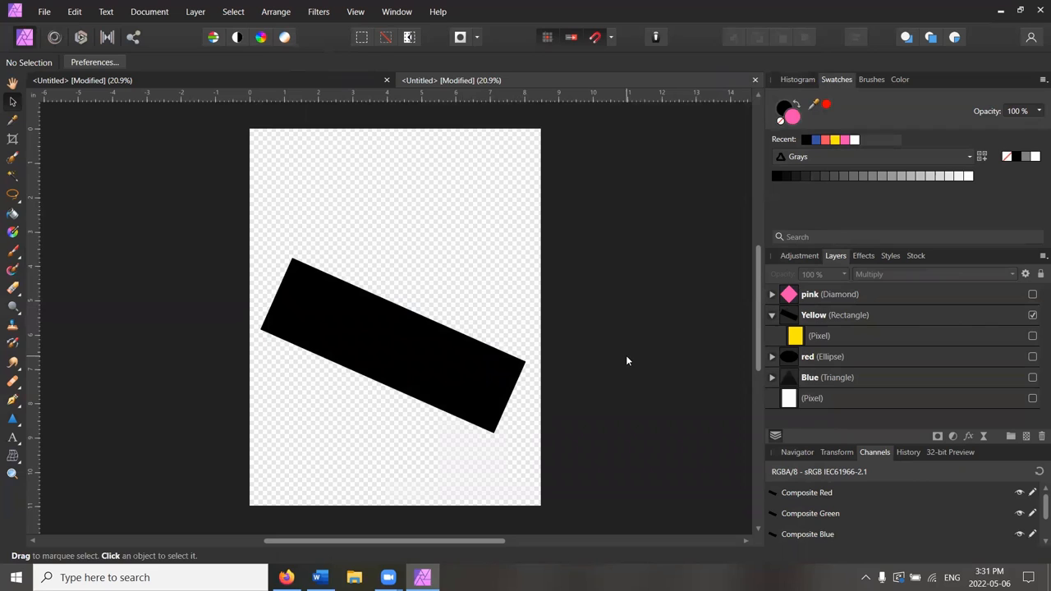
mouse_move(427, 378)
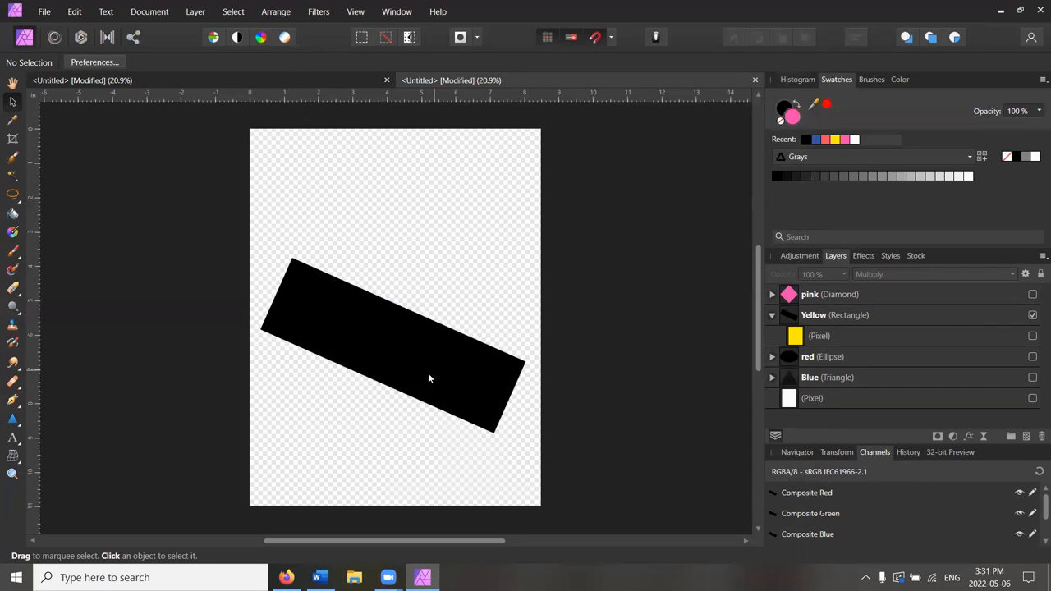
mouse_move(391, 263)
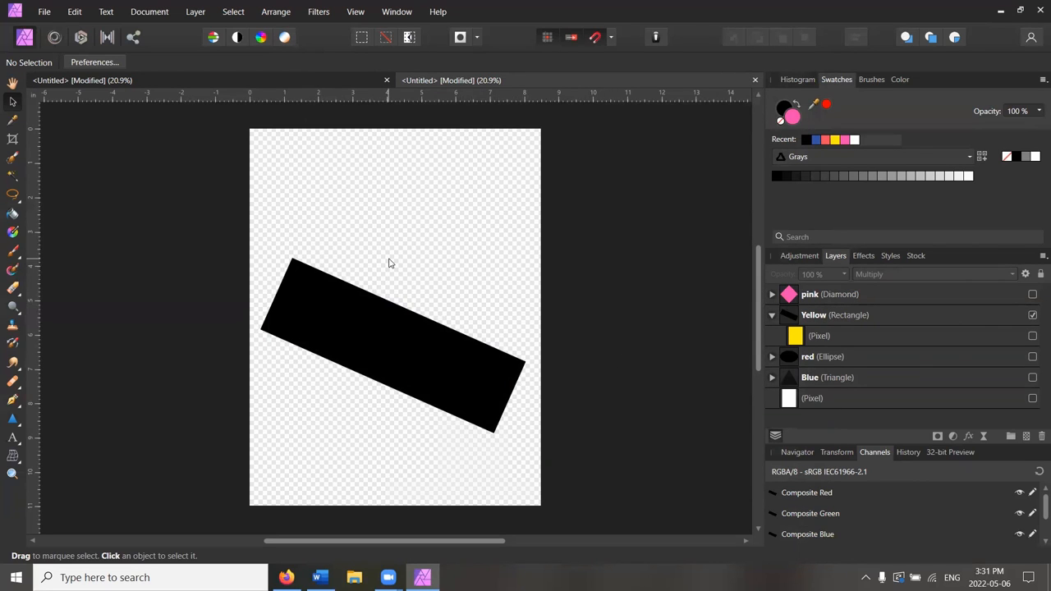
mouse_move(428, 259)
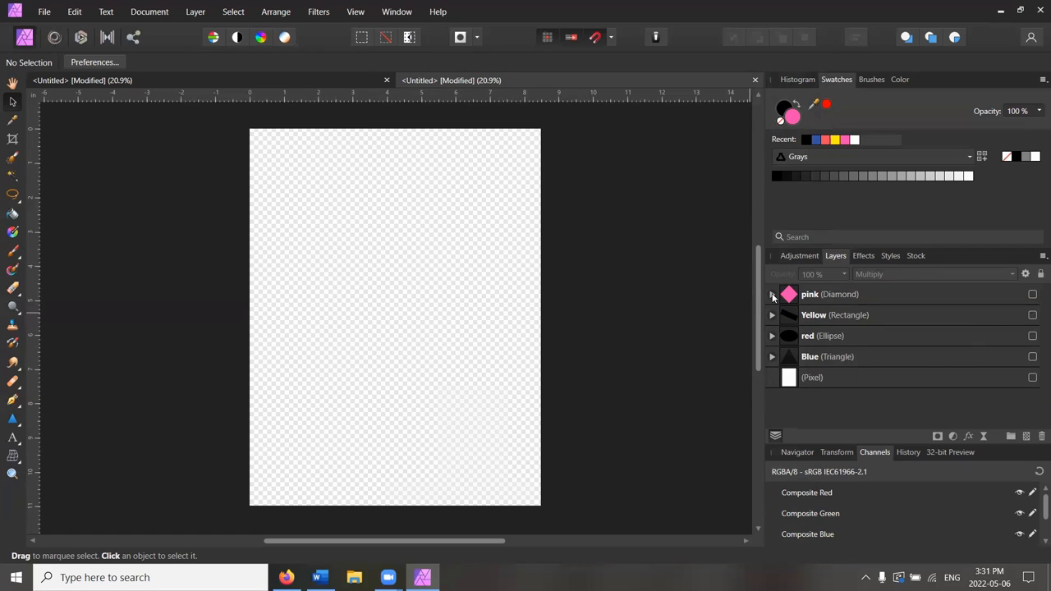
Step: Expand the pink Diamond layer and hide its tint so the diamond shows solid black
left_click(771, 294)
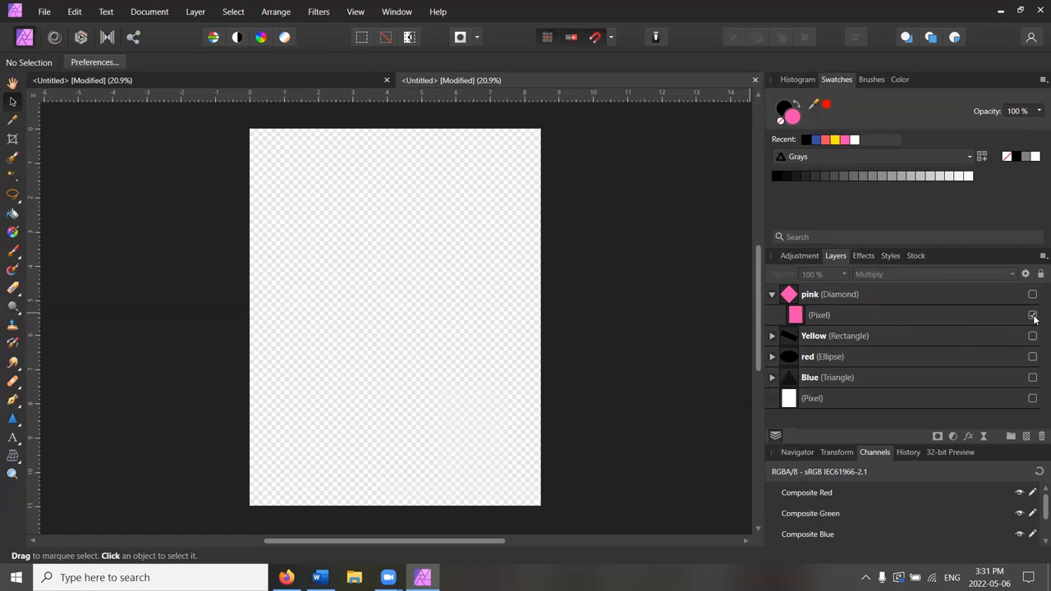
left_click(1032, 294)
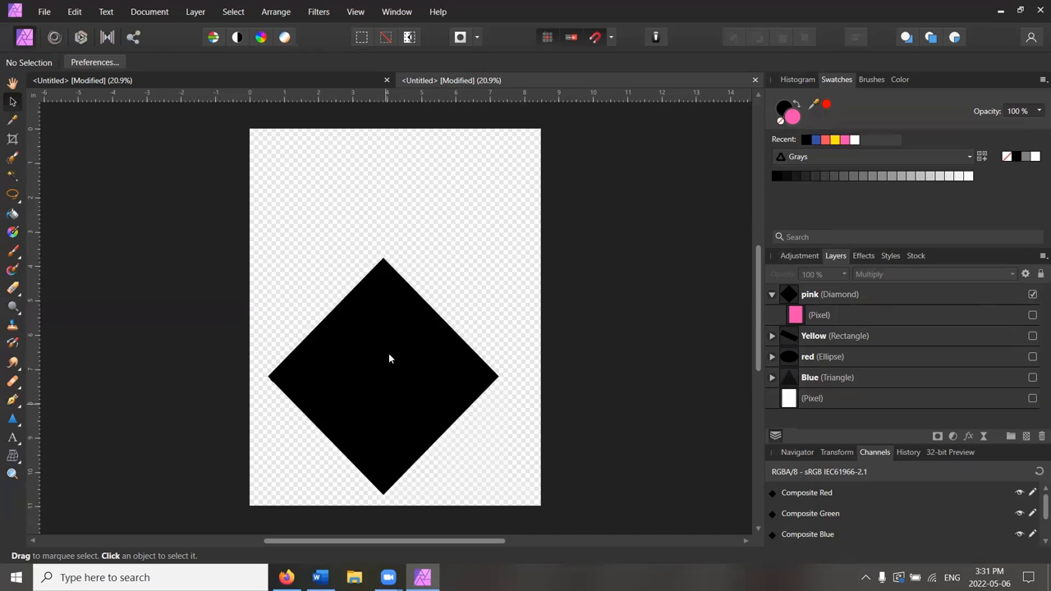
mouse_move(422, 382)
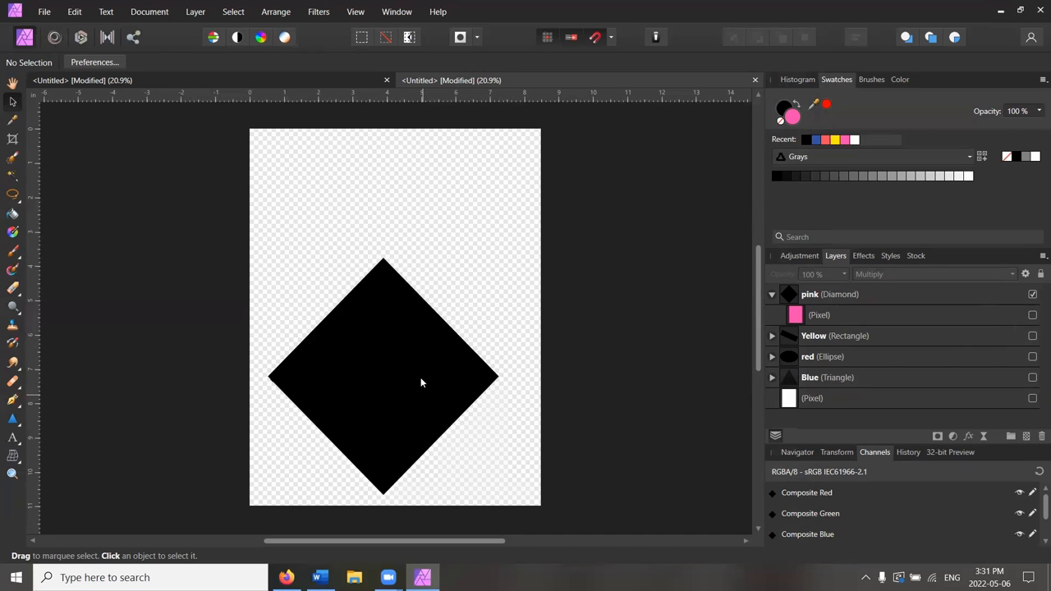
mouse_move(377, 357)
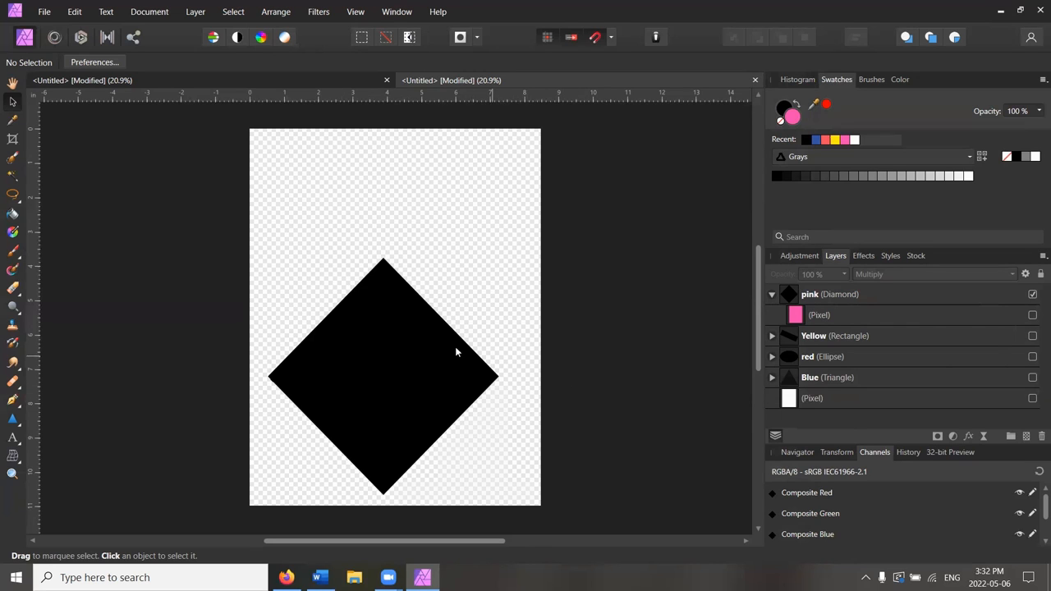
left_click(45, 12)
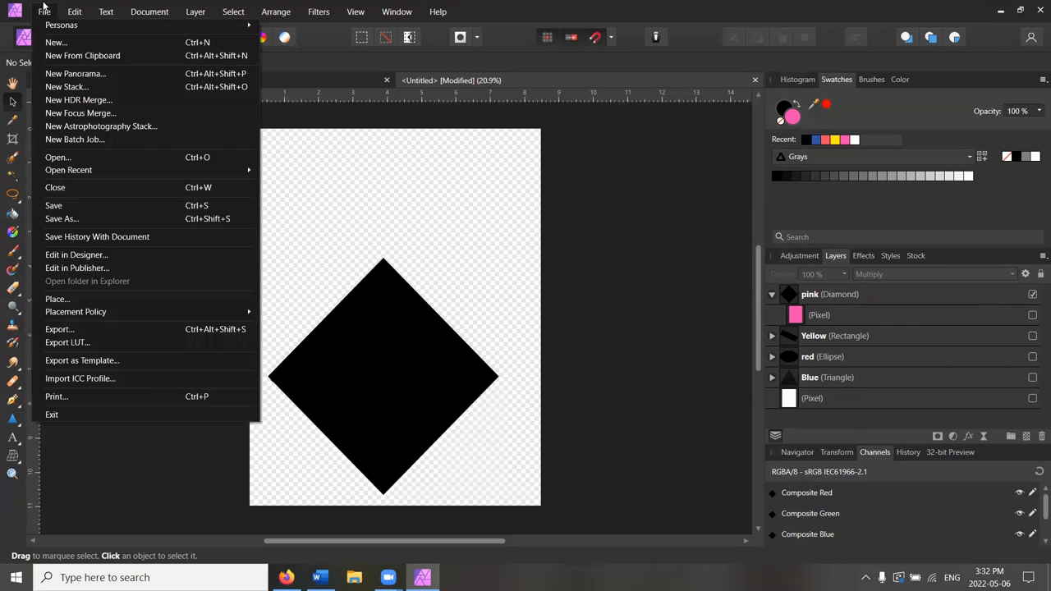
mouse_move(57, 397)
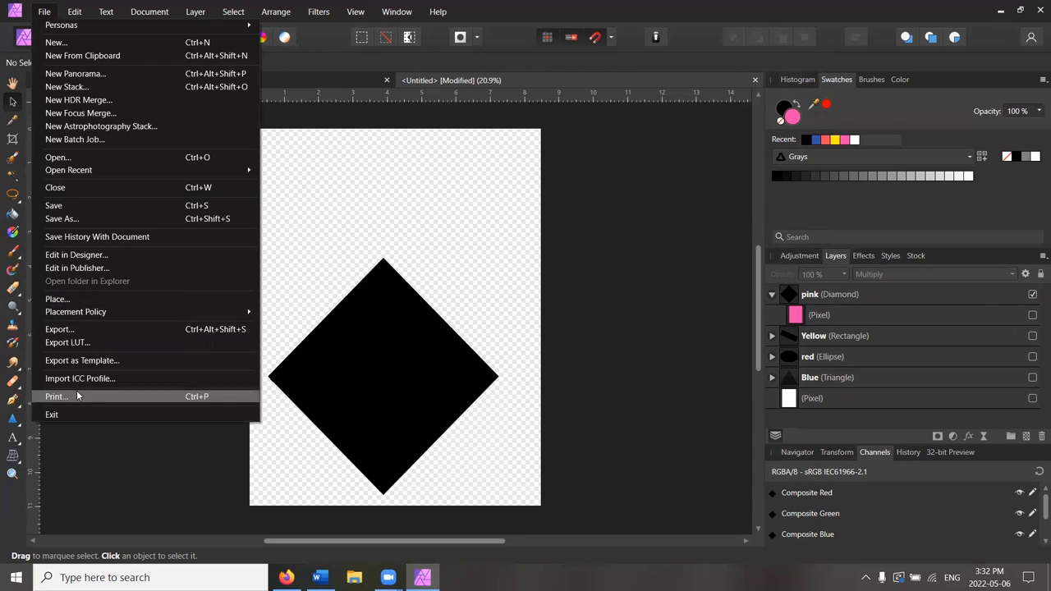
Step: Send the black diamond to the RISO printer with Fluorescent Pink ink confirmed
left_click(56, 396)
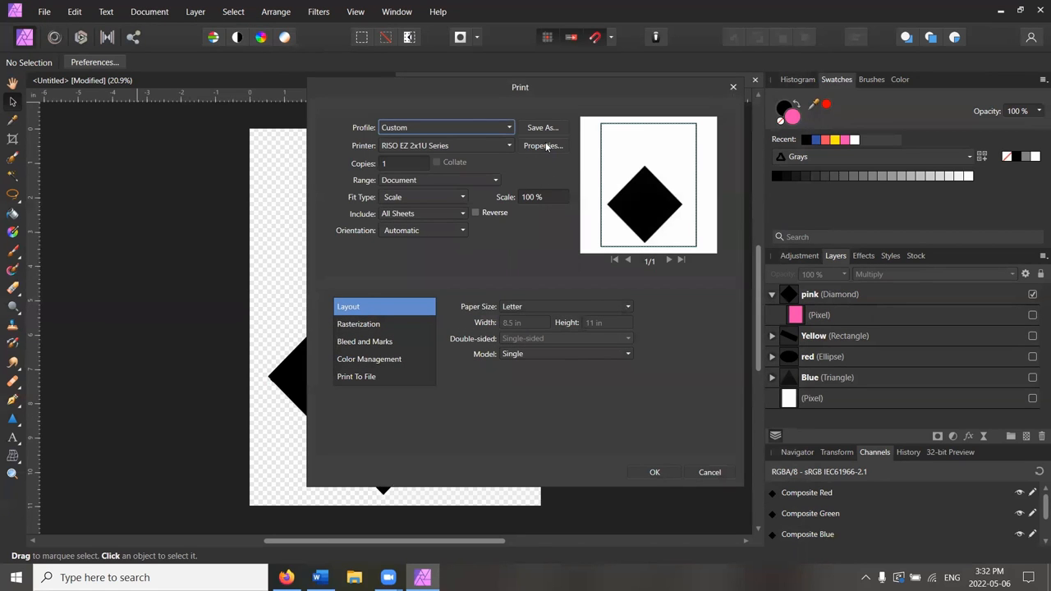
left_click(542, 145)
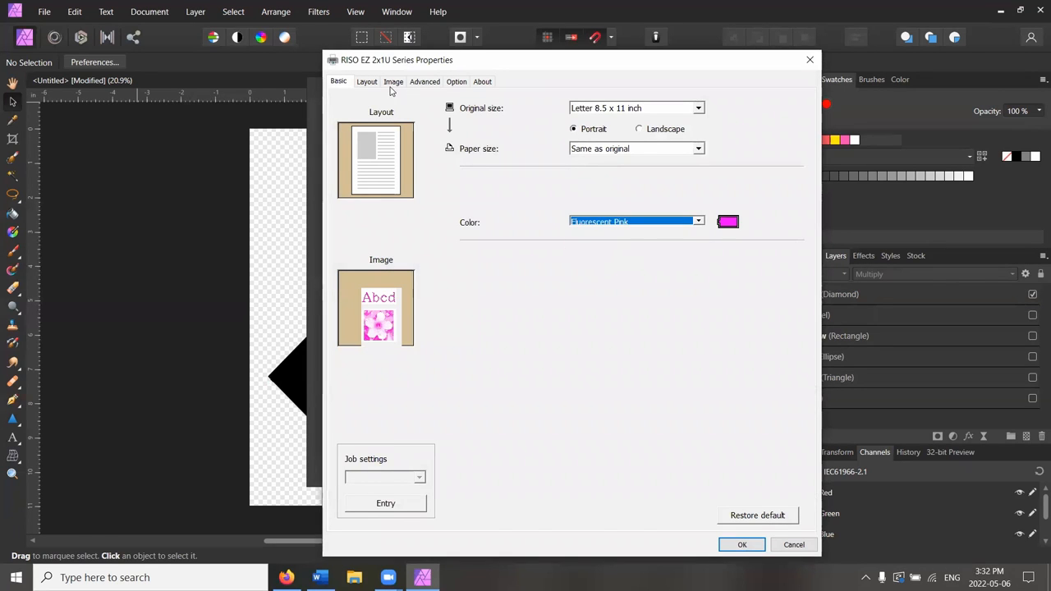
left_click(393, 81)
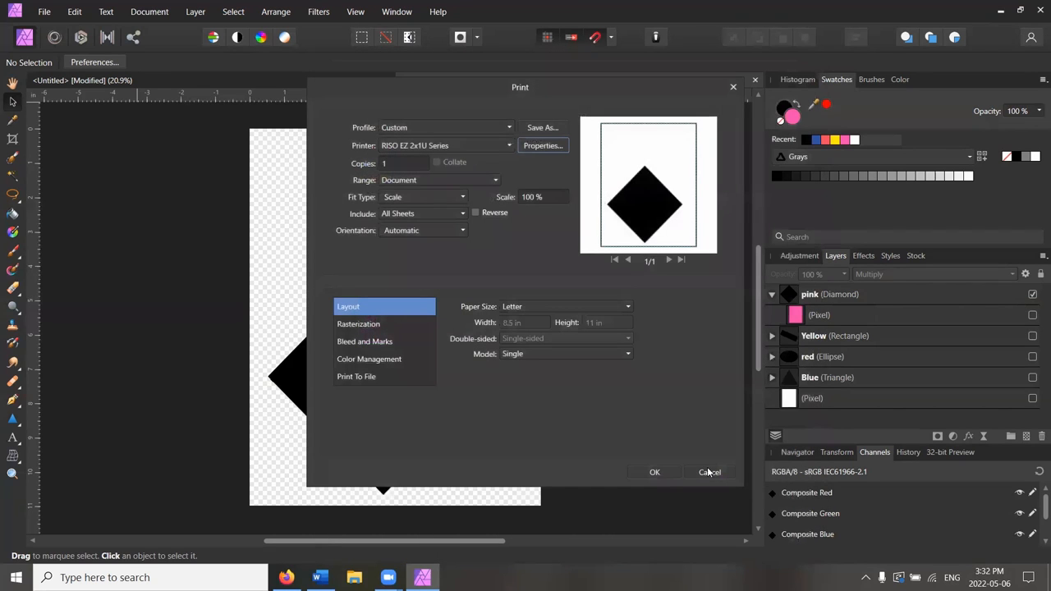
mouse_move(663, 472)
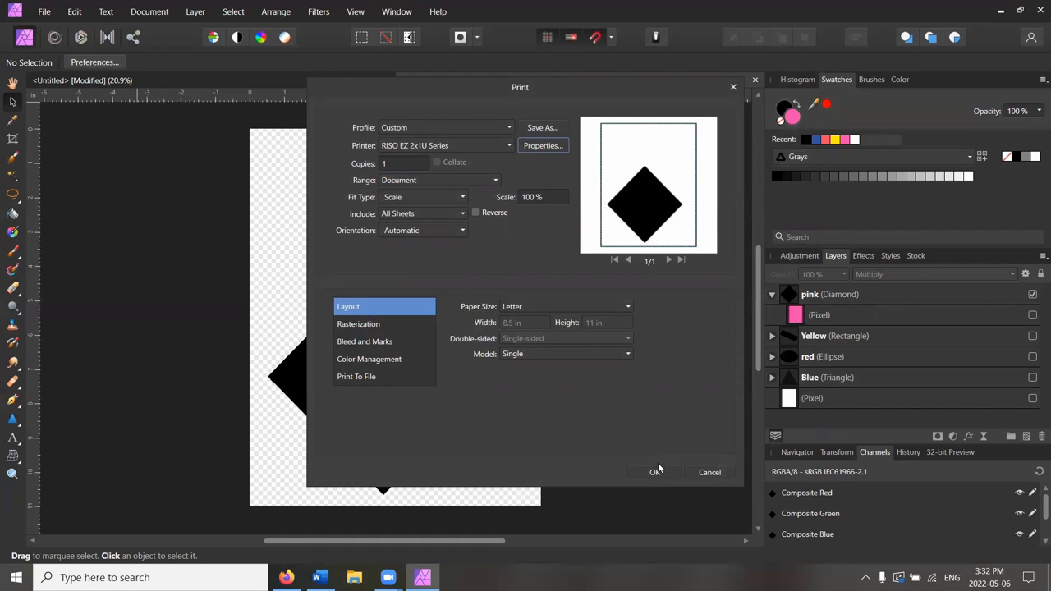
mouse_move(655, 468)
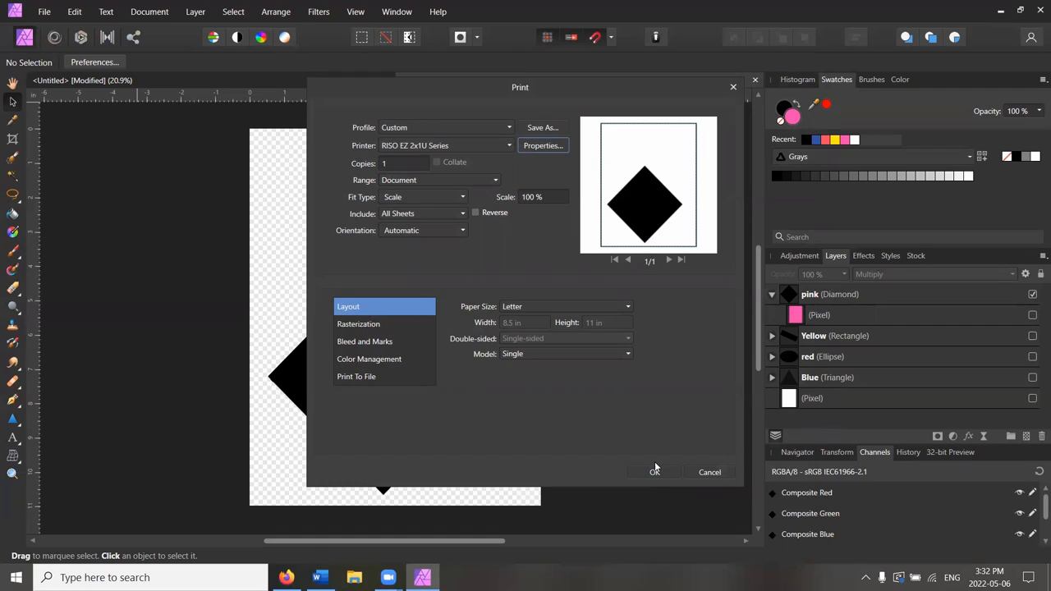
mouse_move(655, 466)
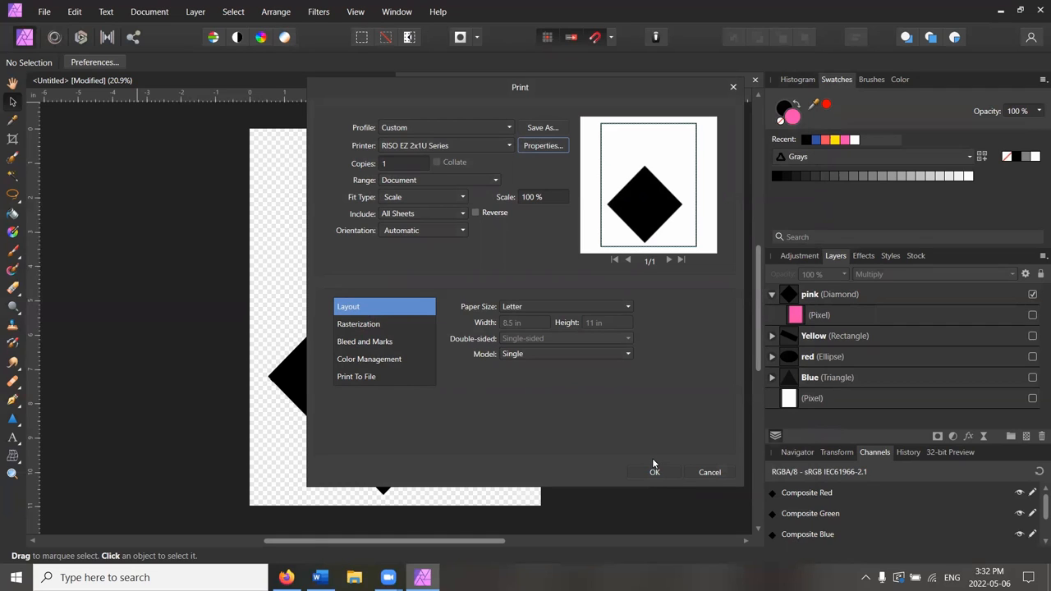
mouse_move(647, 300)
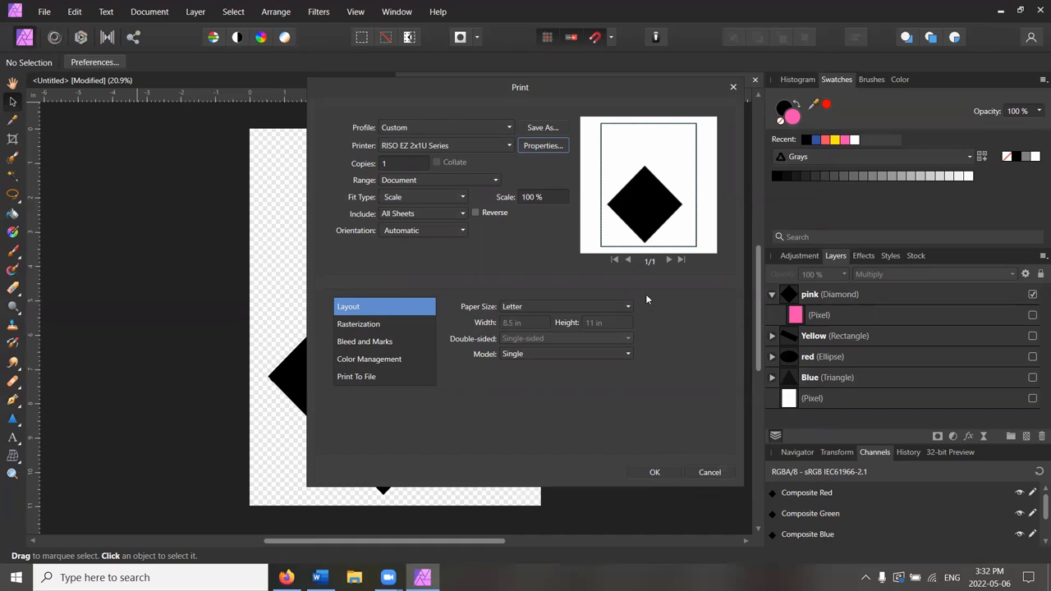
mouse_move(641, 141)
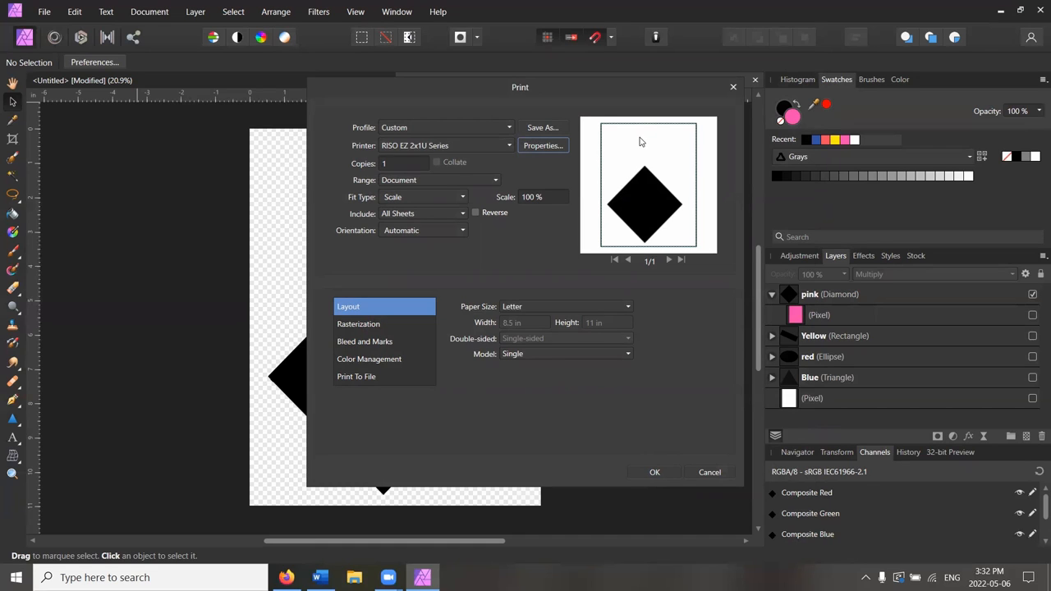
mouse_move(646, 154)
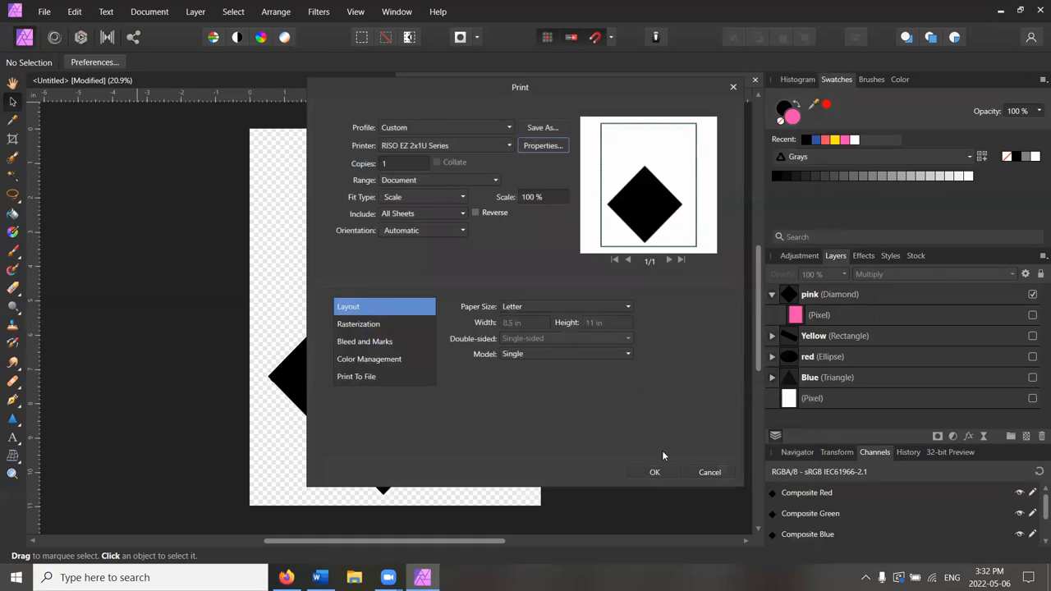
left_click(709, 472)
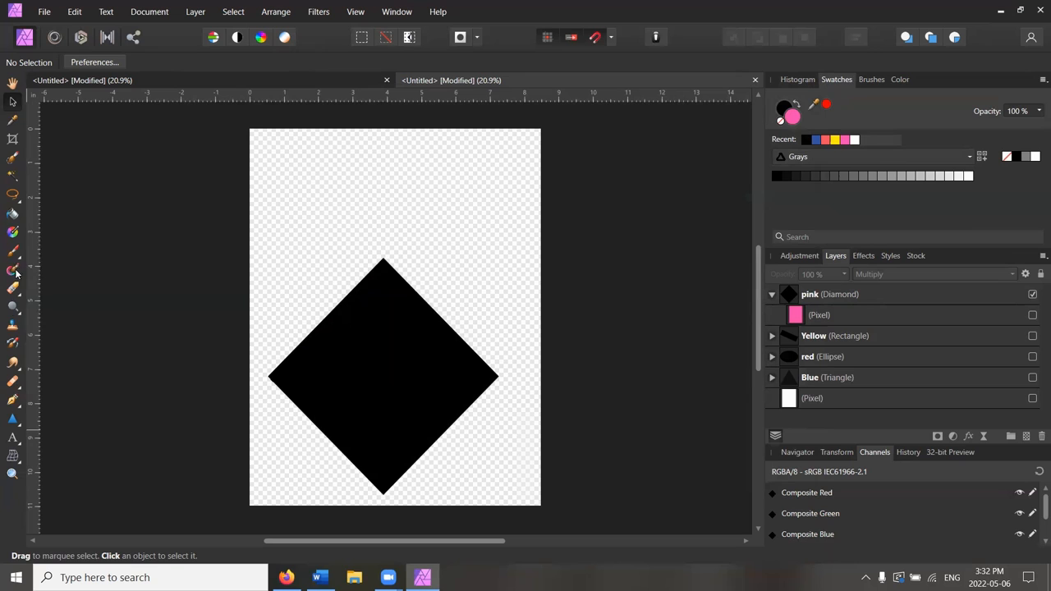
Step: Draw a red-filled rectangle at the top edge of the page with the Rectangle Tool
left_click(12, 271)
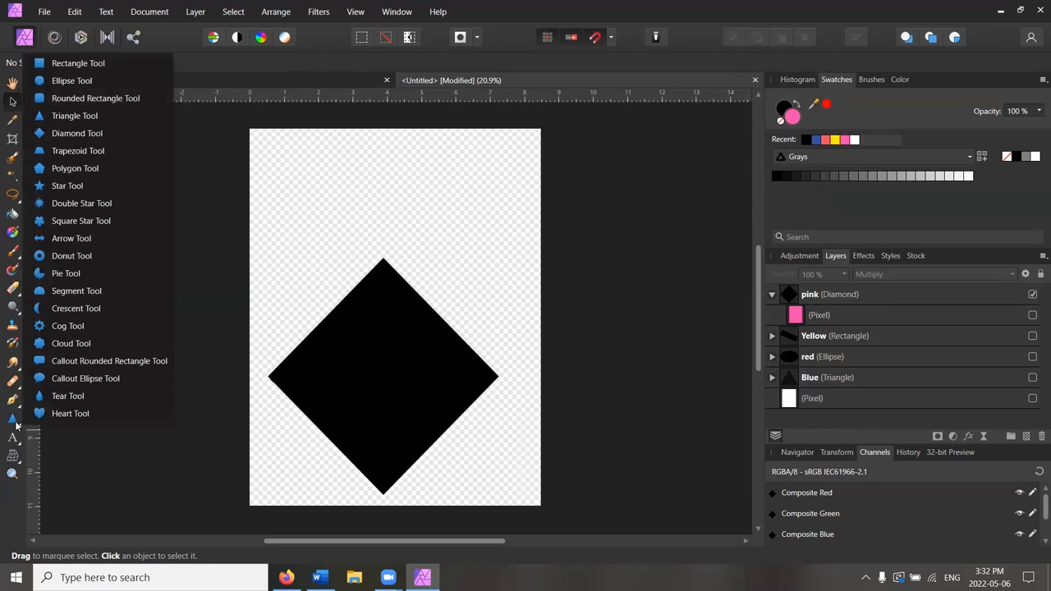
left_click(78, 62)
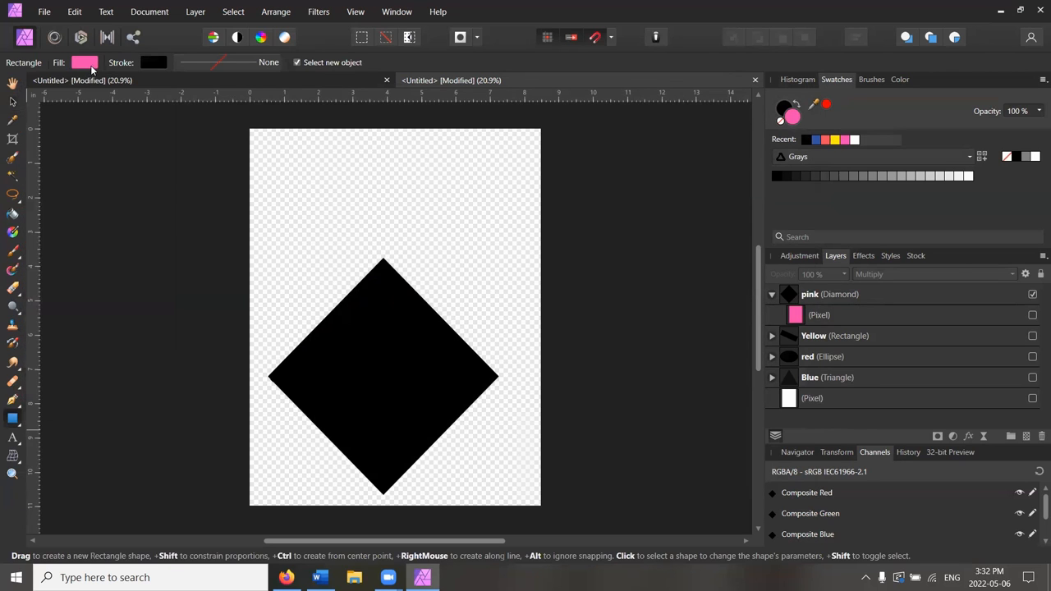
left_click(84, 61)
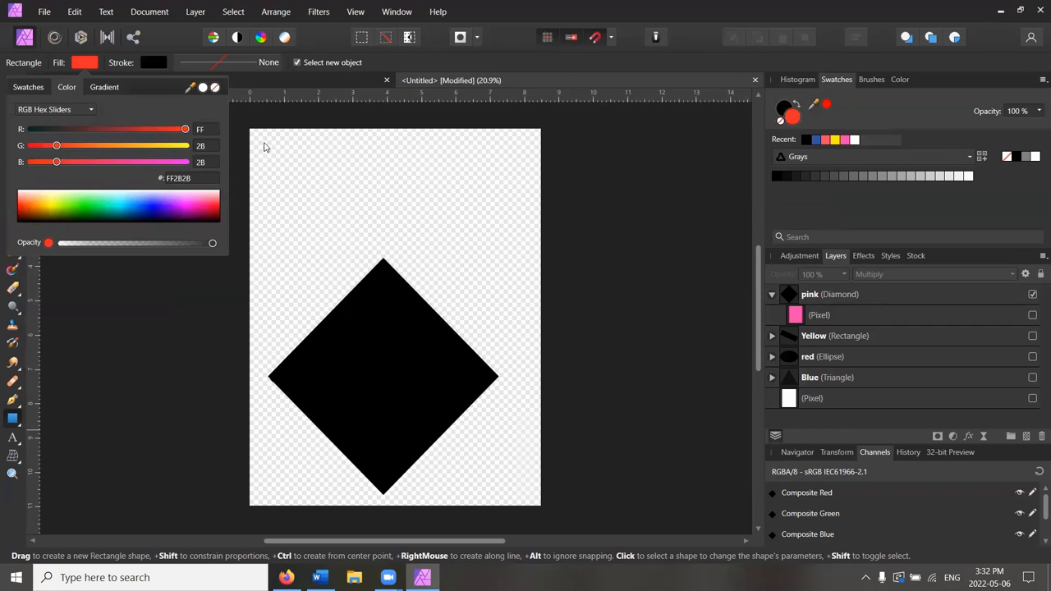
left_click_drag(357, 127, 405, 187)
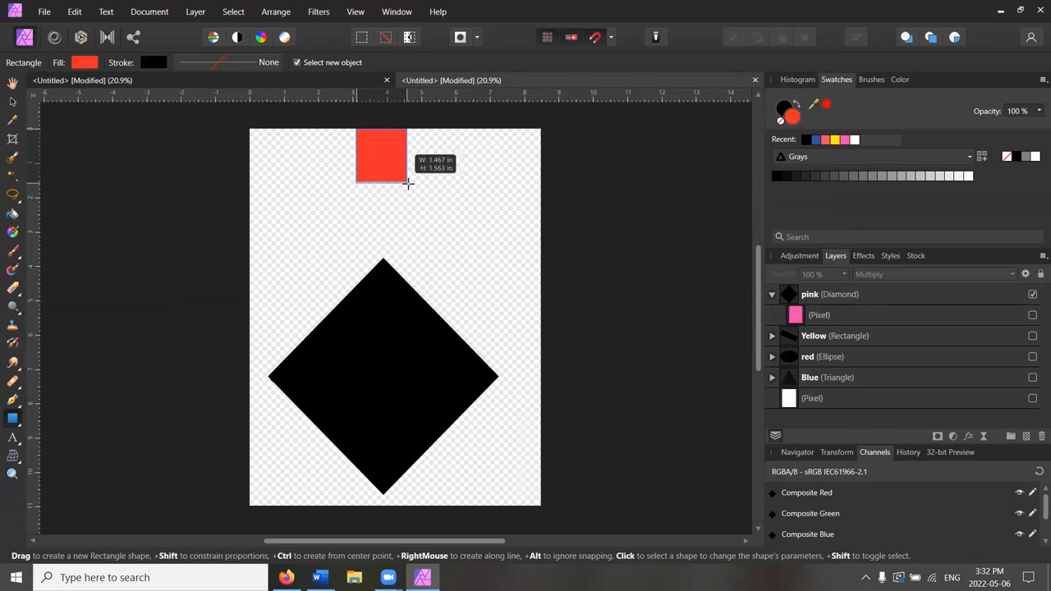
left_click_drag(407, 185, 423, 223)
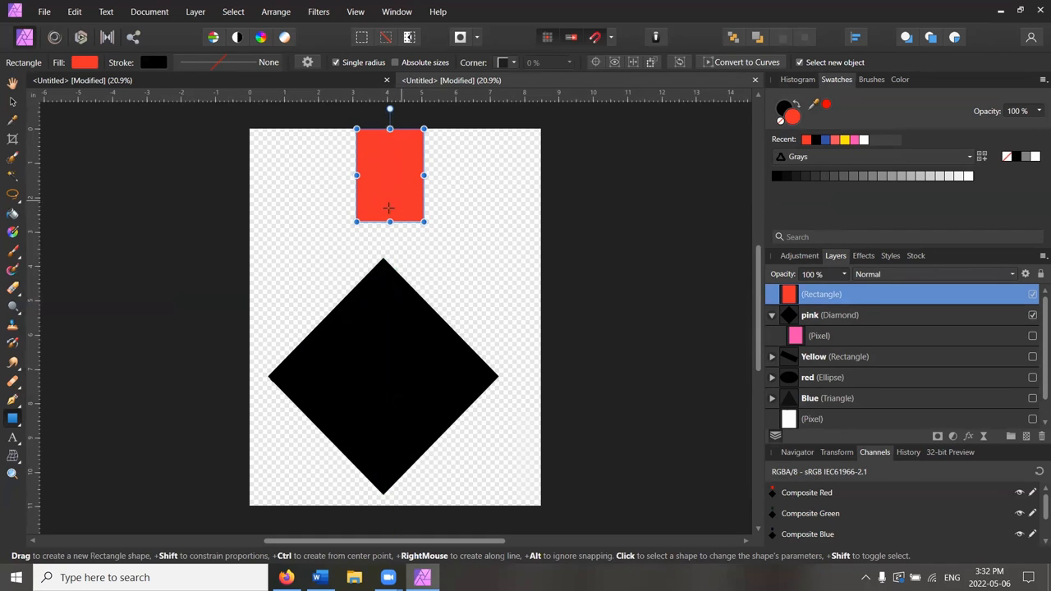
mouse_move(485, 199)
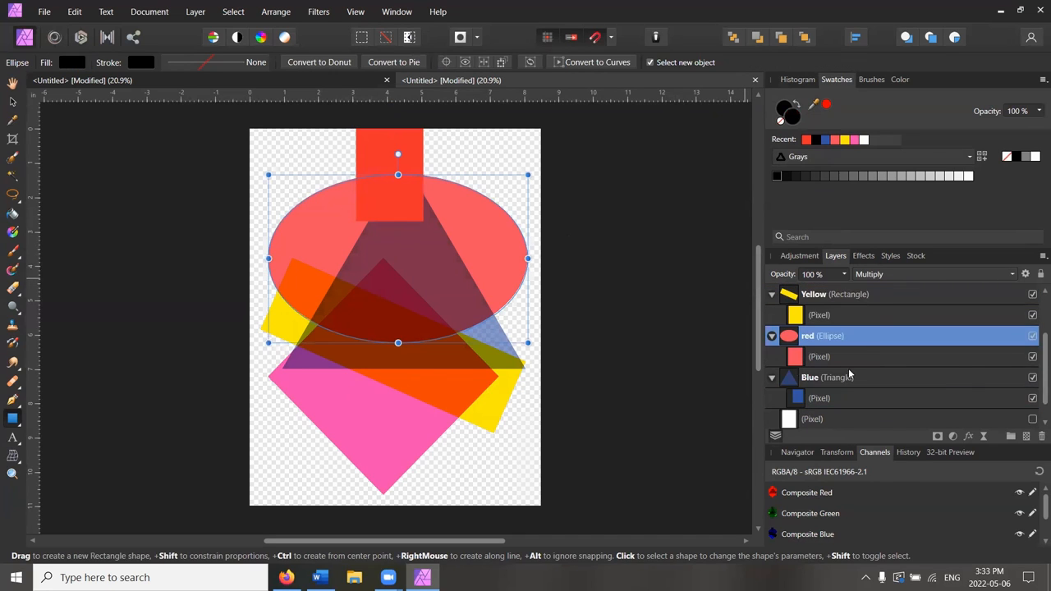
left_click(821, 377)
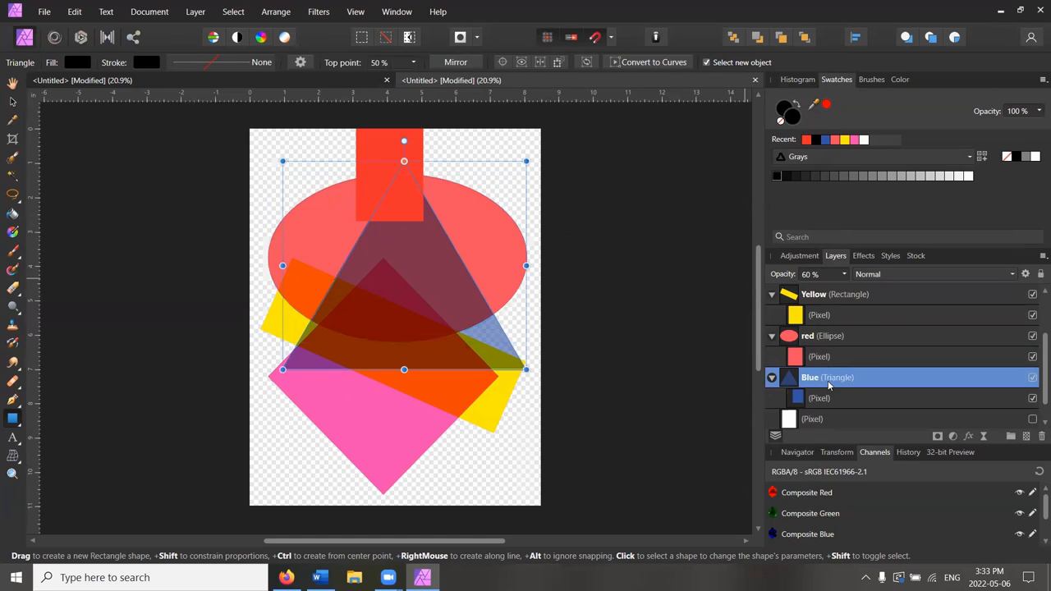
left_click(808, 336)
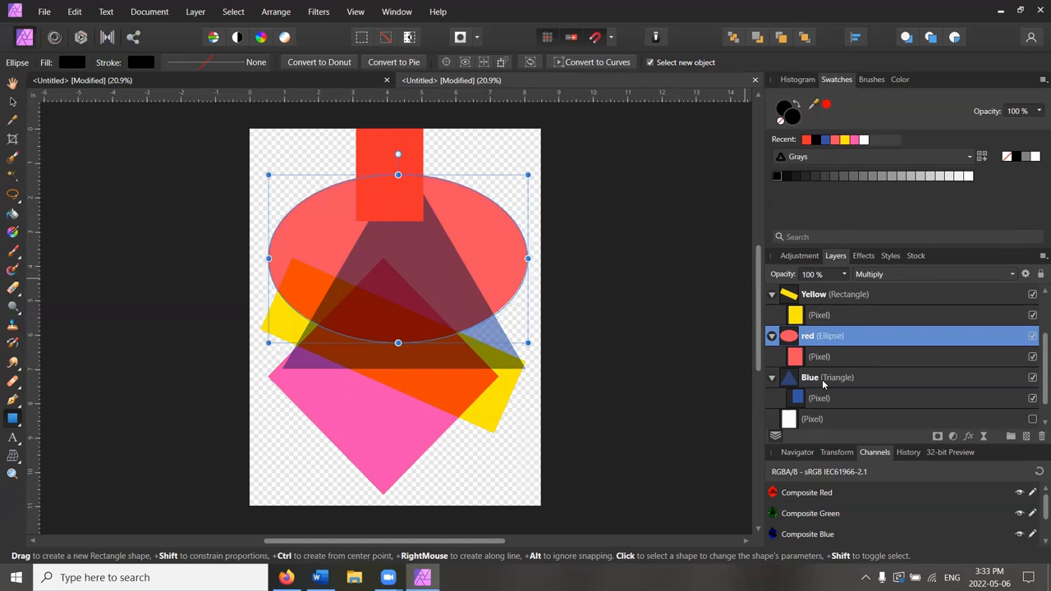
left_click(821, 377)
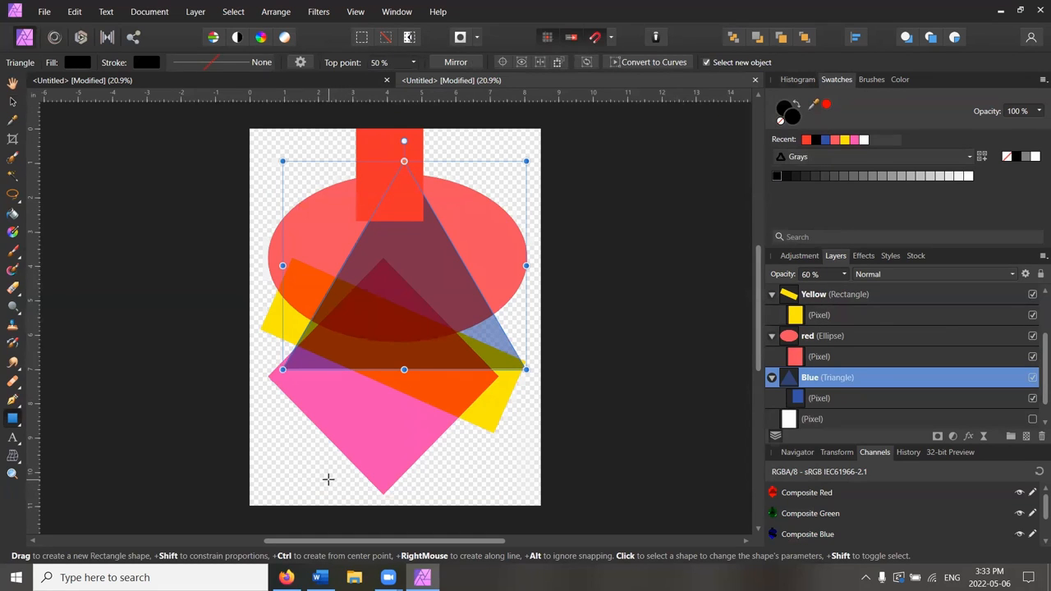
mouse_move(190, 318)
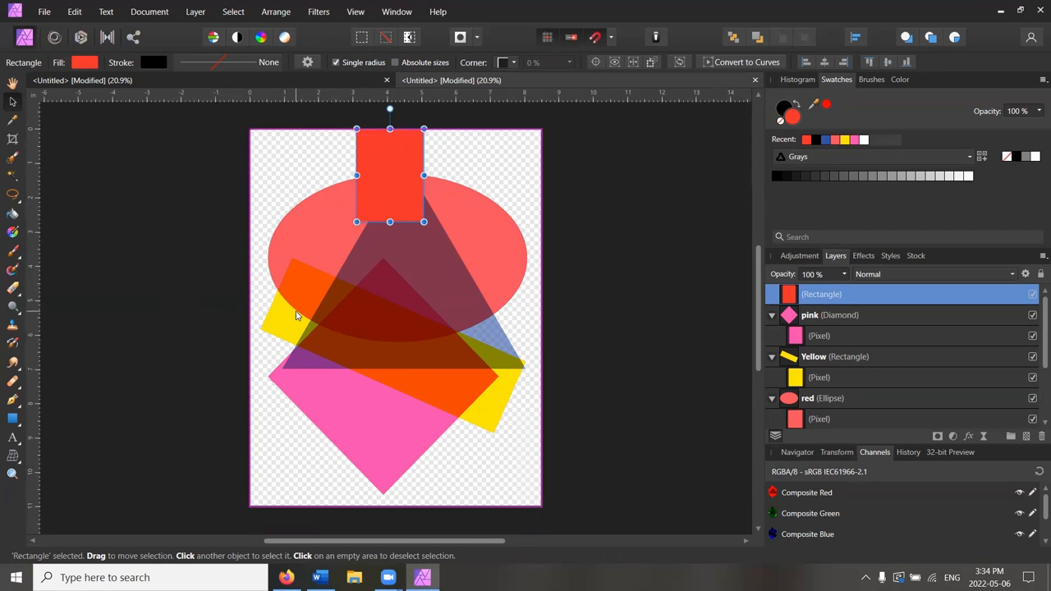
mouse_move(287, 328)
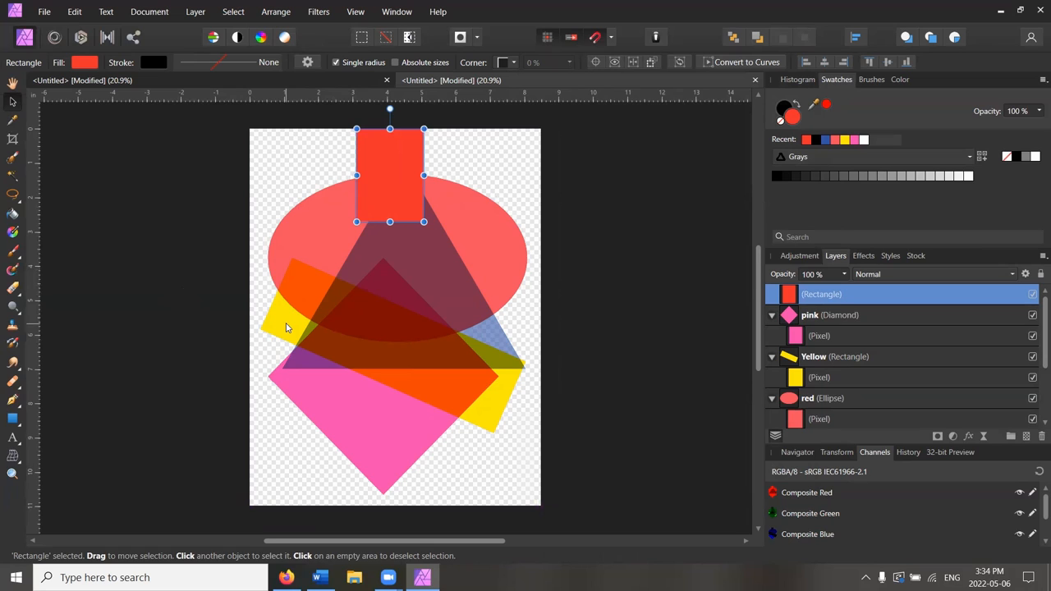
mouse_move(269, 321)
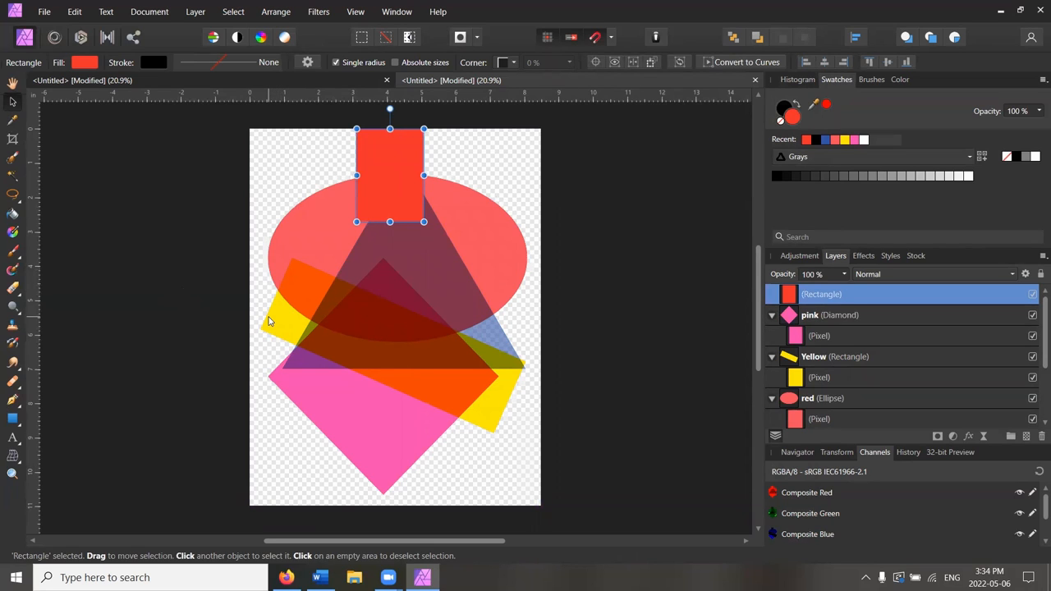